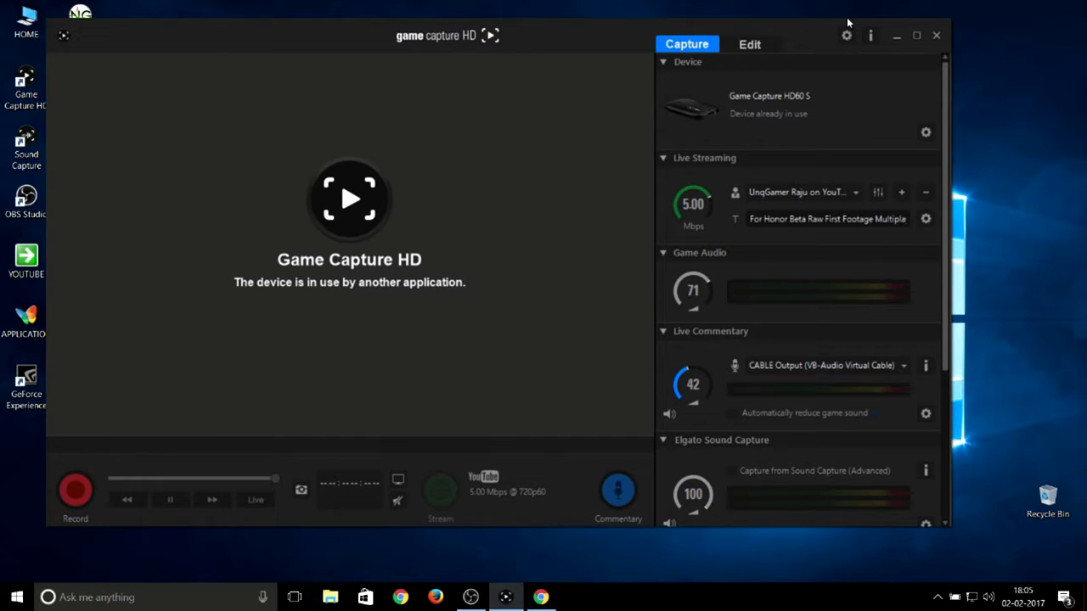
{"action": "mouse_move", "coordinate": [540, 511]}
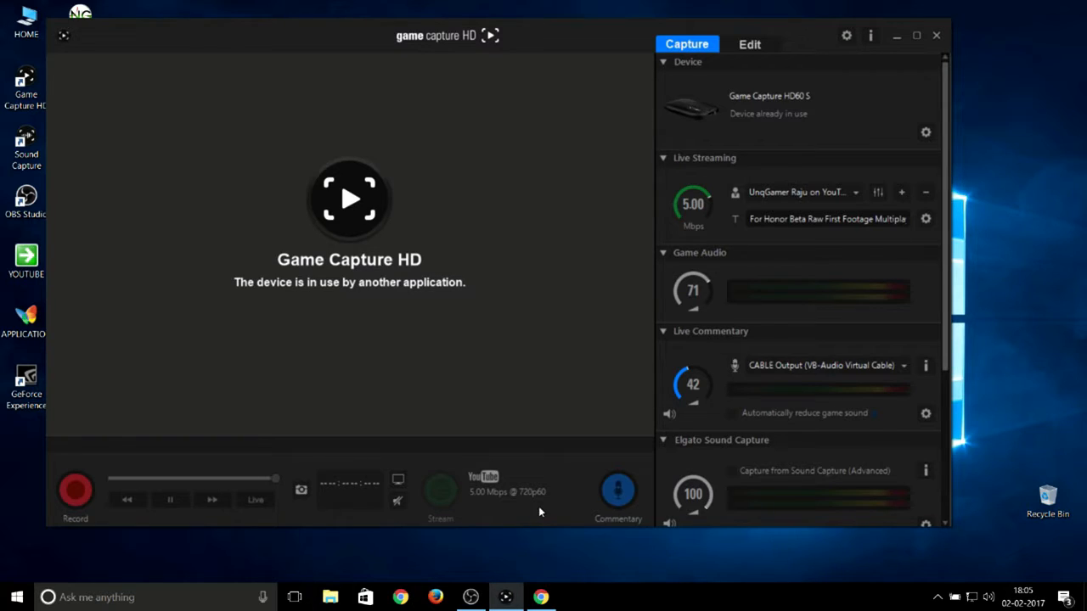
{"action": "mouse_move", "coordinate": [774, 384]}
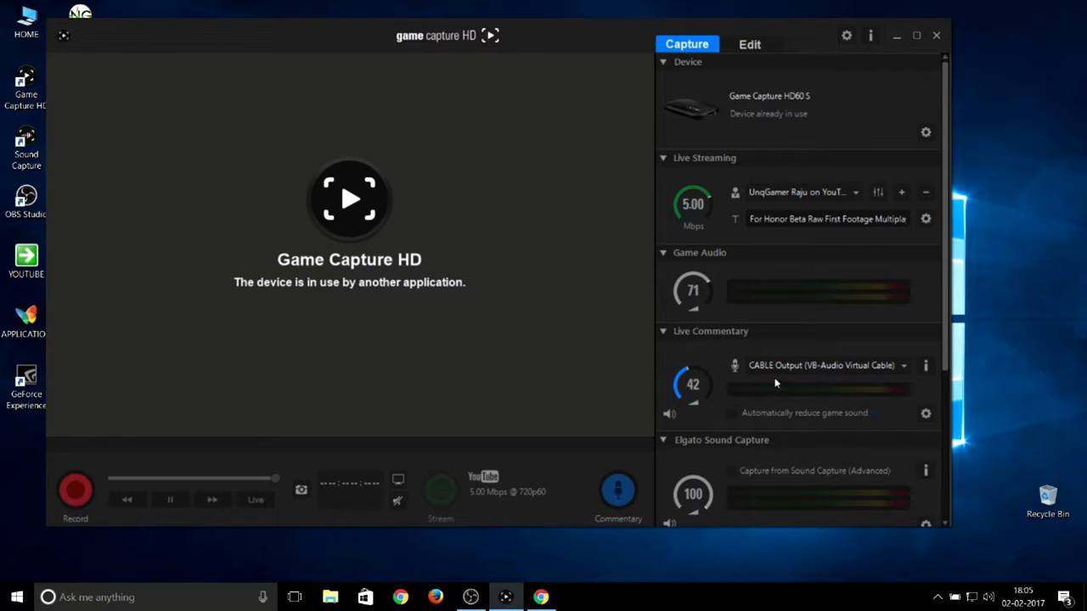
{"action": "mouse_move", "coordinate": [802, 381]}
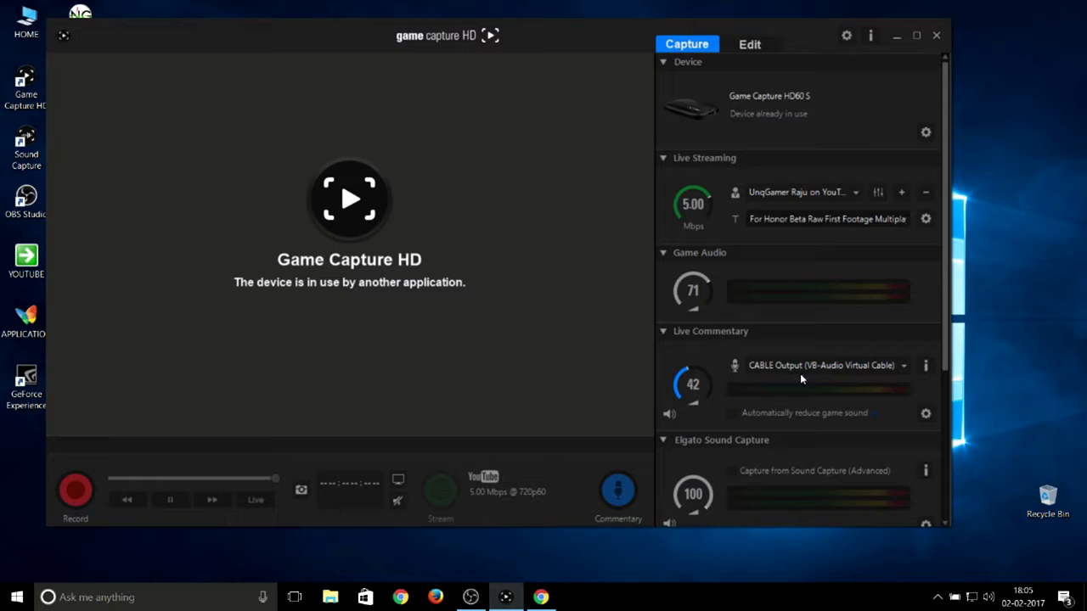
{"action": "mouse_move", "coordinate": [696, 433]}
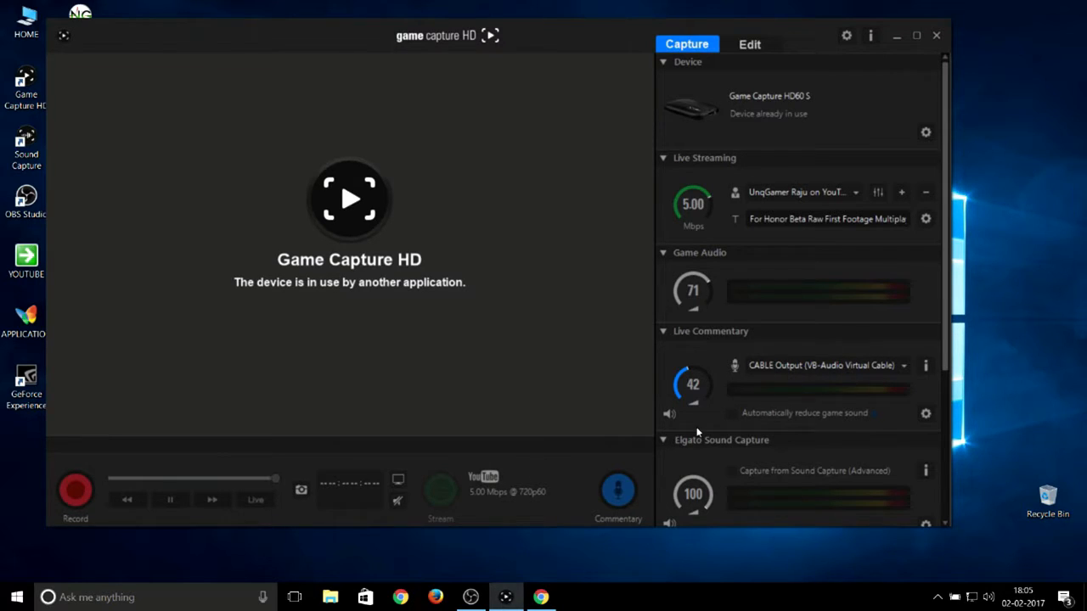
{"action": "mouse_move", "coordinate": [581, 503]}
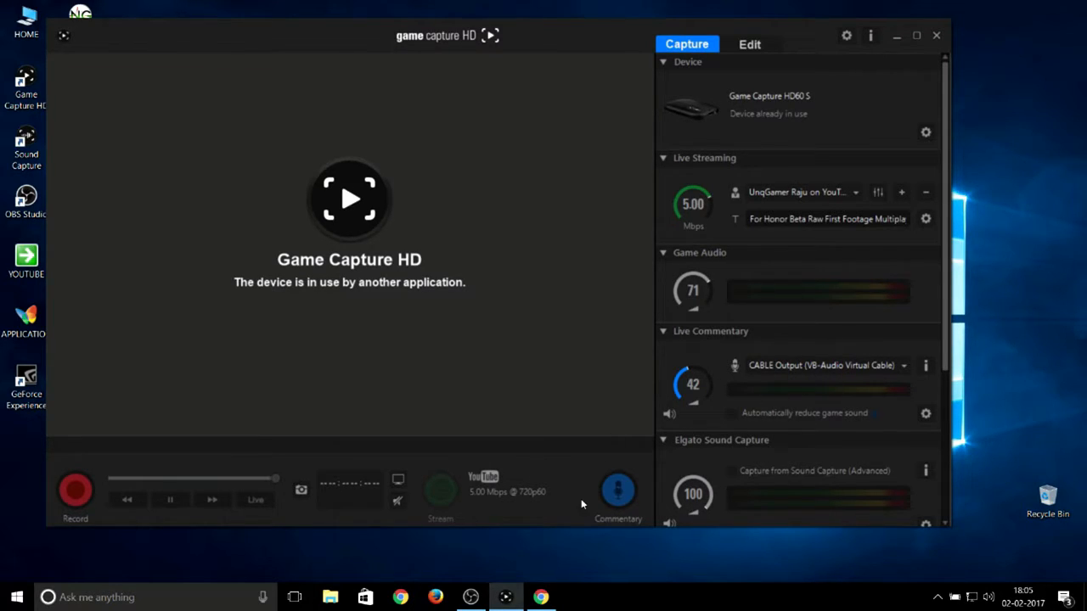
{"action": "mouse_move", "coordinate": [540, 597]}
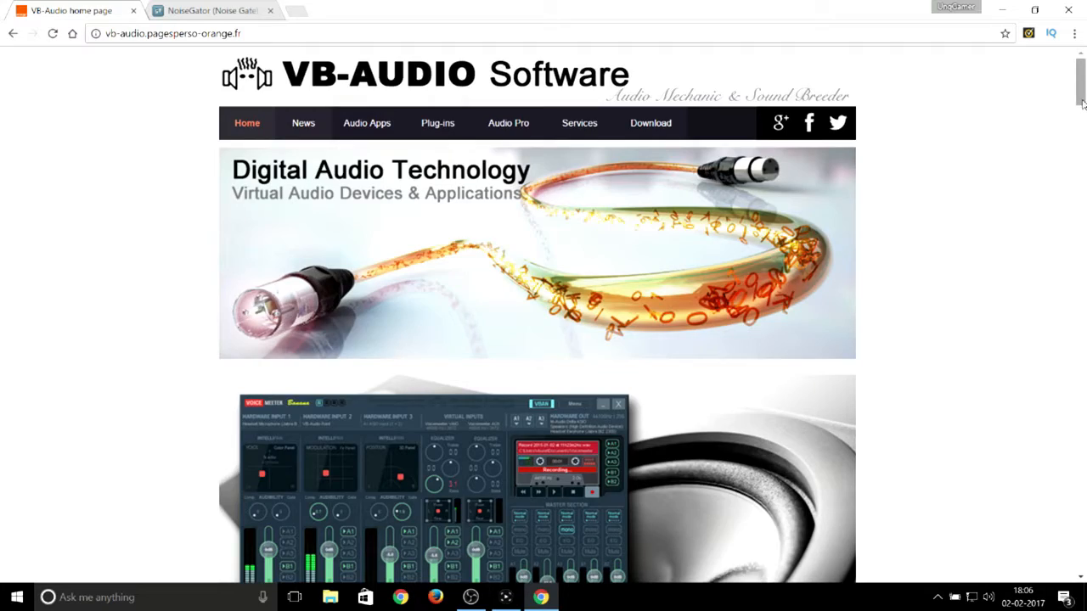
- Scroll the VB-Audio home page to the VB-CABLE tile and bring up its driver download section
{"action": "scroll", "scroll_direction": "down", "scroll_amount": 3}
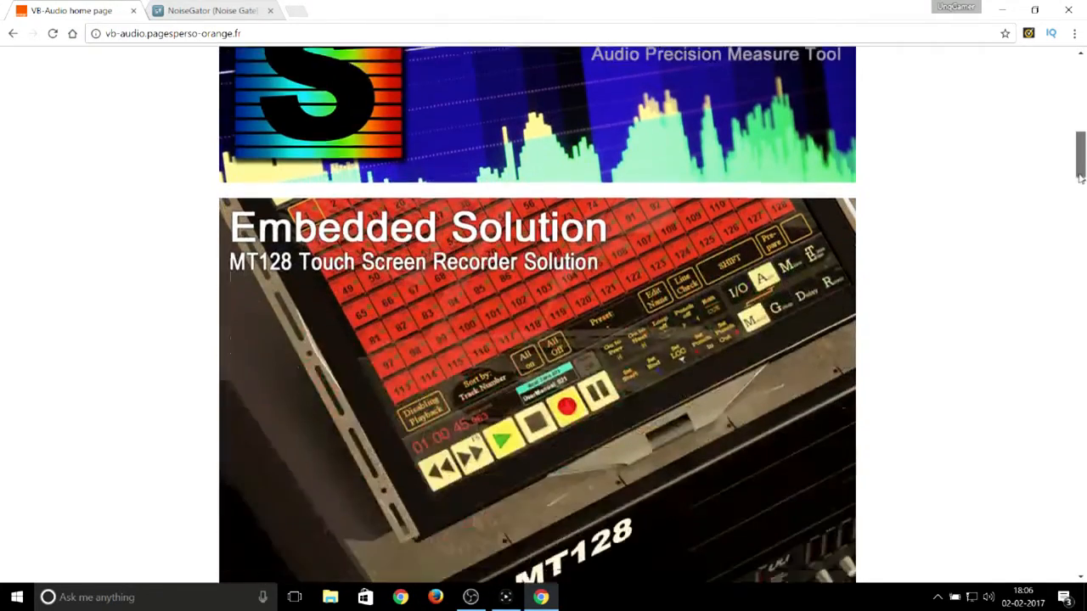
{"action": "scroll", "scroll_direction": "down", "scroll_amount": 3}
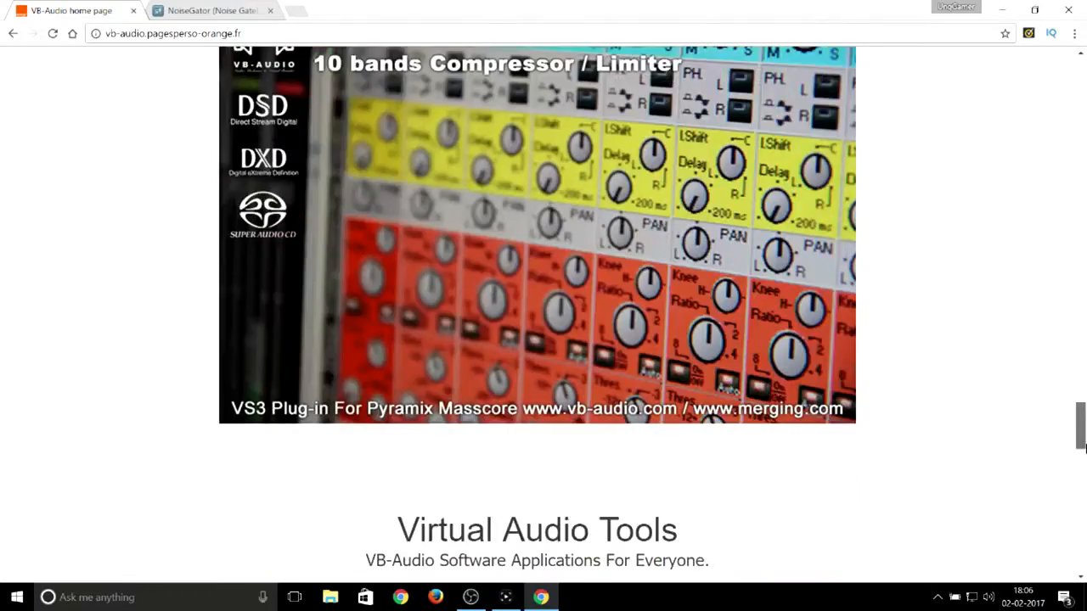
{"action": "scroll", "scroll_direction": "down", "scroll_amount": 3}
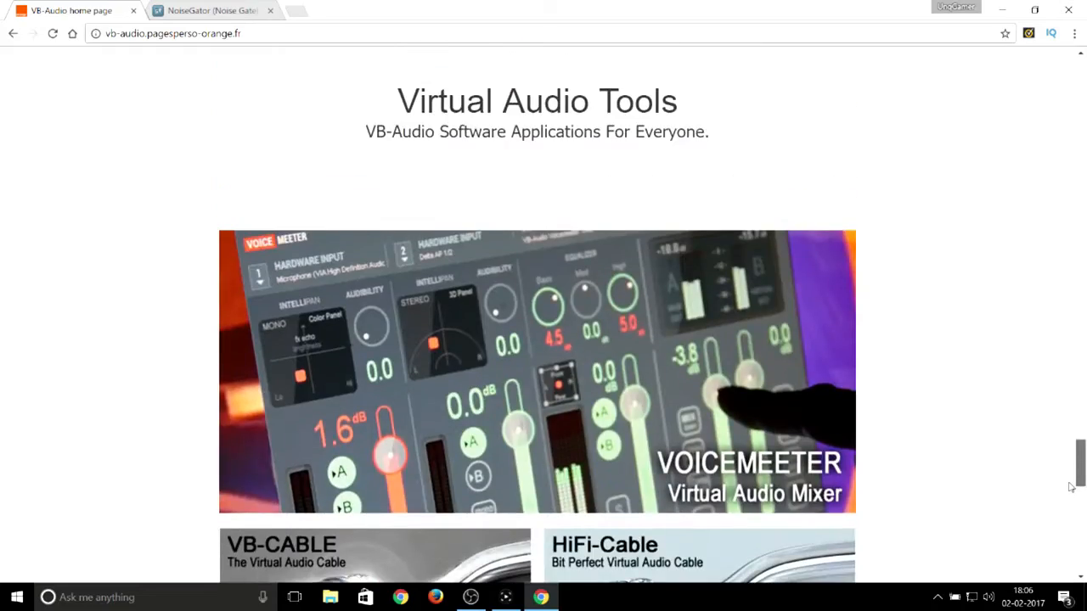
{"action": "scroll", "scroll_direction": "down", "scroll_amount": 3}
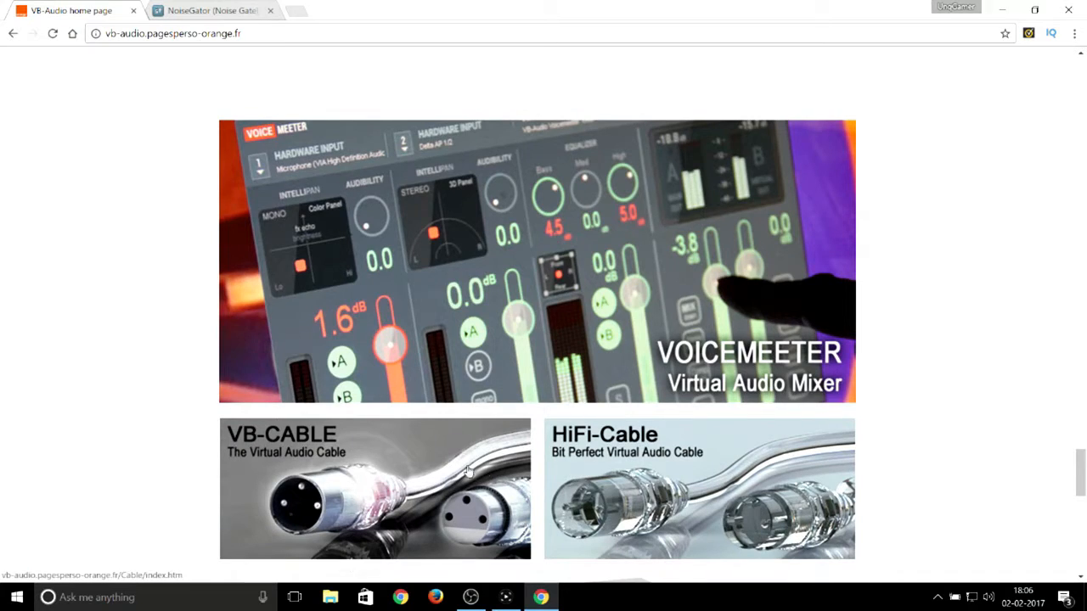
{"action": "left_click", "coordinate": [374, 489]}
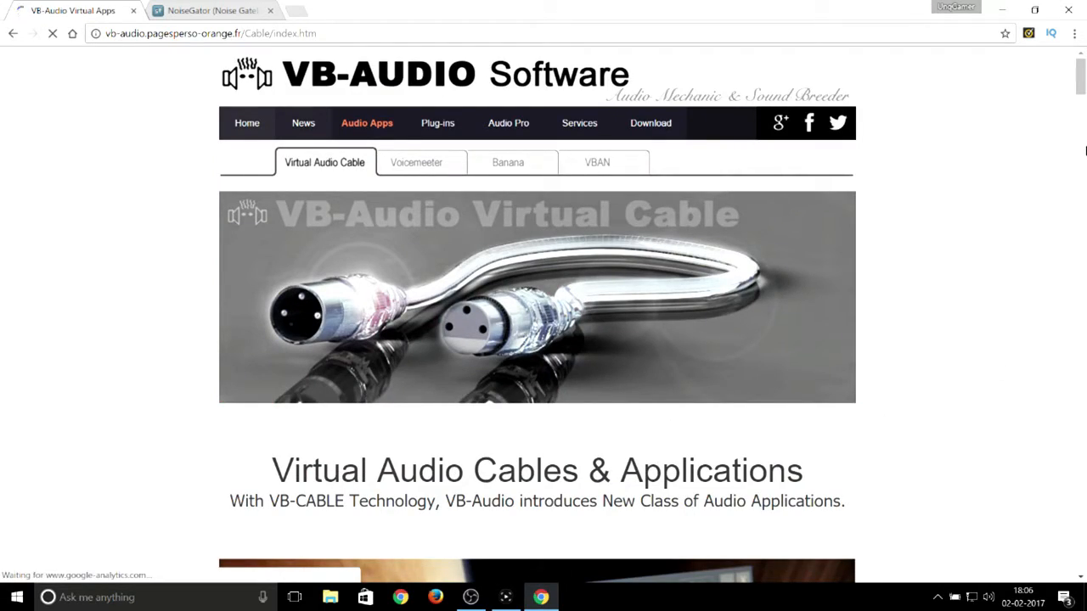
{"action": "scroll", "scroll_direction": "down", "scroll_amount": 3}
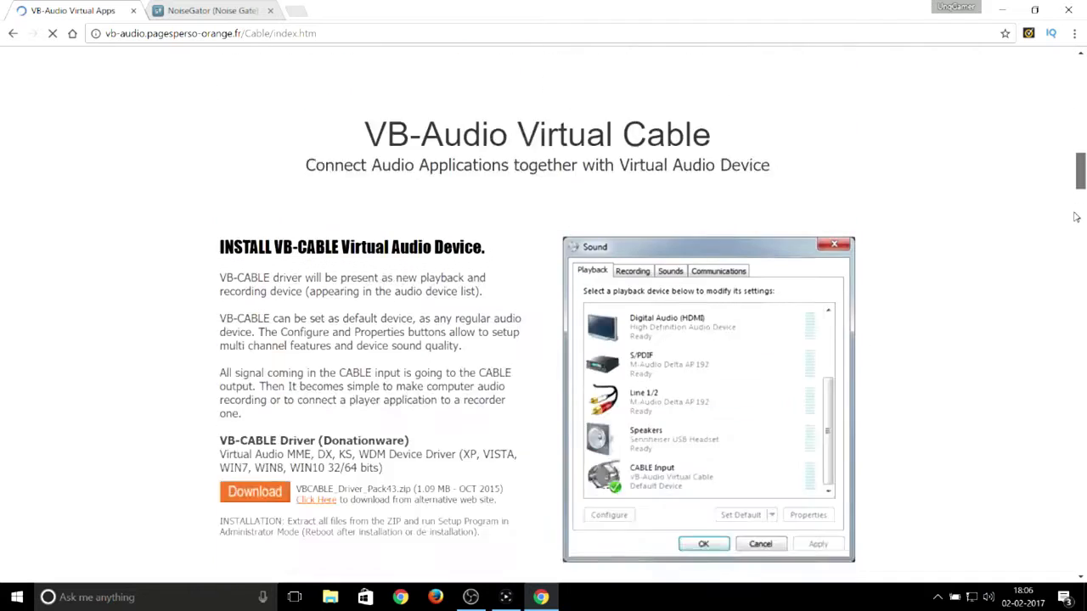
{"action": "scroll", "scroll_direction": "down", "scroll_amount": 3}
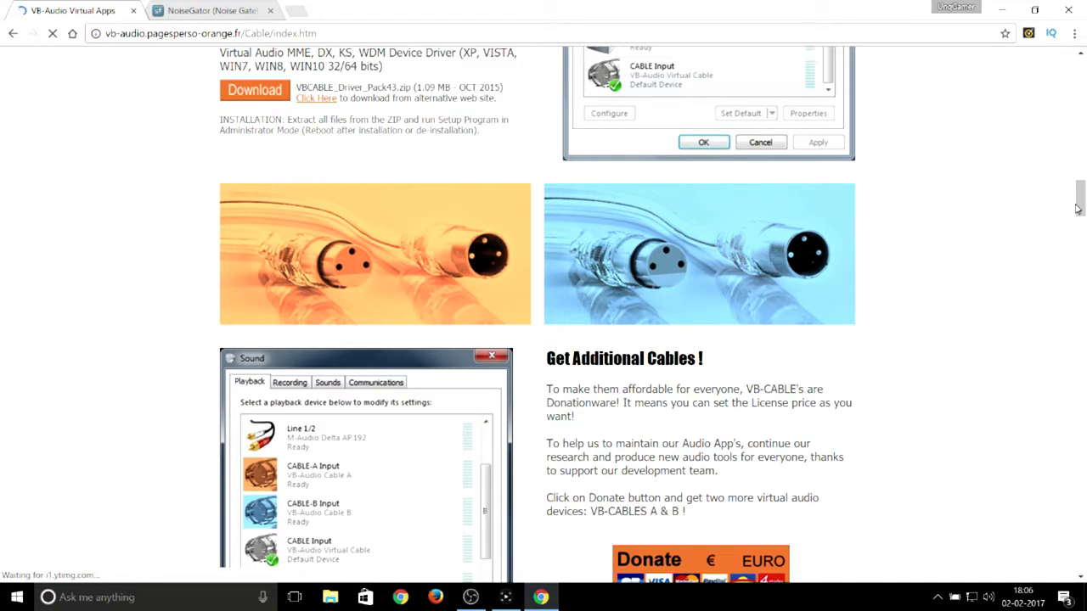
{"action": "scroll", "scroll_direction": "up", "scroll_amount": 3}
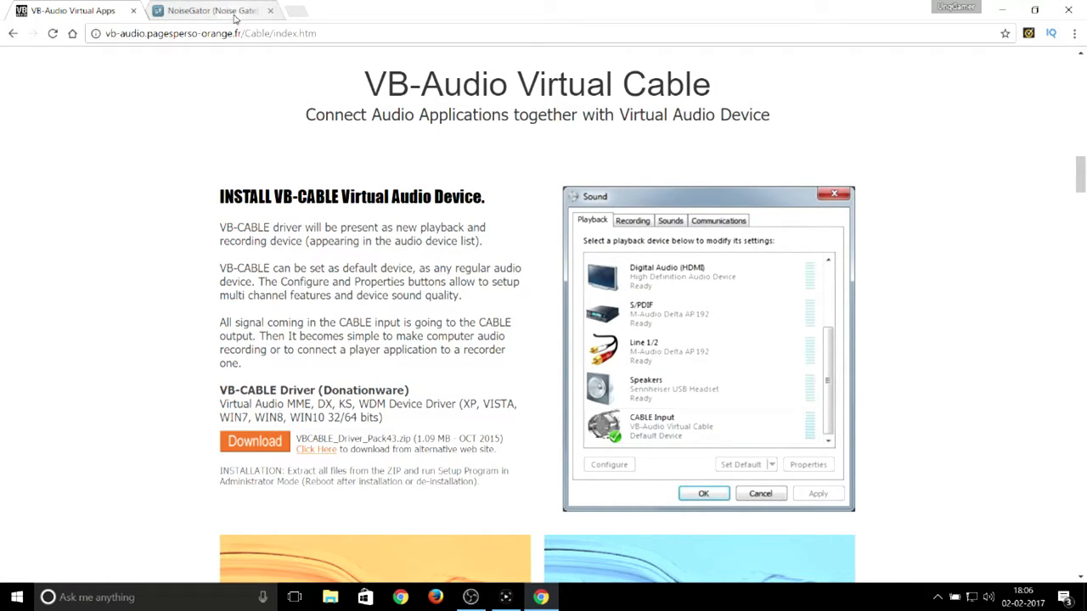
- Switch to the NoiseGator SourceForge tab showing its Download button
{"action": "left_click", "coordinate": [212, 11]}
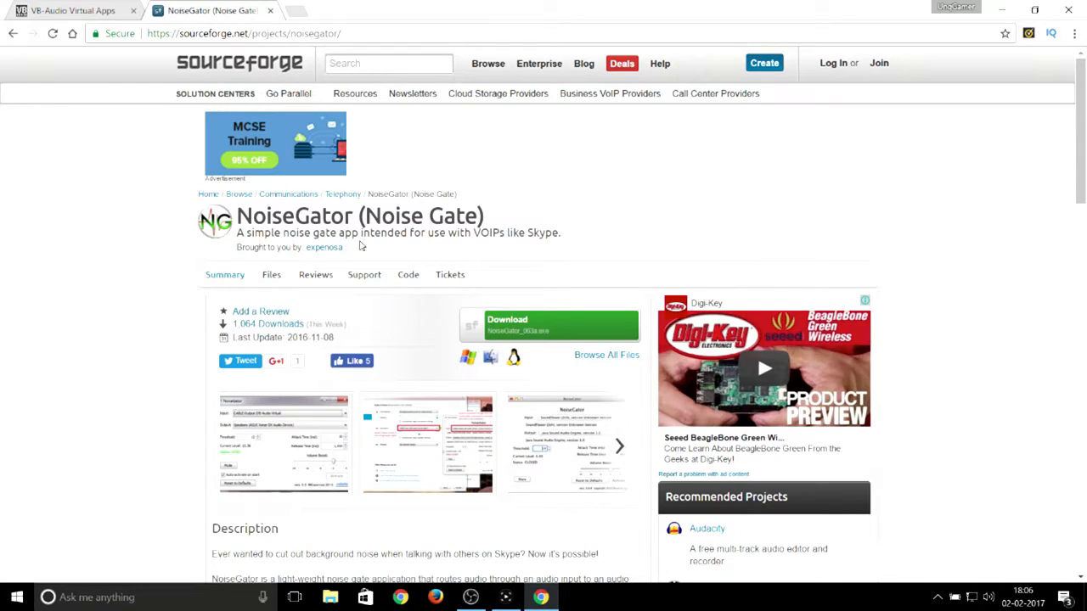
{"action": "mouse_move", "coordinate": [323, 248]}
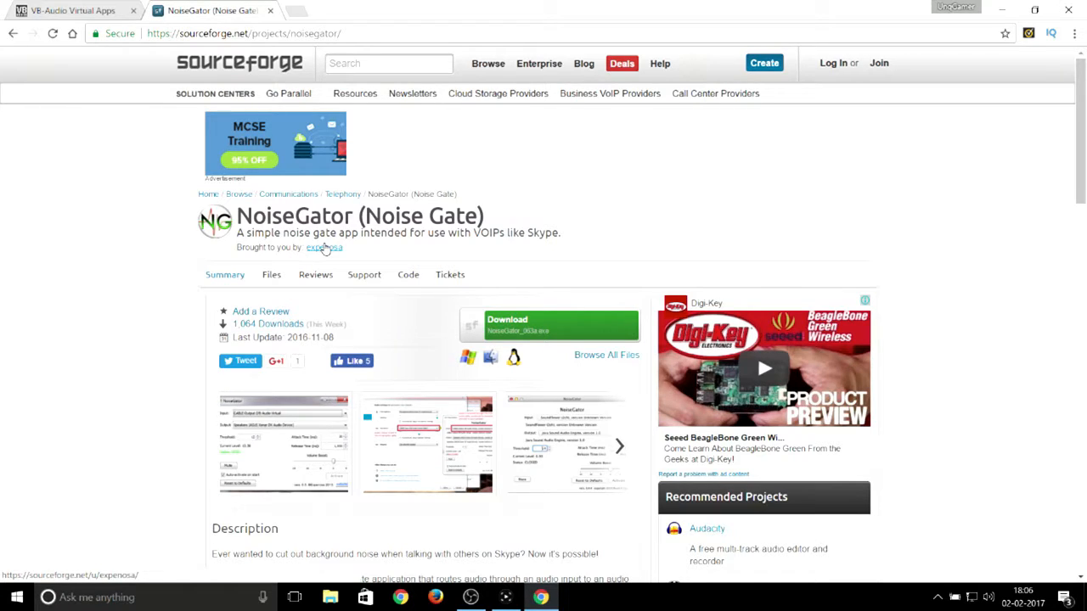
{"action": "mouse_move", "coordinate": [384, 251]}
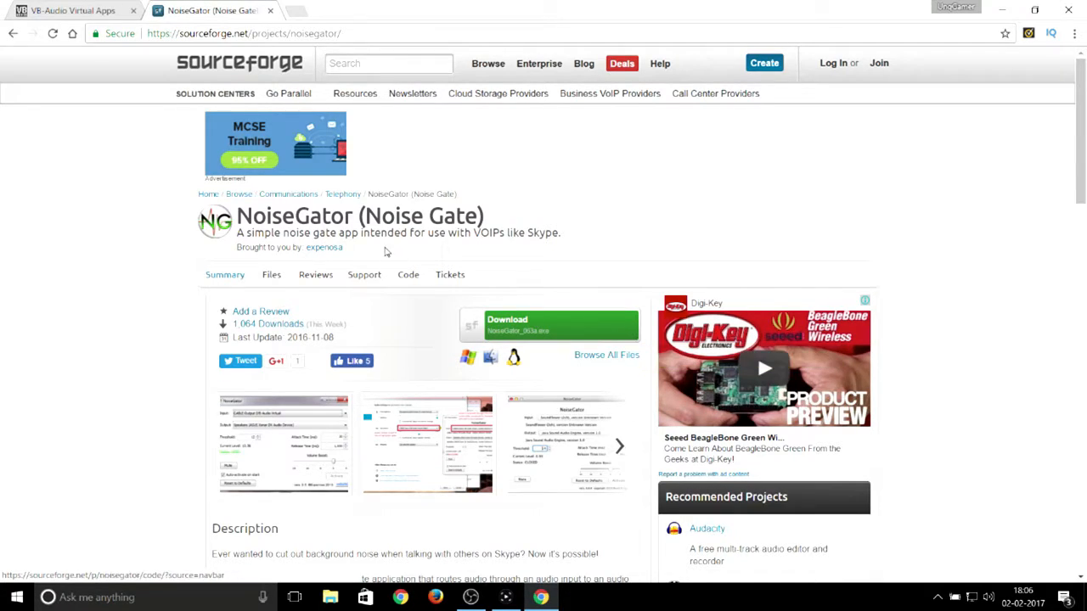
{"action": "mouse_move", "coordinate": [537, 336]}
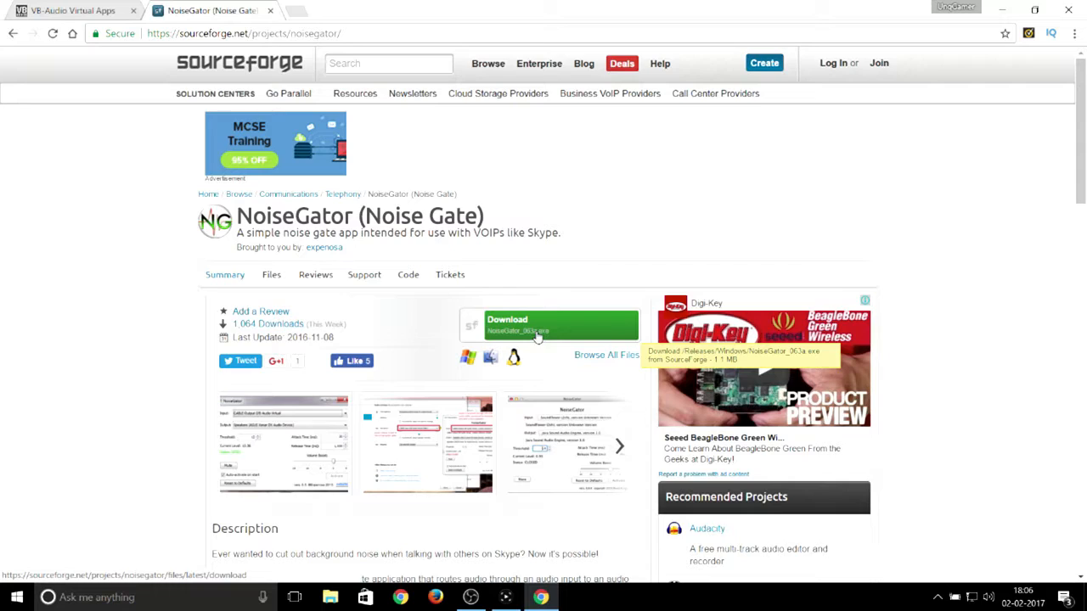
{"action": "mouse_move", "coordinate": [571, 331]}
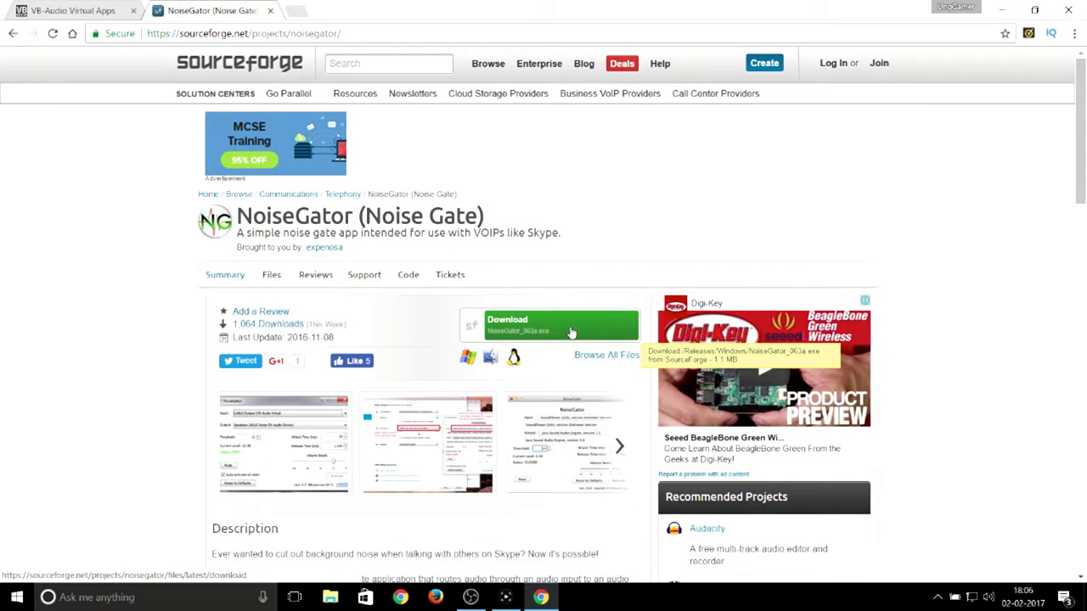
{"action": "mouse_move", "coordinate": [642, 88]}
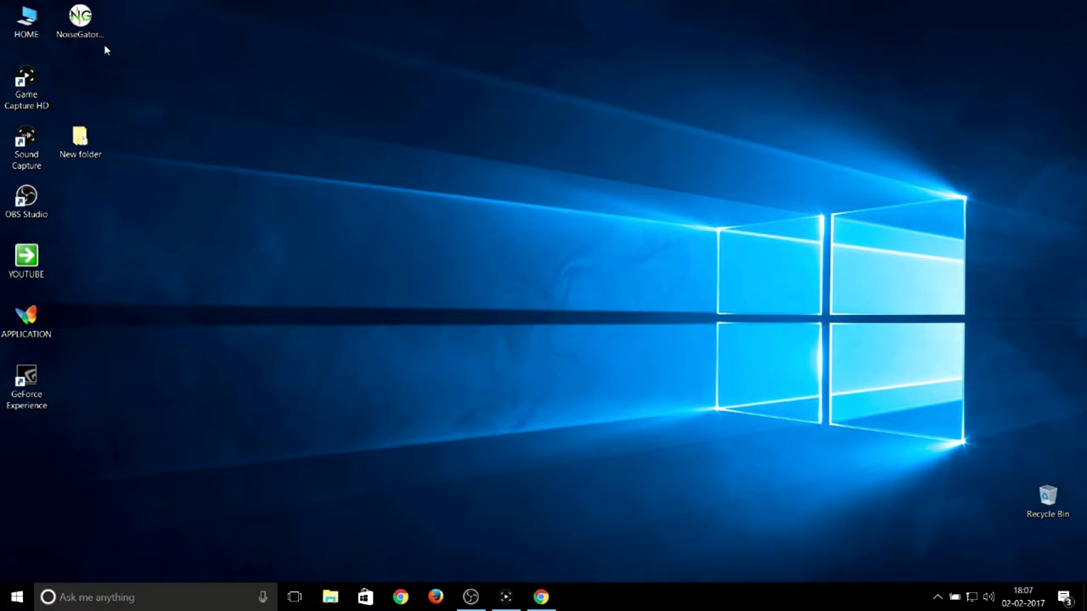
- Reveal the hidden tray icons and restore the running NoiseGator window
{"action": "left_click", "coordinate": [80, 19]}
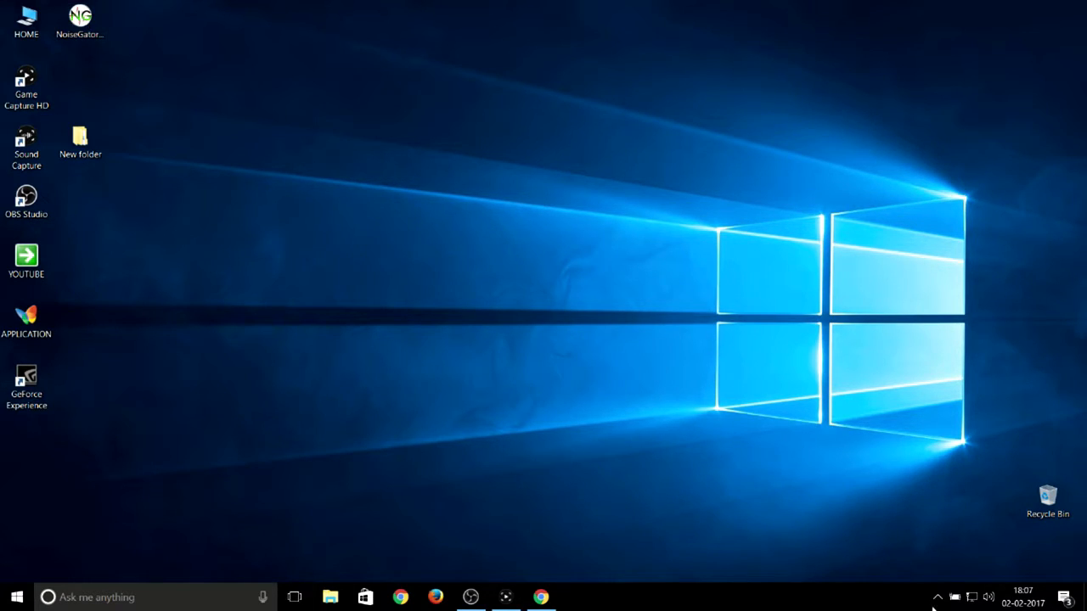
{"action": "left_click", "coordinate": [938, 598]}
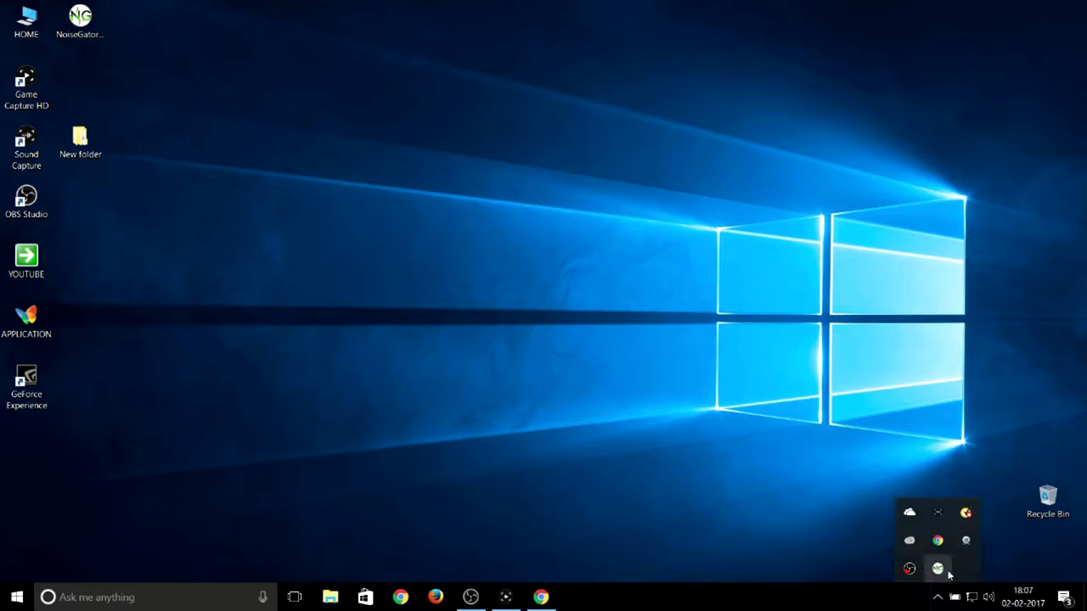
{"action": "left_click", "coordinate": [937, 568]}
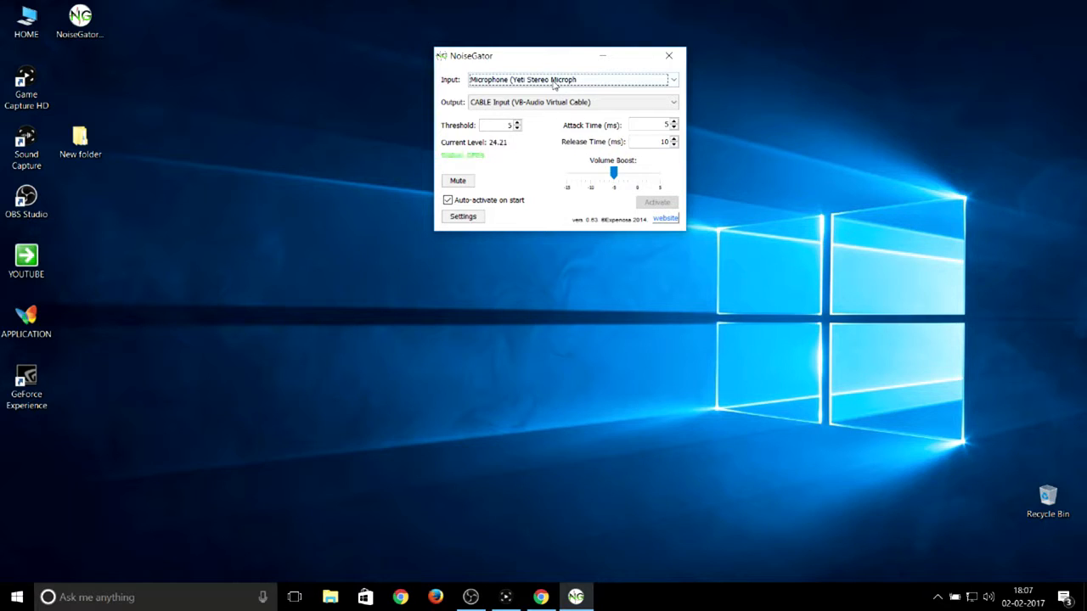
{"action": "left_click", "coordinate": [673, 80]}
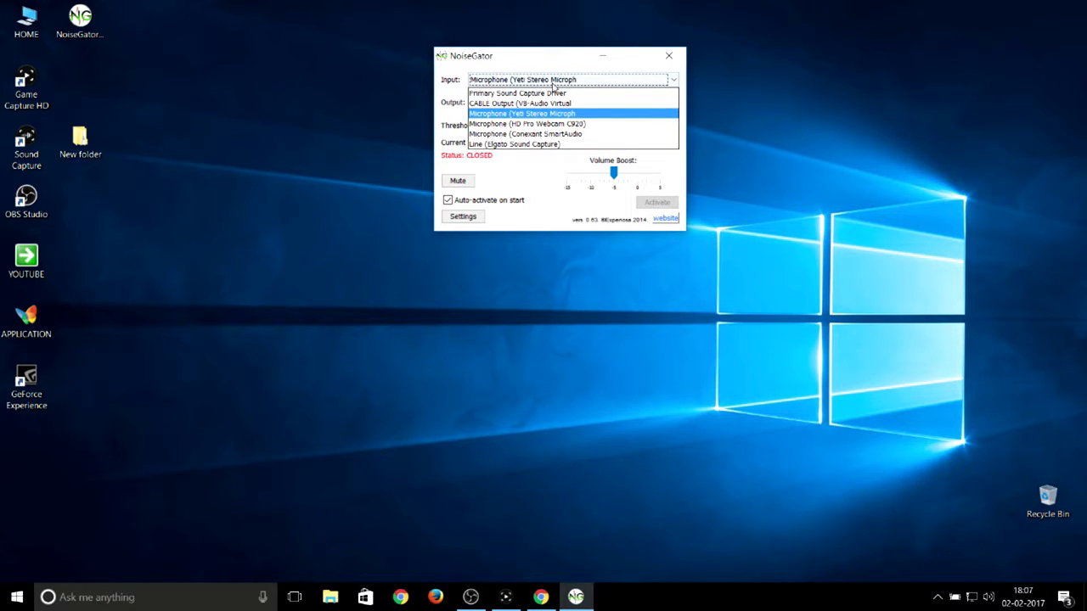
{"action": "left_click", "coordinate": [521, 112]}
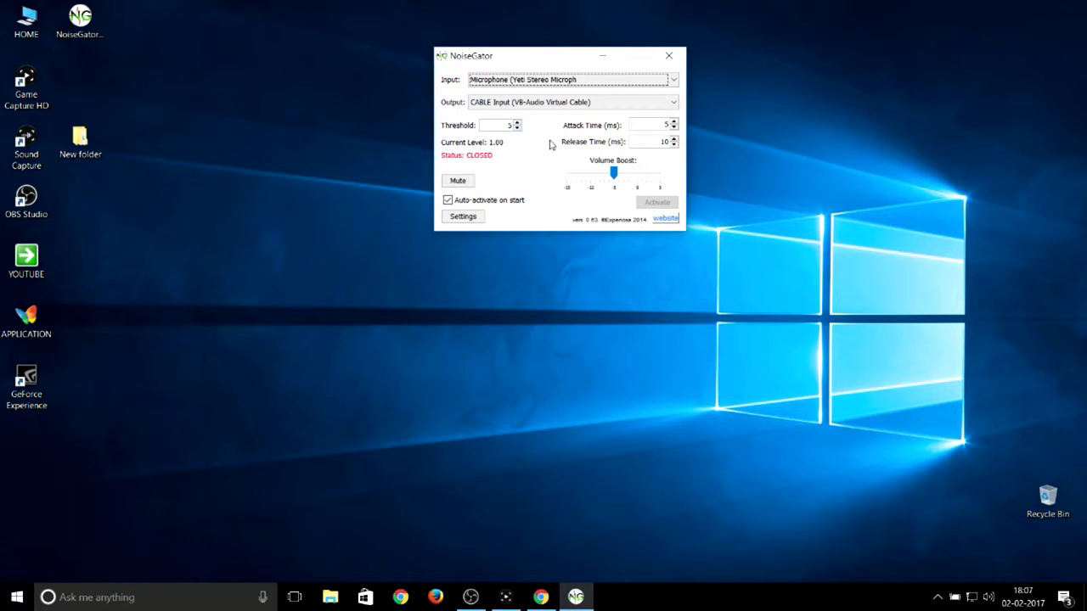
{"action": "mouse_move", "coordinate": [595, 160]}
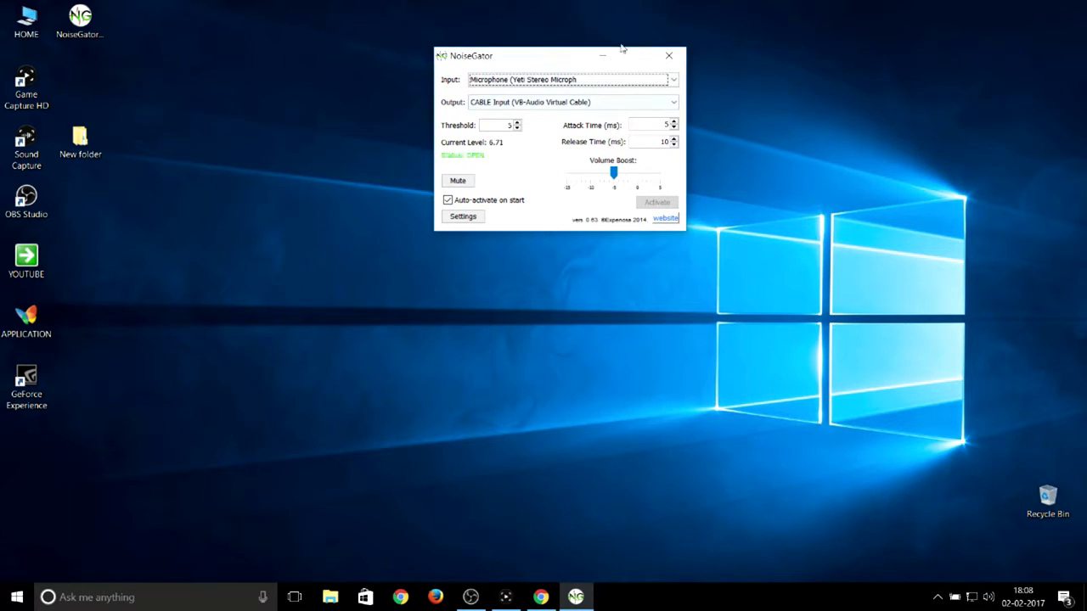
{"action": "left_click", "coordinate": [669, 54]}
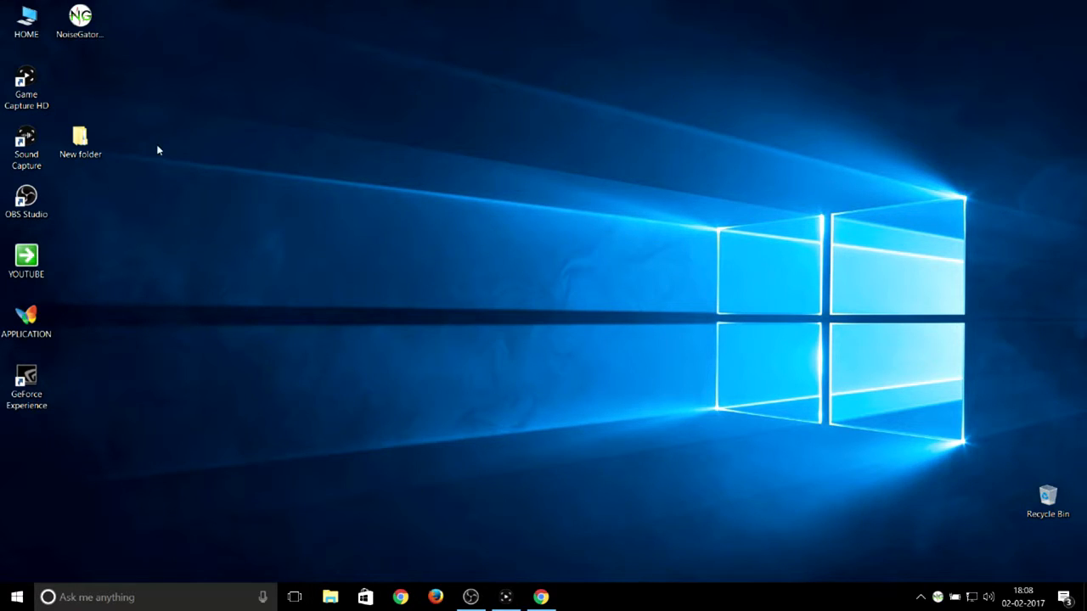
- Browse New folder > VBCABLE_Driver_Pack43, checking VBCABLE_Setup and VBCABLE_Setup_x64, then close Explorer
{"action": "left_click", "coordinate": [80, 139]}
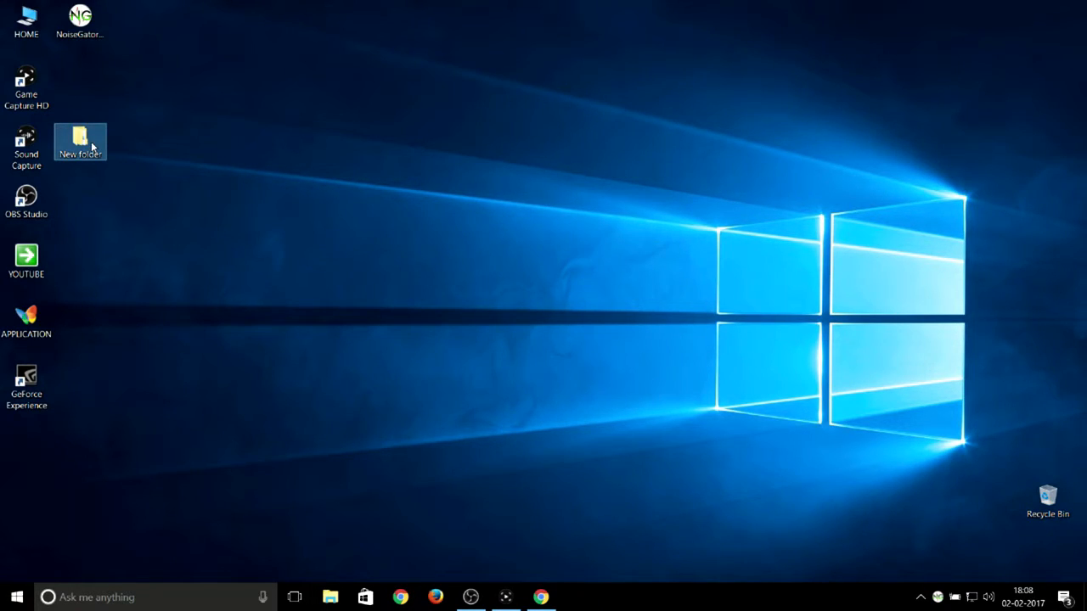
{"action": "double_click", "coordinate": [80, 136]}
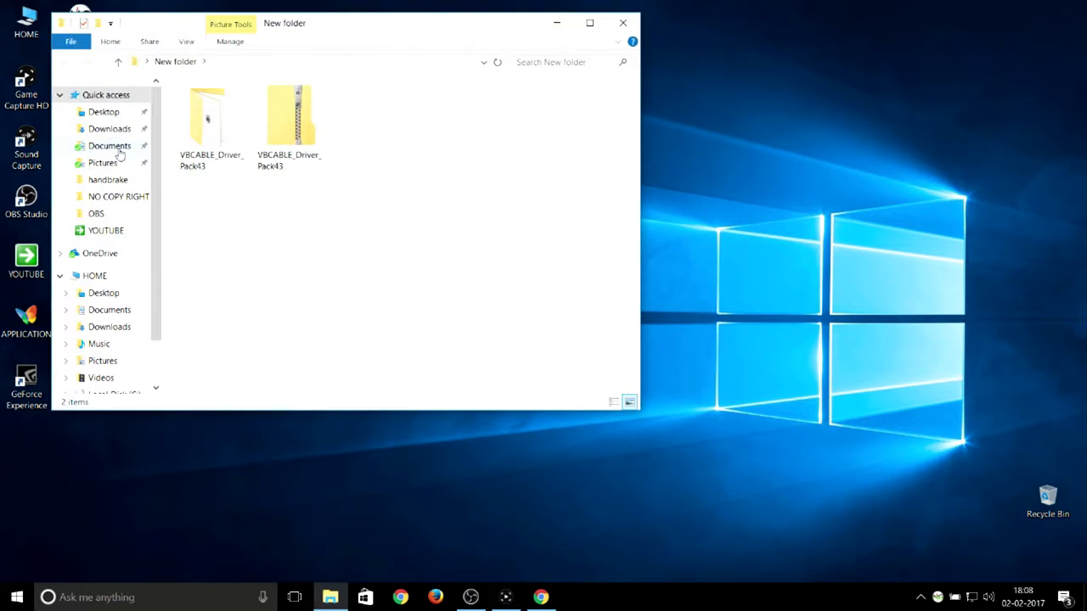
{"action": "mouse_move", "coordinate": [309, 144]}
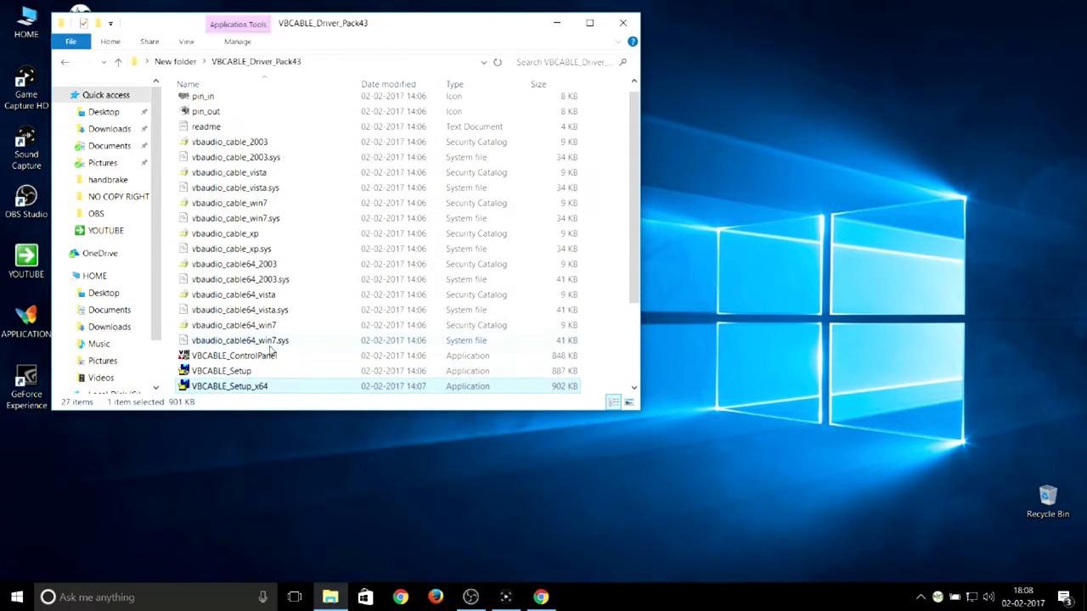
{"action": "scroll", "scroll_direction": "down", "scroll_amount": 3}
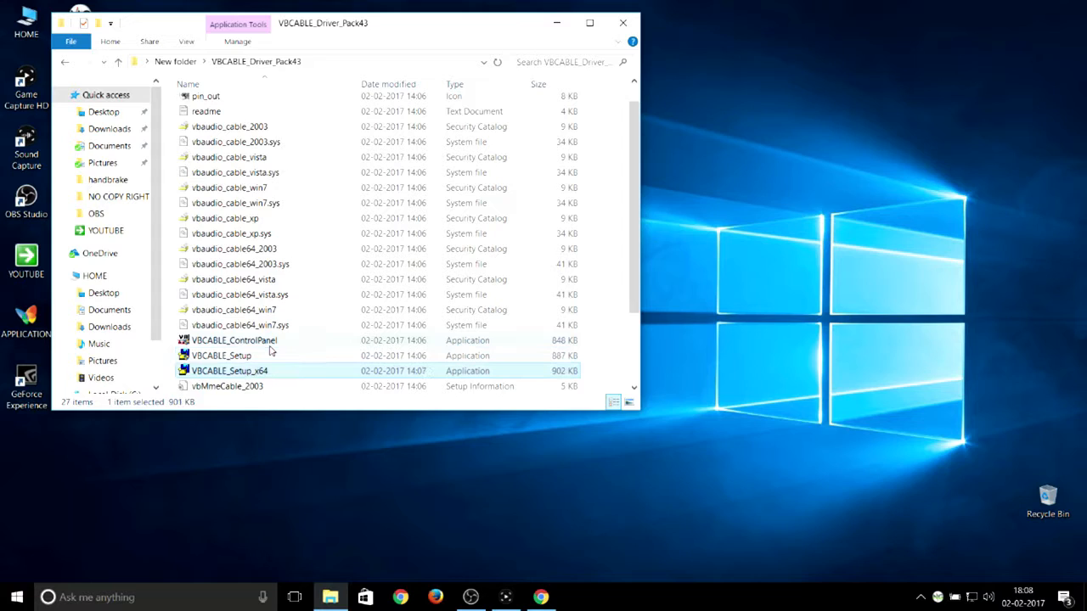
{"action": "left_click", "coordinate": [221, 355]}
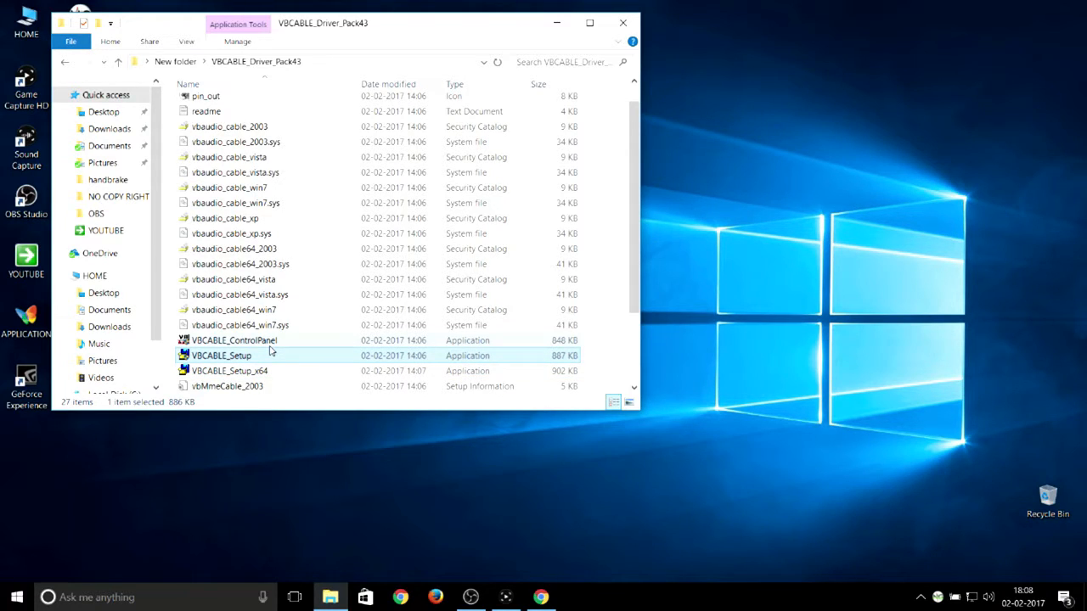
{"action": "left_click", "coordinate": [229, 370]}
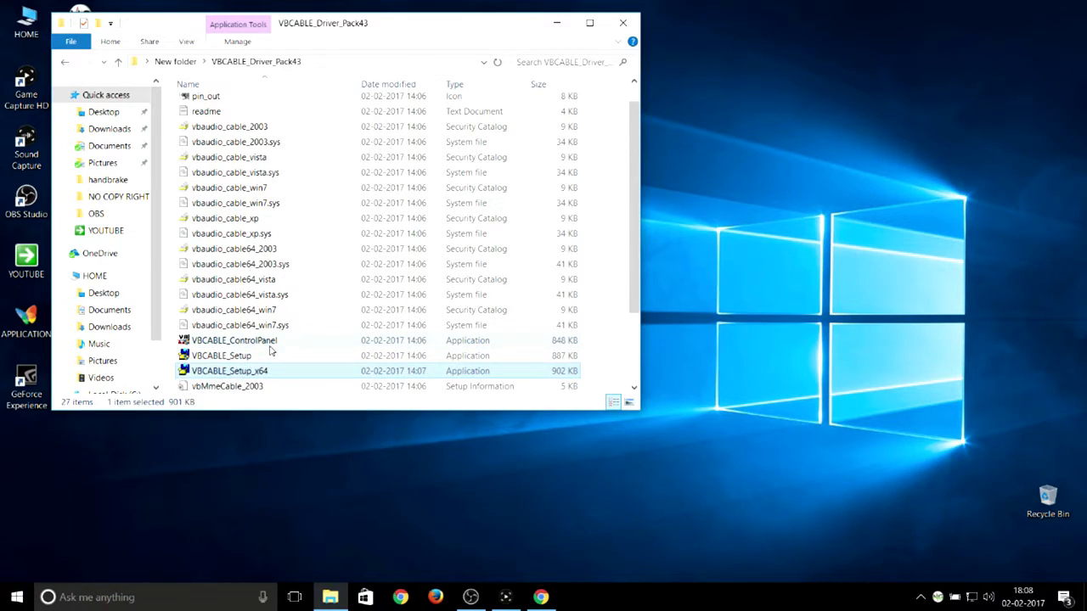
{"action": "mouse_move", "coordinate": [272, 373]}
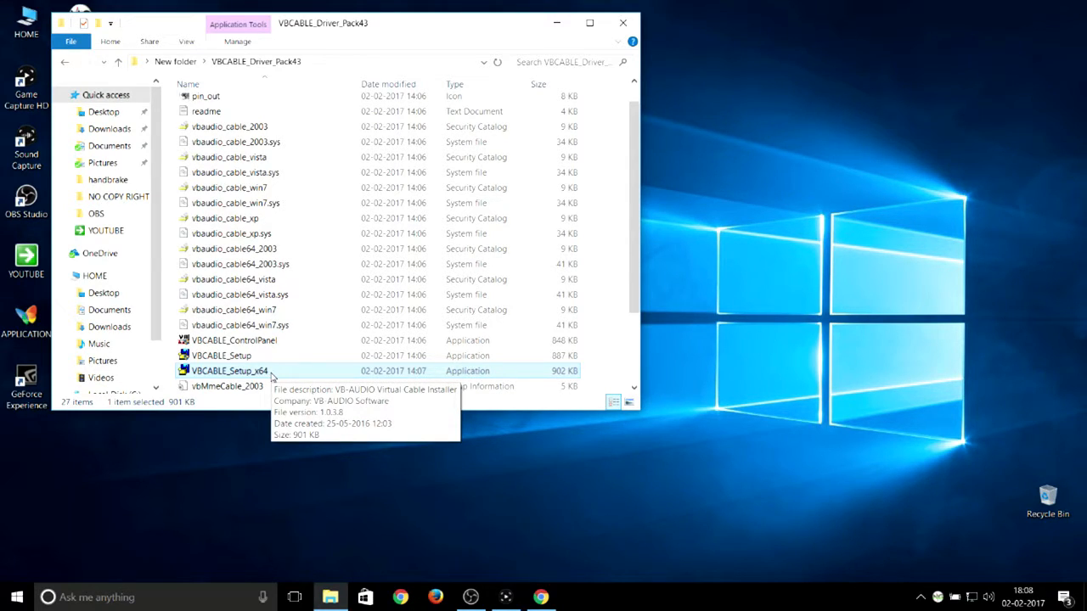
{"action": "mouse_move", "coordinate": [371, 258]}
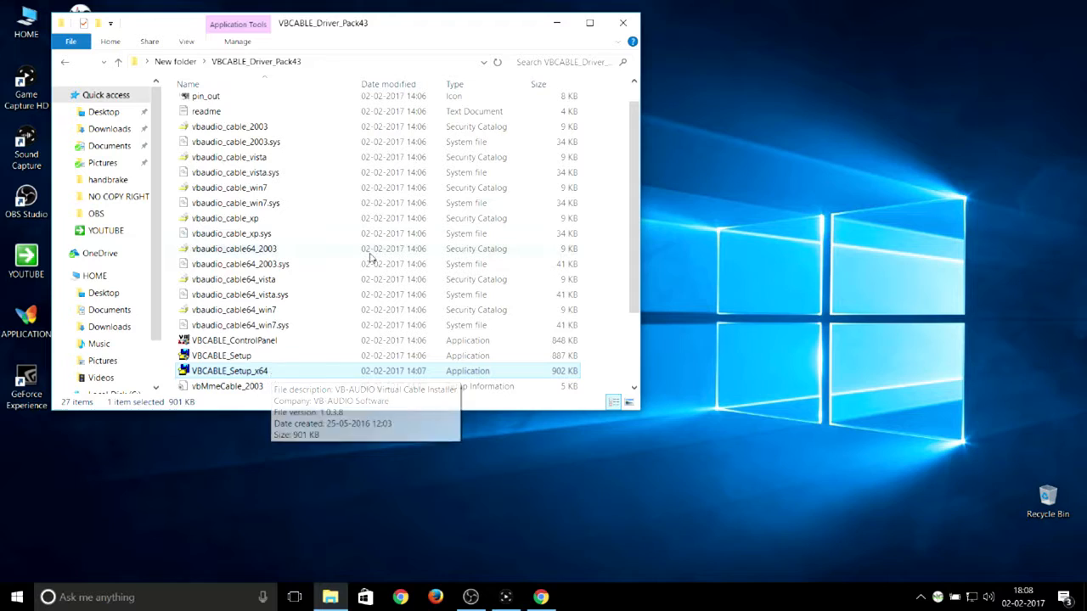
{"action": "mouse_move", "coordinate": [623, 24]}
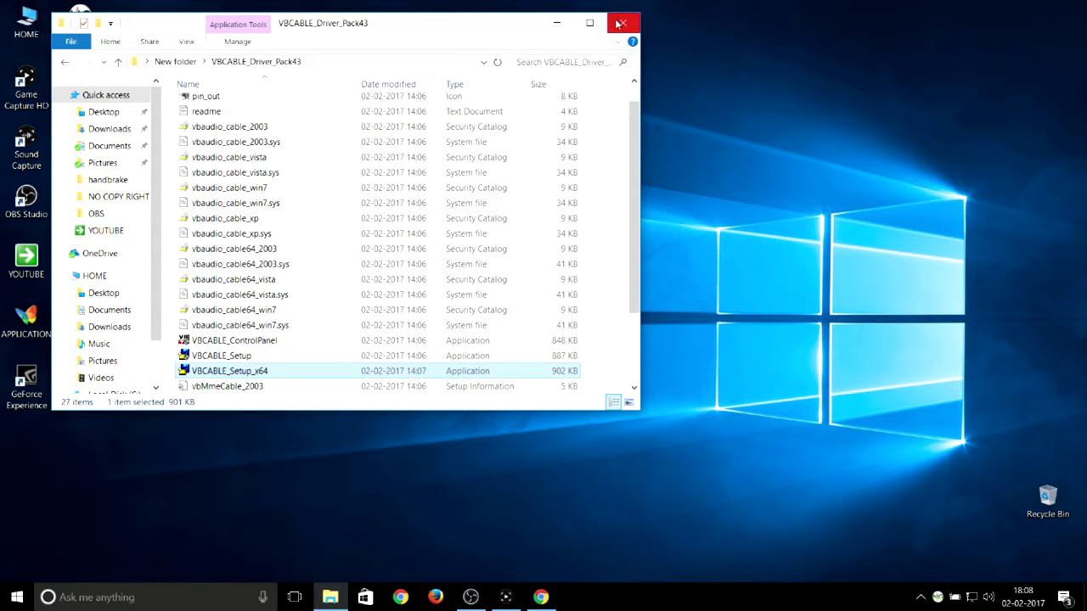
{"action": "left_click", "coordinate": [623, 23]}
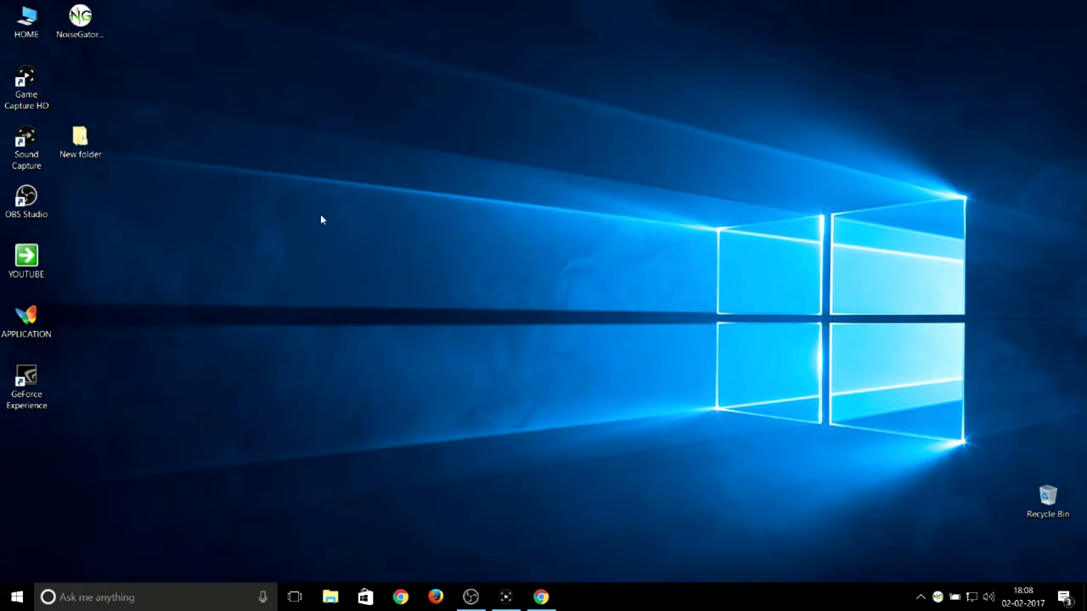
{"action": "mouse_move", "coordinate": [152, 273]}
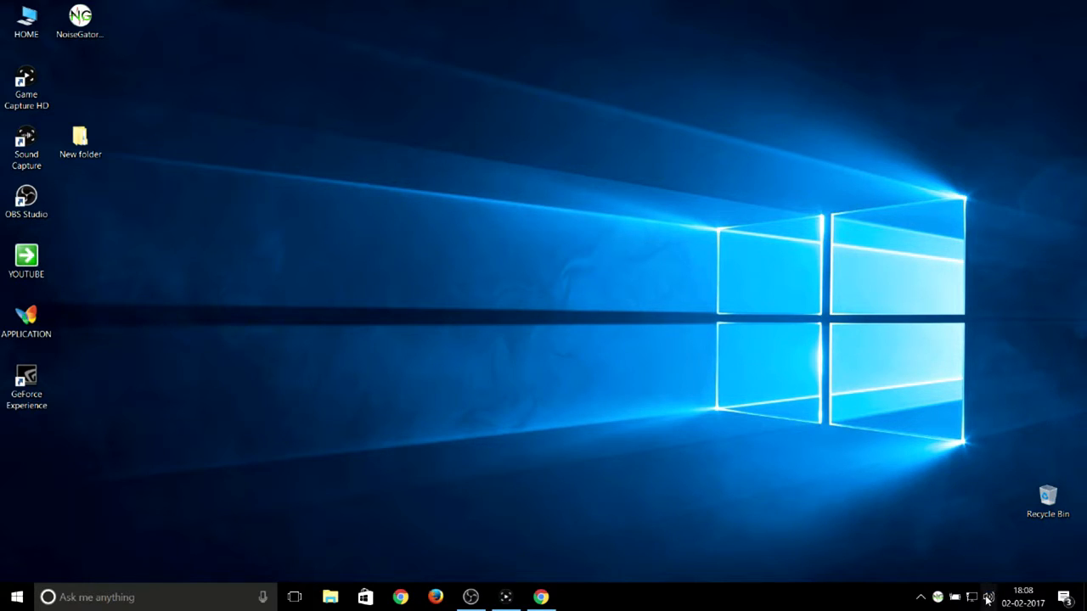
{"action": "mouse_move", "coordinate": [988, 598]}
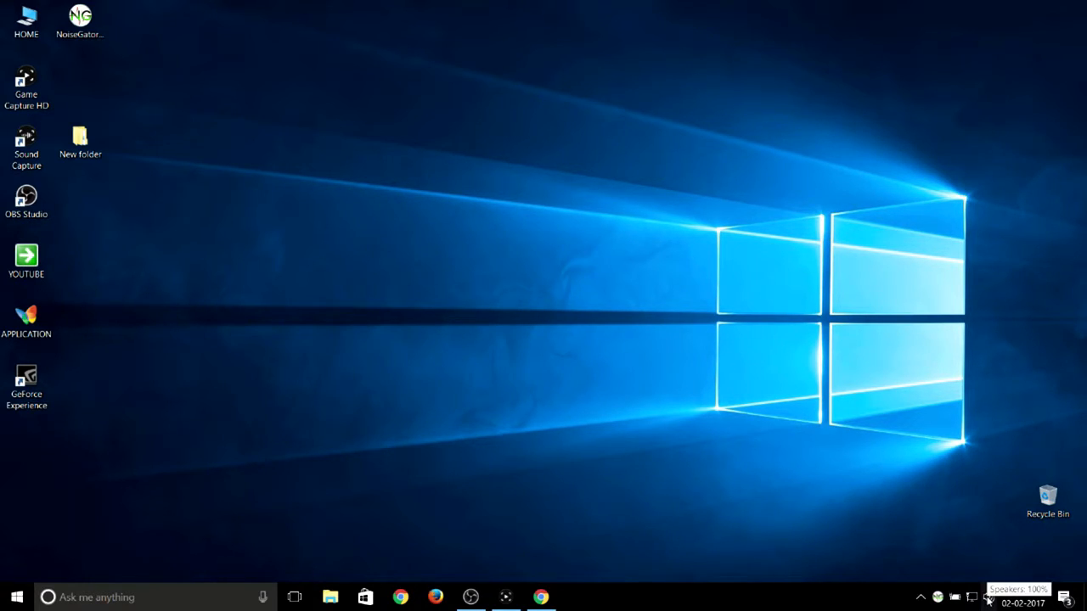
- Bring up the tray speaker menu to reach the Recording devices list
{"action": "right_click", "coordinate": [954, 598]}
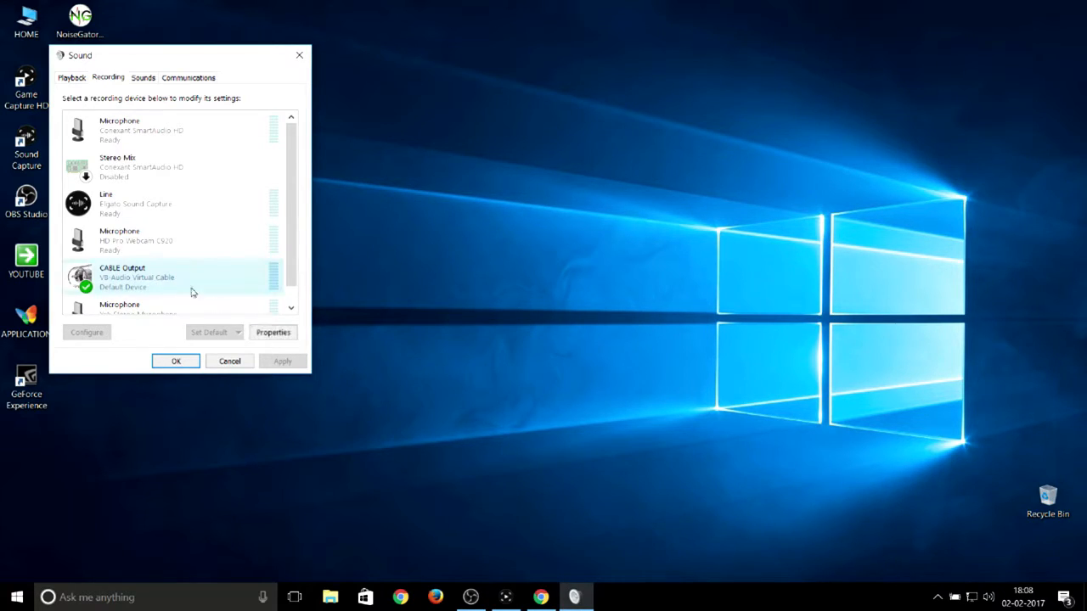
- Open the CABLE Output recording device's properties
{"action": "left_click", "coordinate": [271, 331]}
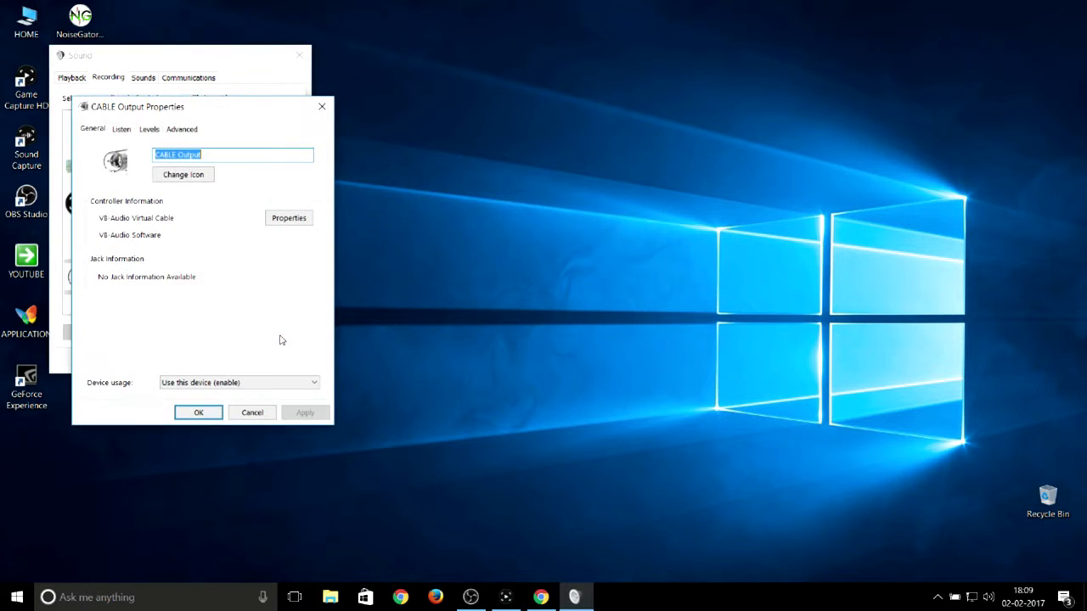
{"action": "mouse_move", "coordinate": [217, 106]}
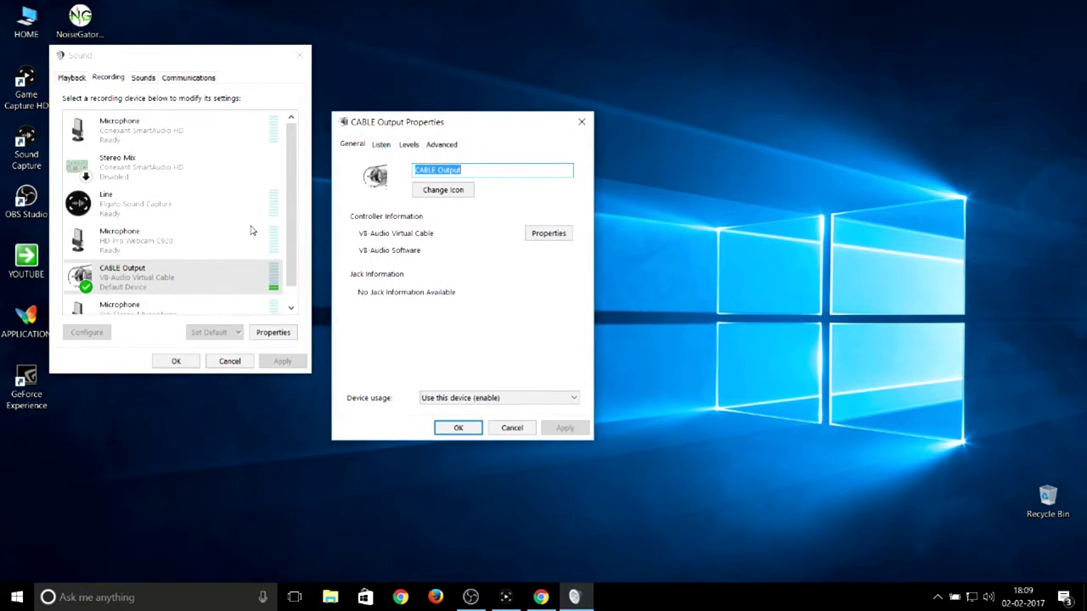
{"action": "mouse_move", "coordinate": [241, 285]}
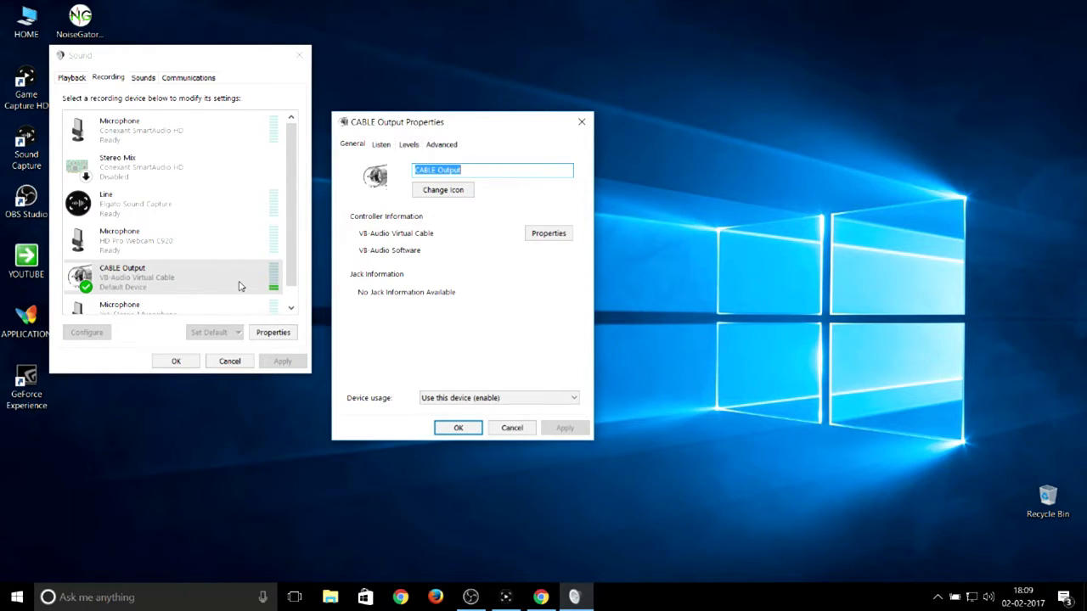
{"action": "mouse_move", "coordinate": [204, 272]}
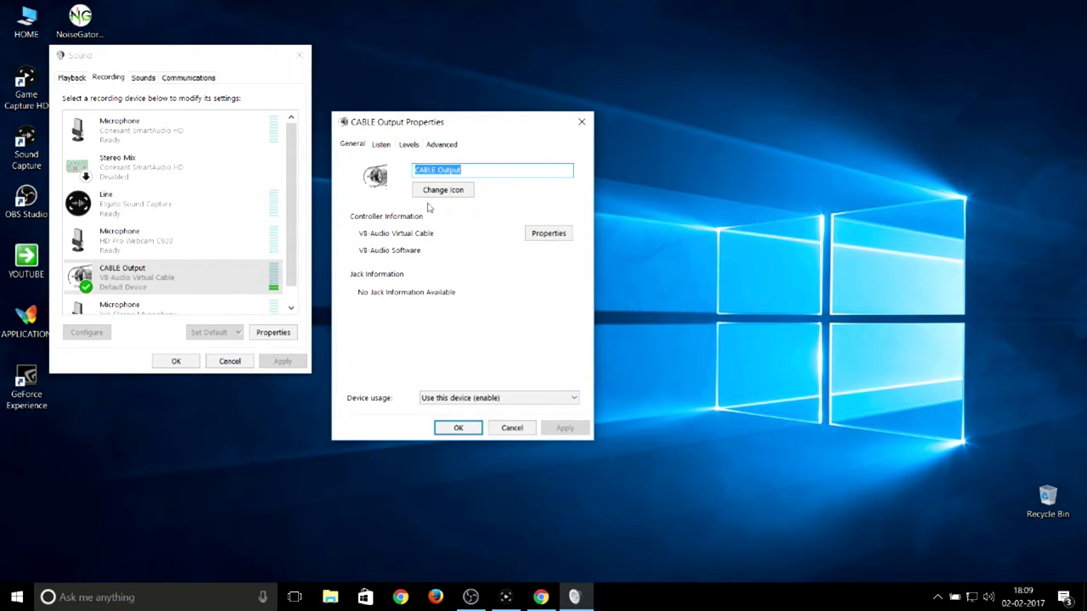
- Review CABLE Output's Listen and Levels settings, both volumes at 100
{"action": "left_click", "coordinate": [380, 145]}
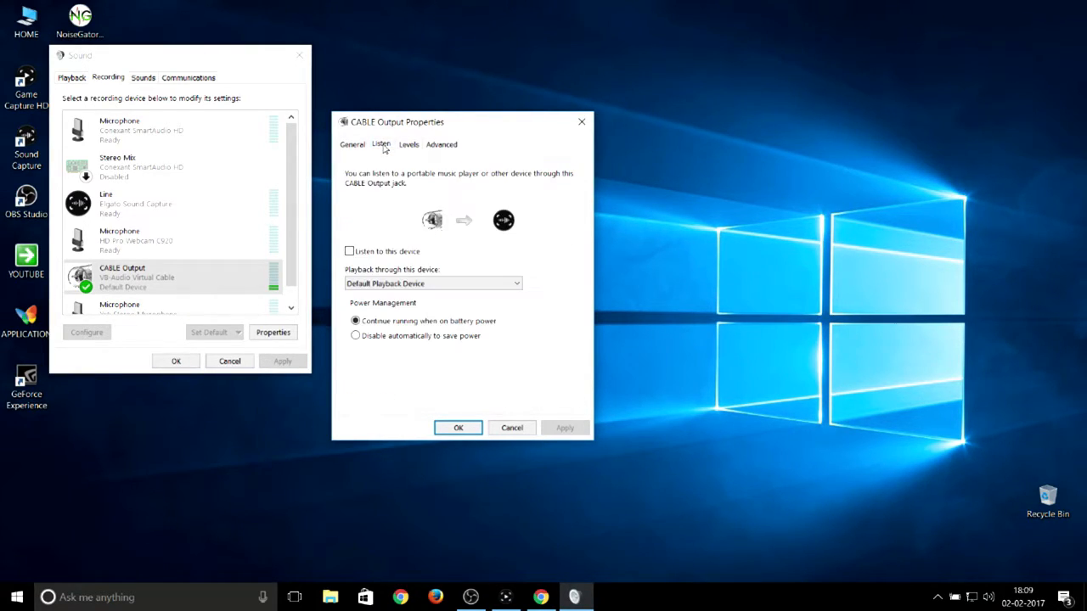
{"action": "left_click", "coordinate": [408, 142]}
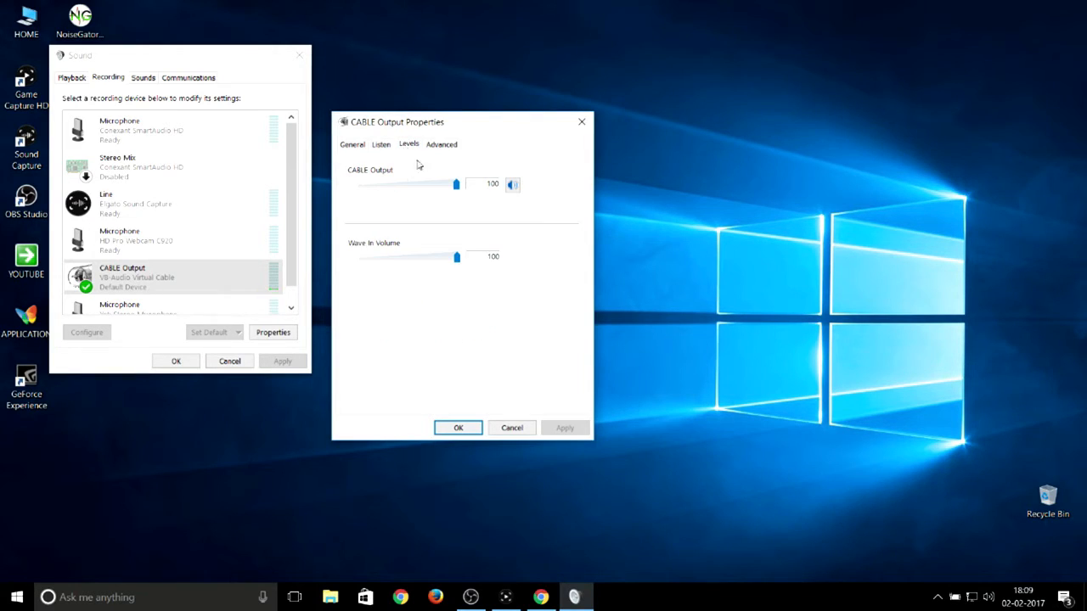
{"action": "mouse_move", "coordinate": [445, 153]}
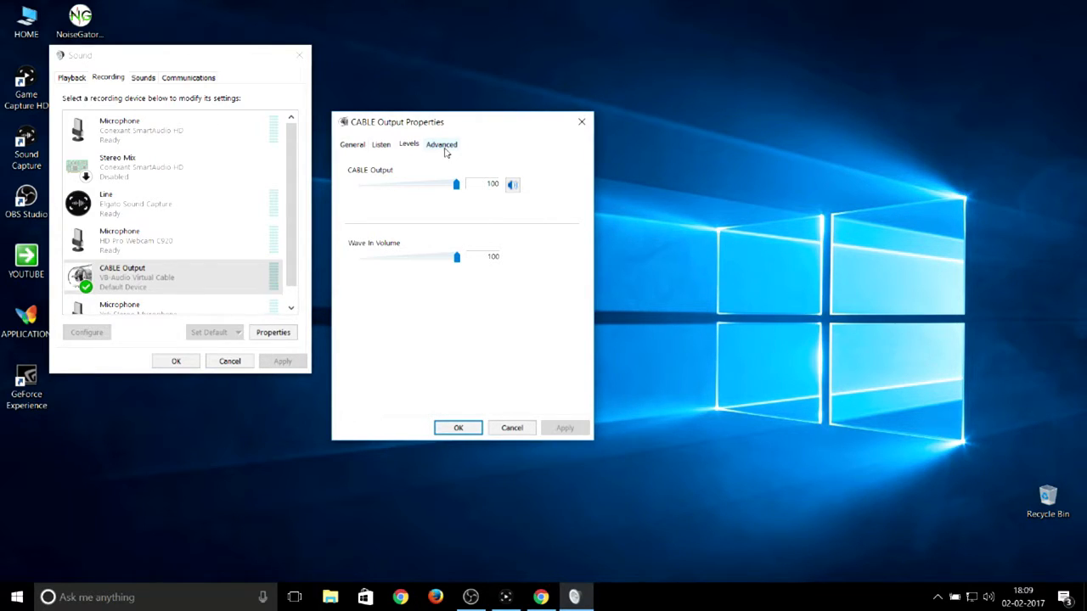
- Keep the Advanced default format at 2 channel, 16 bit, 48000 Hz and close the properties
{"action": "left_click", "coordinate": [442, 142]}
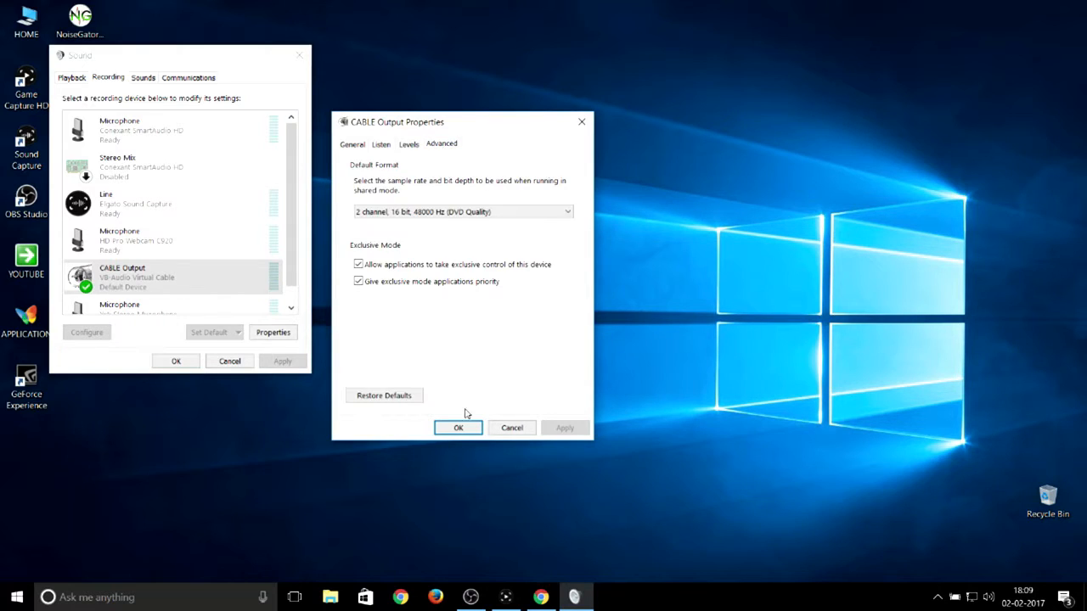
{"action": "left_click", "coordinate": [462, 211]}
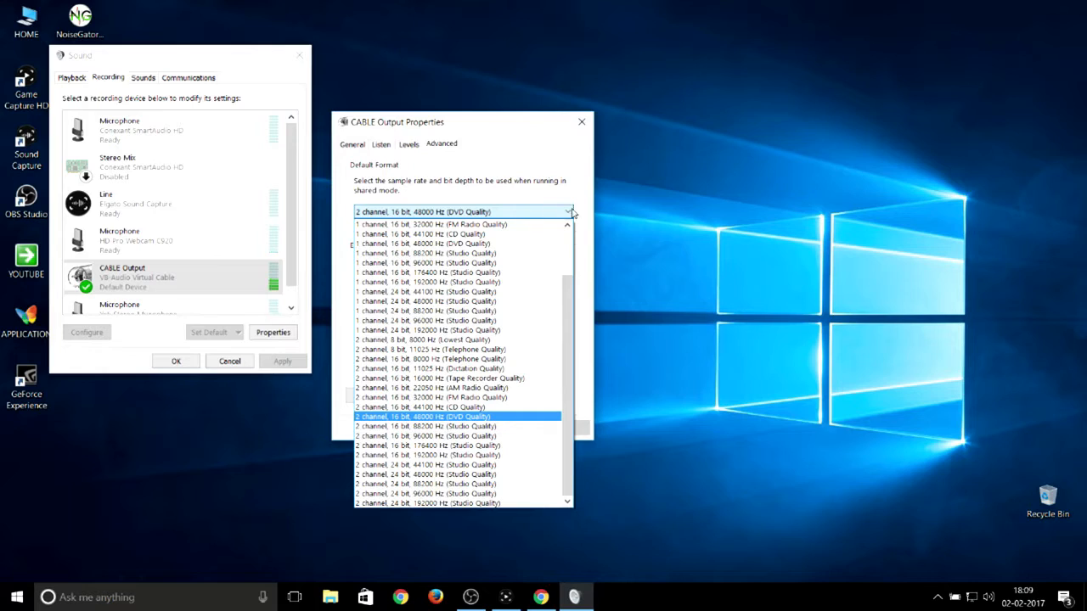
{"action": "left_click", "coordinate": [424, 416]}
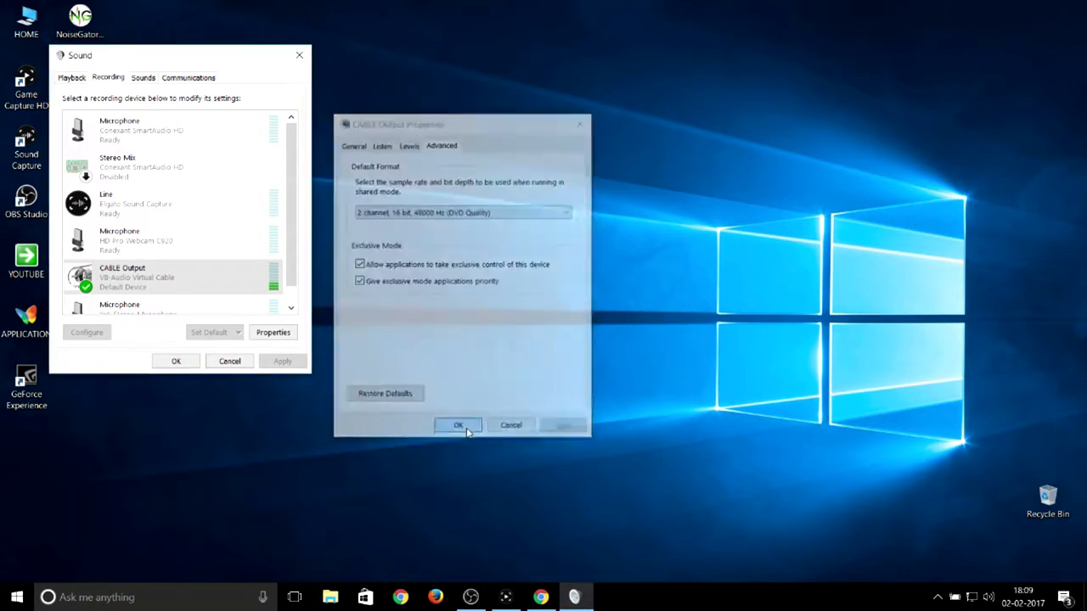
{"action": "left_click", "coordinate": [459, 425]}
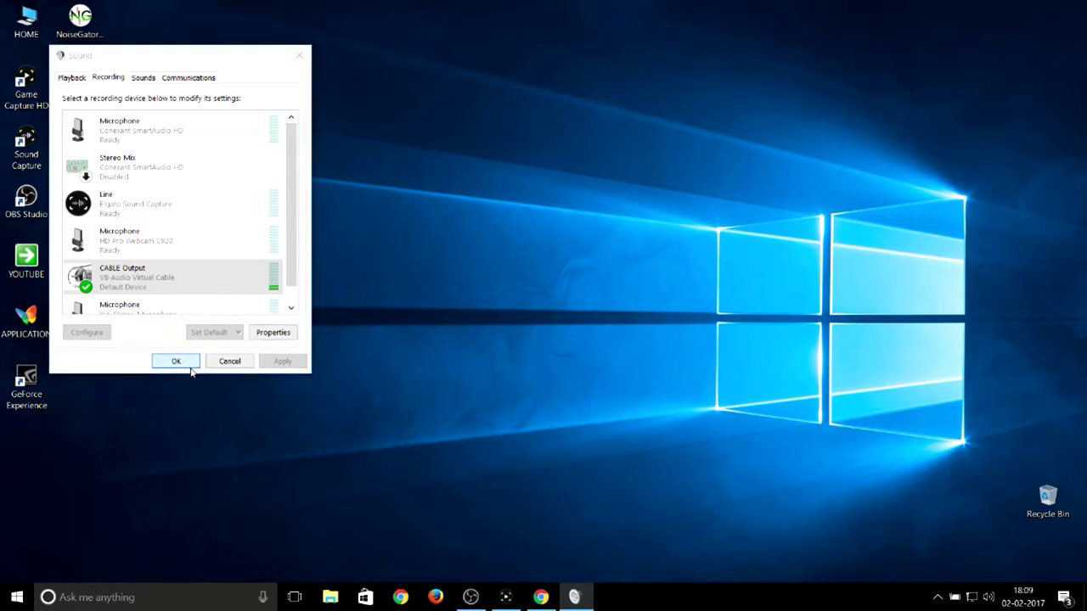
{"action": "left_click", "coordinate": [176, 360]}
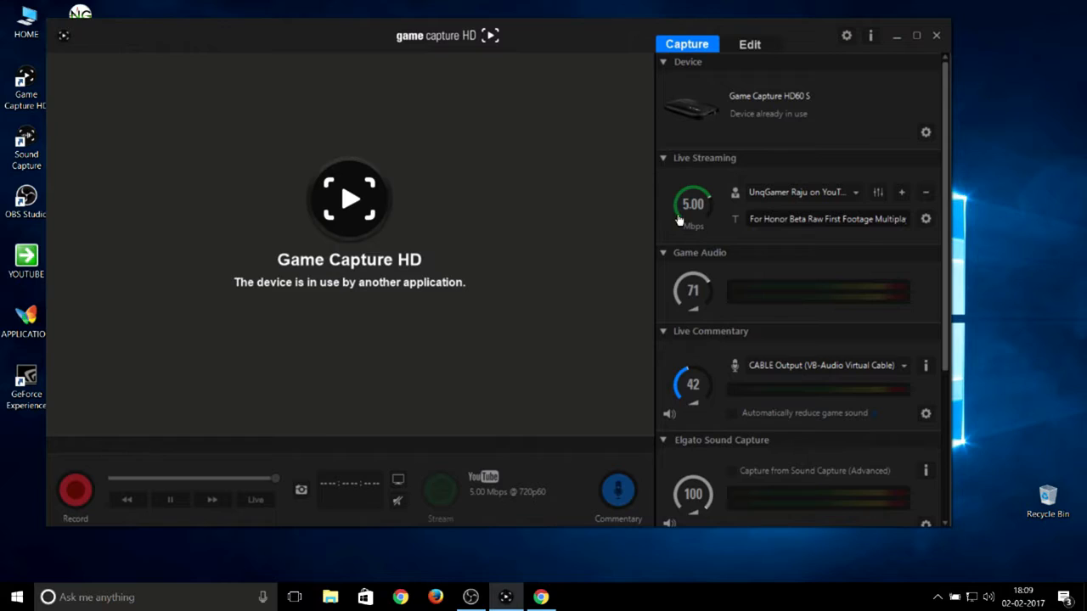
{"action": "mouse_move", "coordinate": [785, 350]}
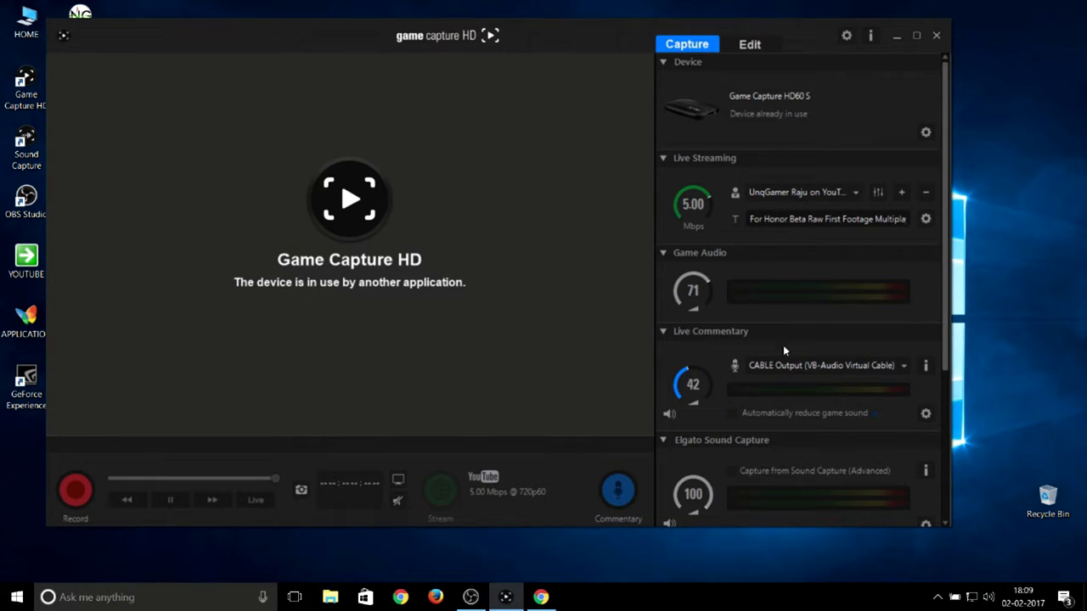
{"action": "mouse_move", "coordinate": [828, 373]}
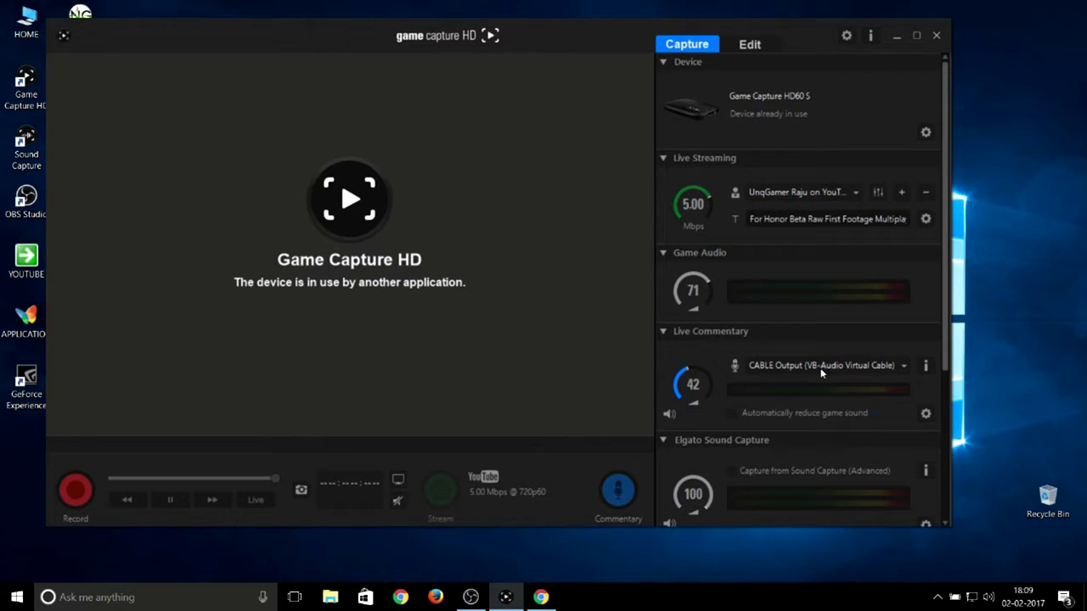
{"action": "mouse_move", "coordinate": [696, 377]}
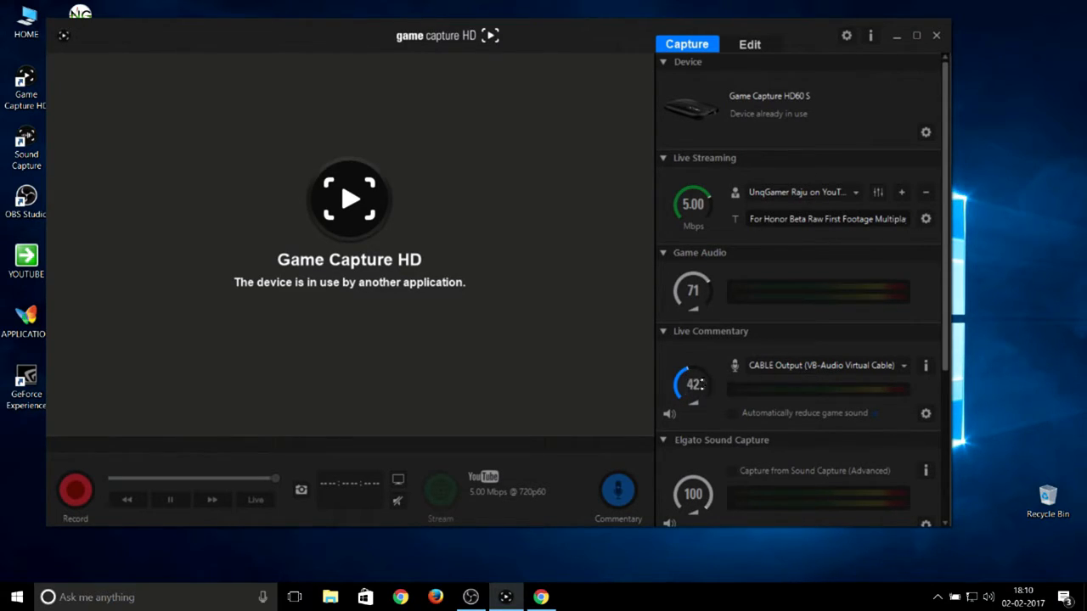
{"action": "mouse_move", "coordinate": [644, 431]}
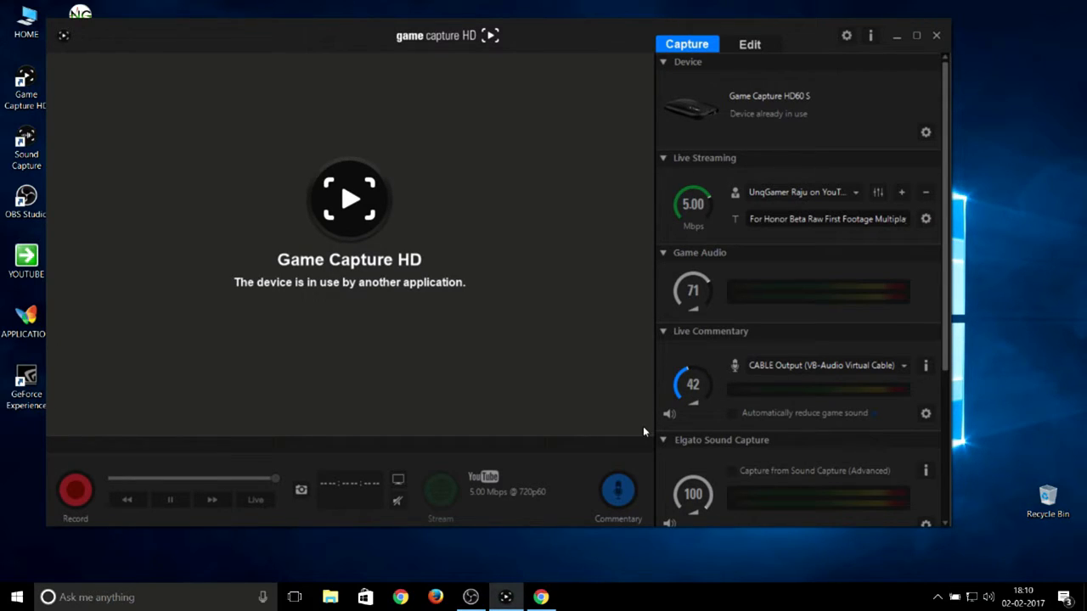
{"action": "mouse_move", "coordinate": [693, 384]}
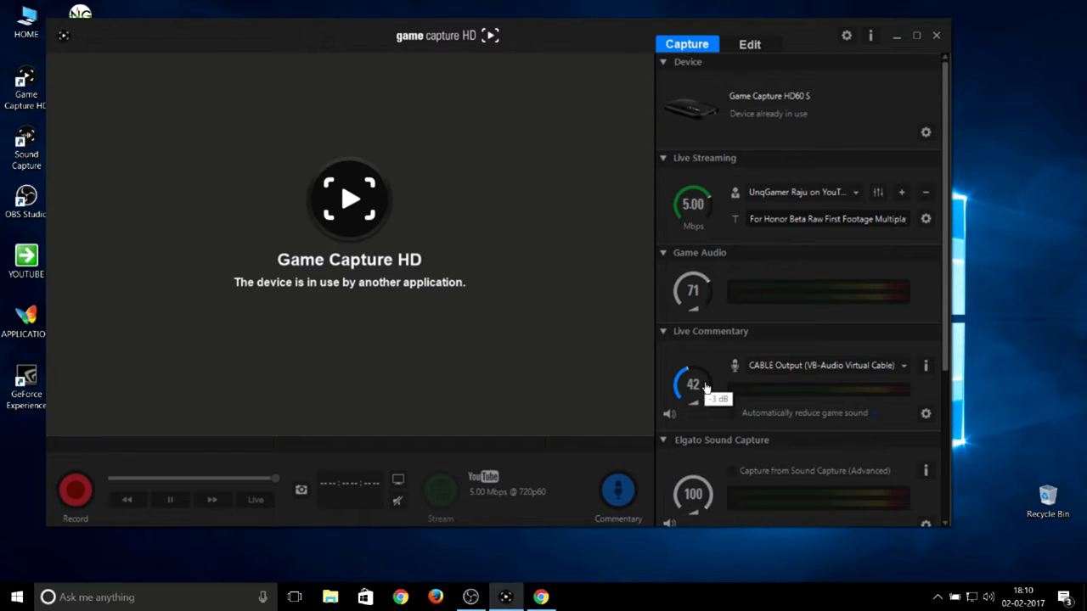
{"action": "mouse_move", "coordinate": [705, 286]}
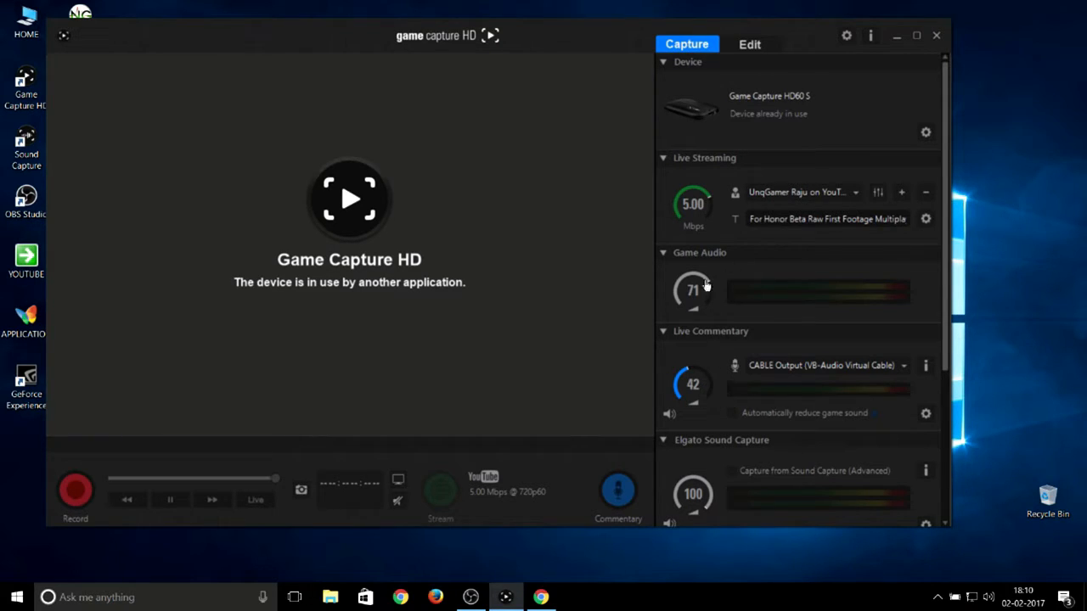
{"action": "mouse_move", "coordinate": [694, 292]}
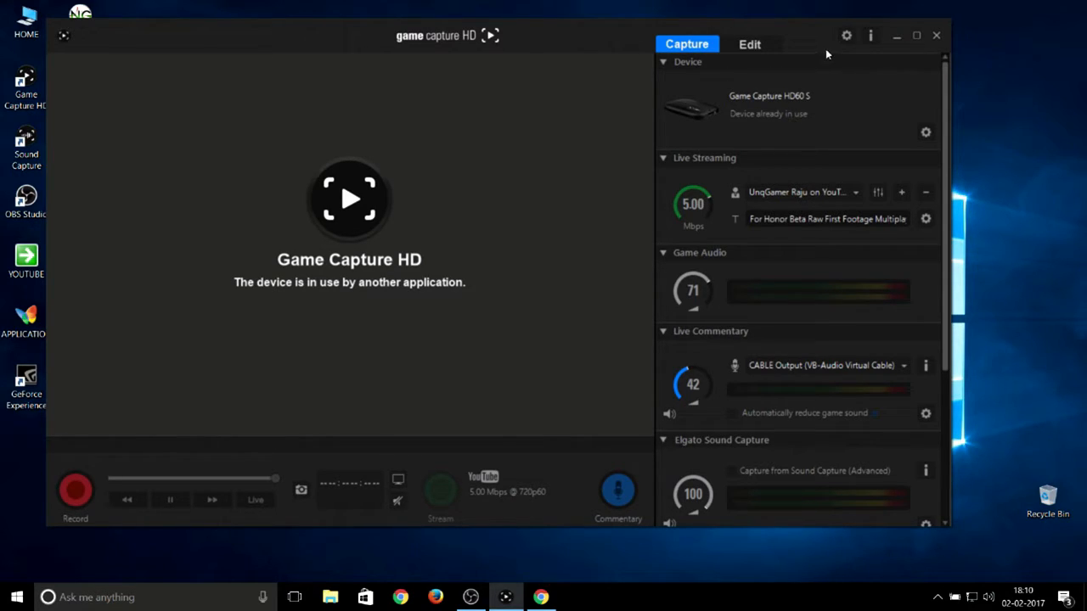
- Open Preferences and view the Capture tab's library, export and screenshot locations
{"action": "left_click", "coordinate": [846, 34]}
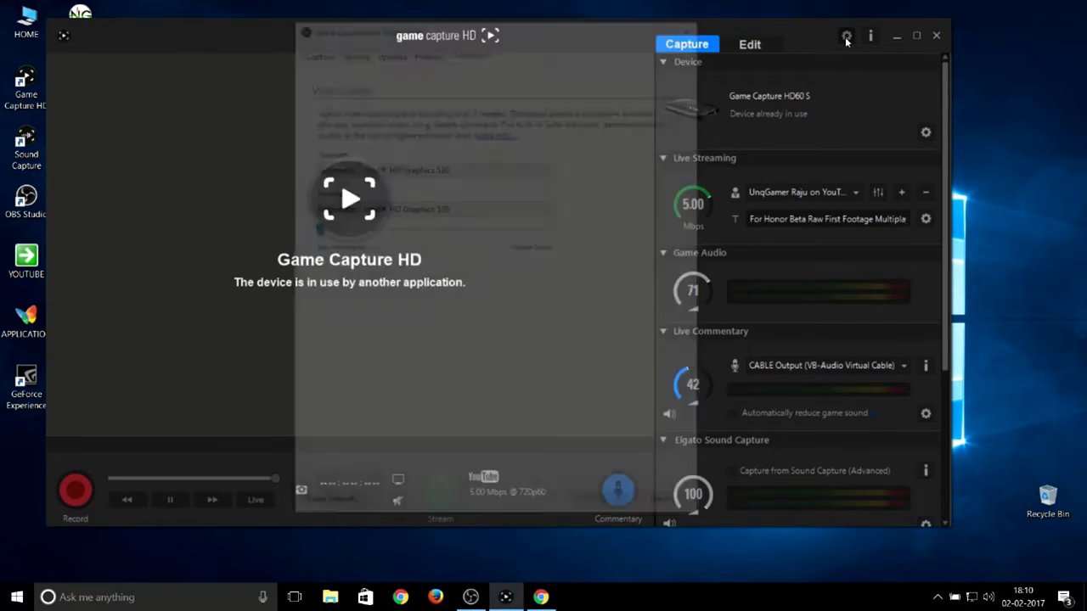
{"action": "left_click", "coordinate": [846, 35]}
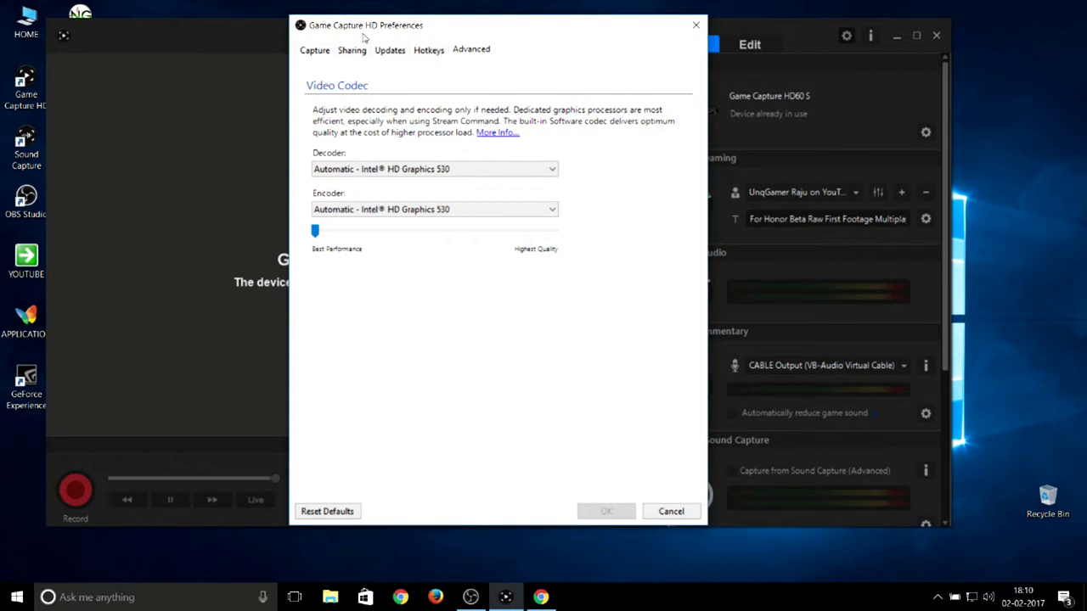
{"action": "left_click", "coordinate": [314, 49]}
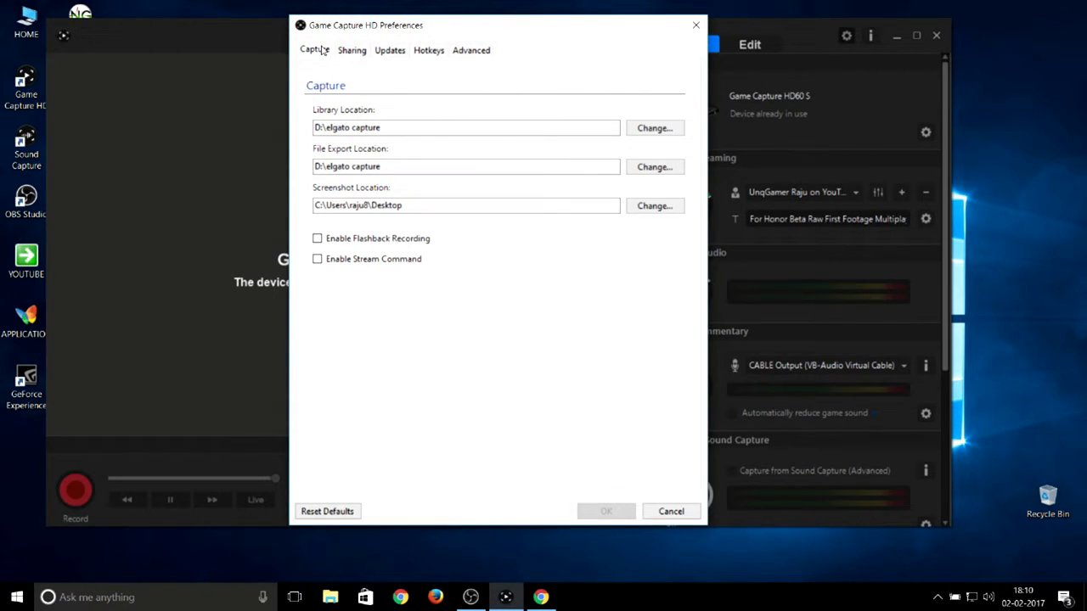
{"action": "left_click", "coordinate": [465, 128]}
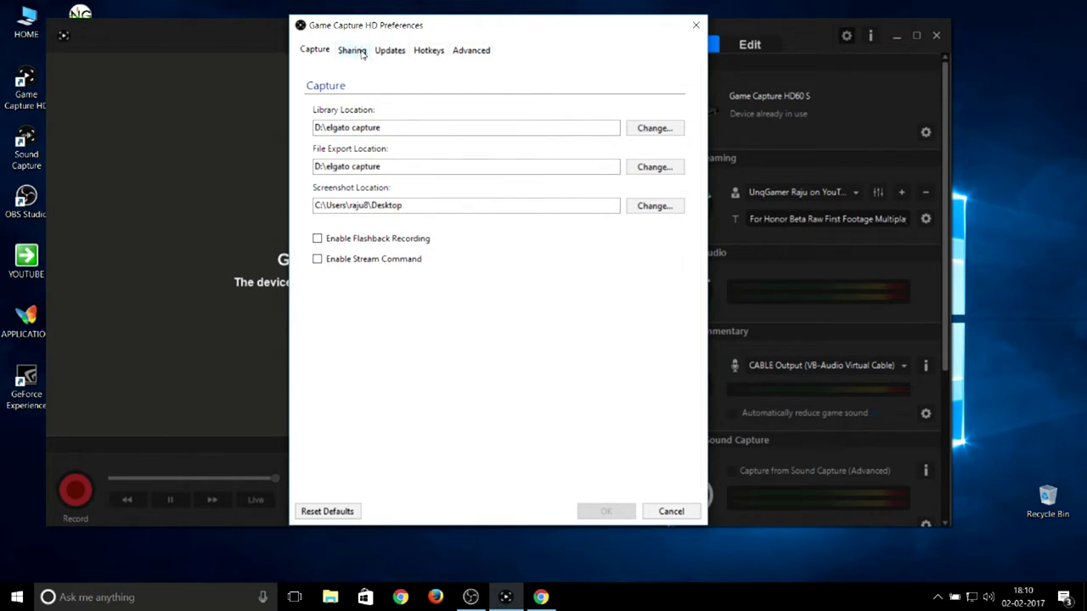
- Show the Sharing tab with MP4 export and track mixing options
{"action": "left_click", "coordinate": [351, 51]}
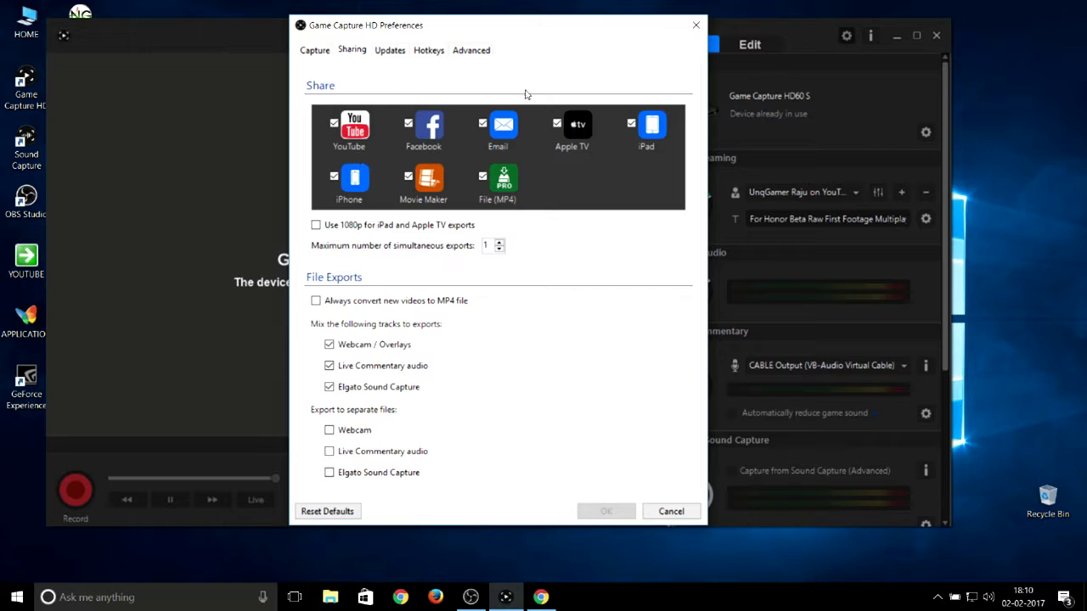
{"action": "mouse_move", "coordinate": [680, 129]}
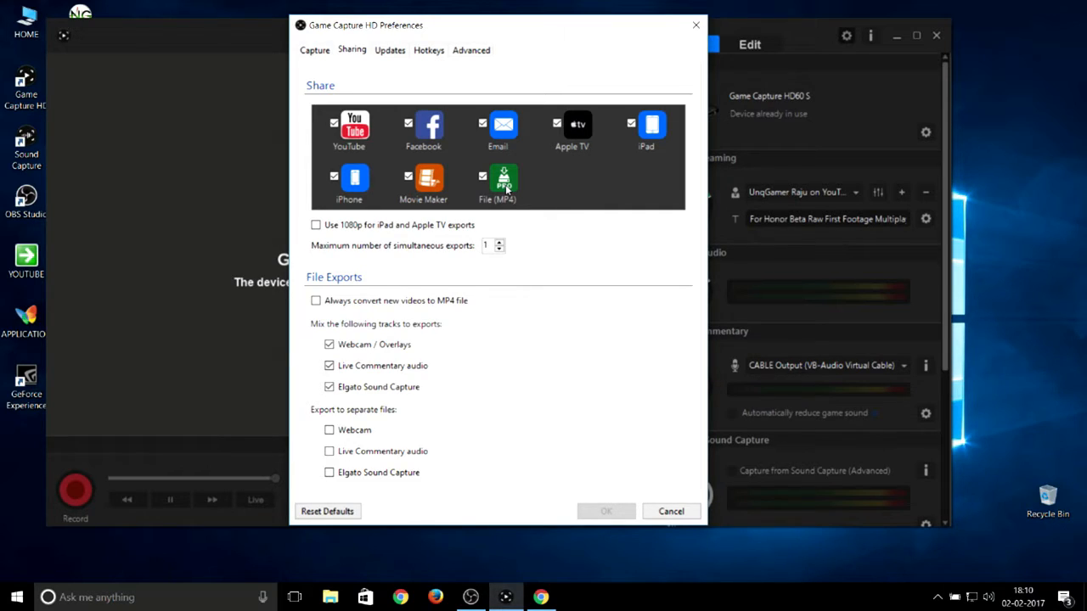
{"action": "mouse_move", "coordinate": [423, 258]}
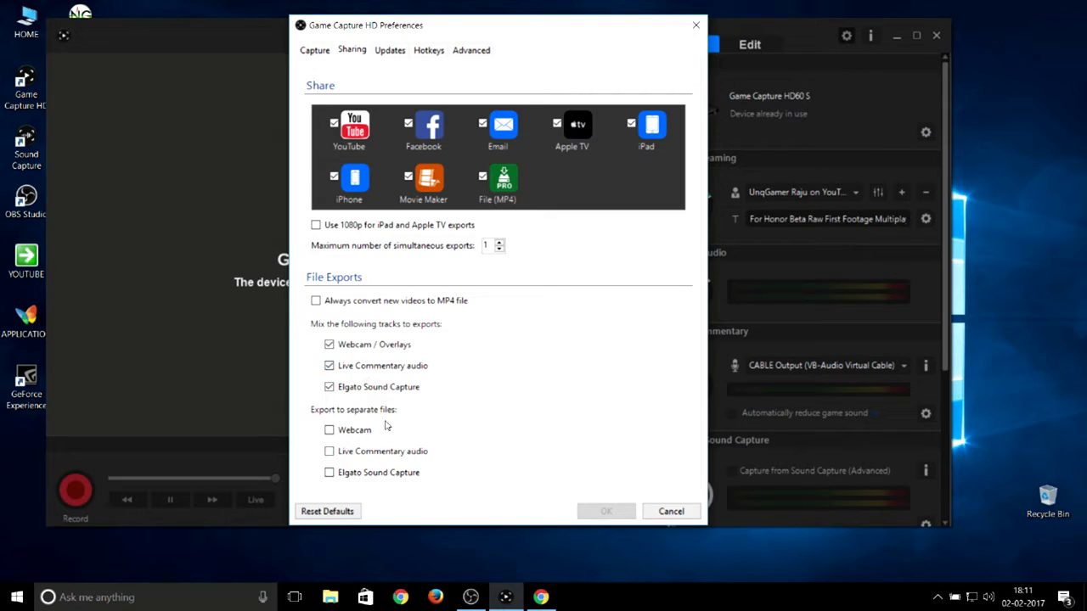
{"action": "mouse_move", "coordinate": [448, 297]}
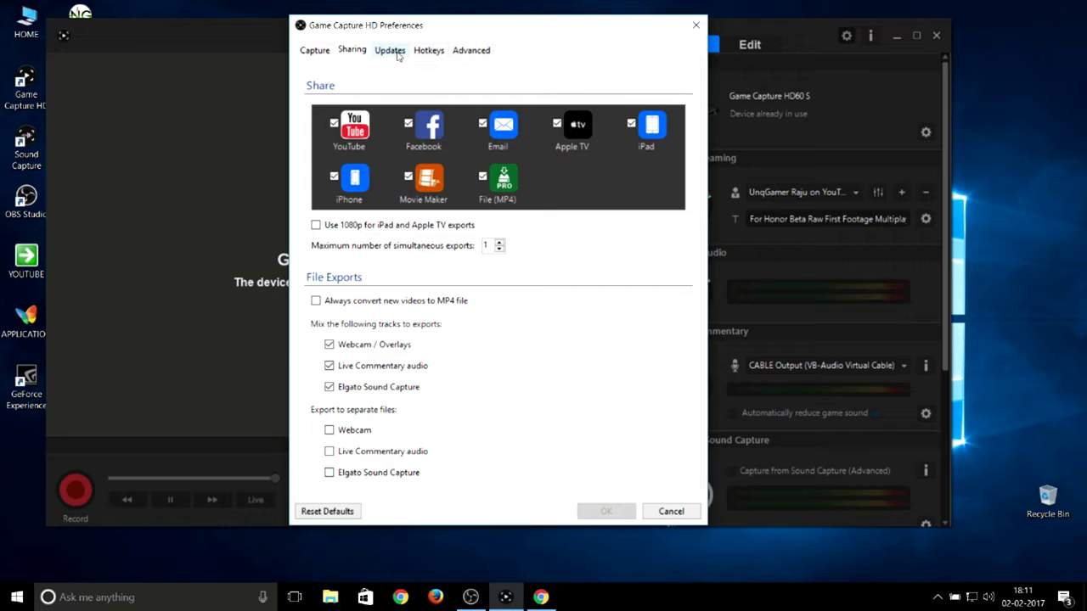
- Review the Updates and Hotkeys tabs, then the Advanced codec settings (Intel HD Graphics 530)
{"action": "left_click", "coordinate": [388, 51]}
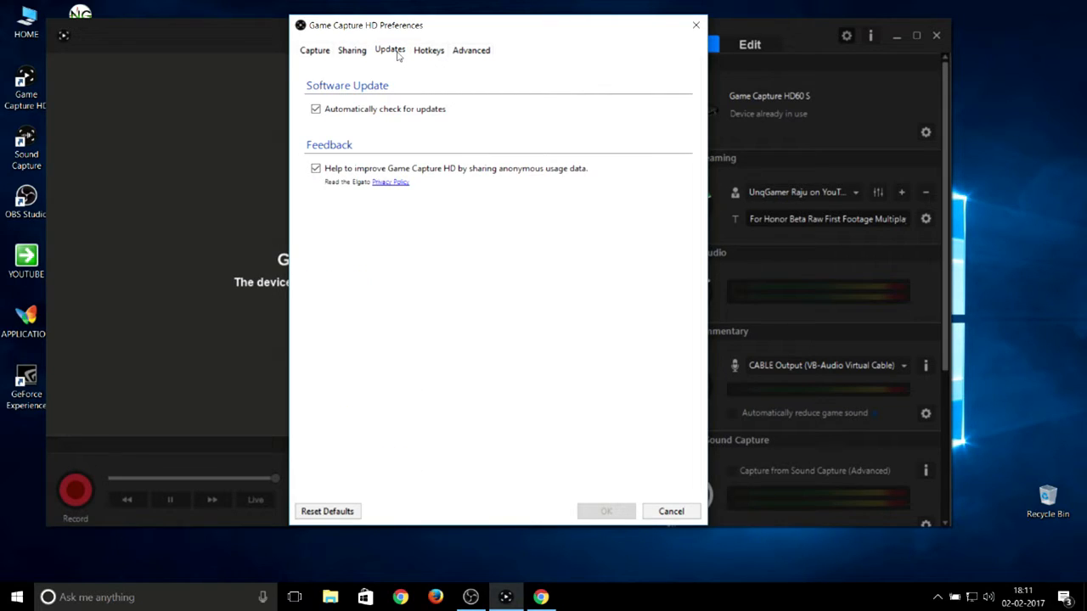
{"action": "left_click", "coordinate": [428, 51]}
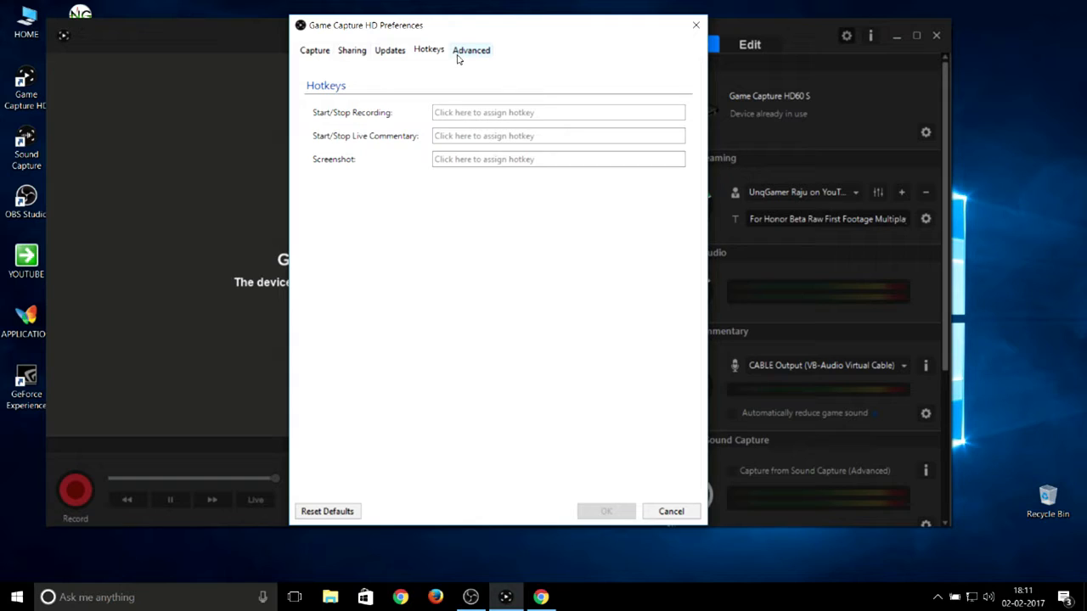
{"action": "left_click", "coordinate": [472, 49]}
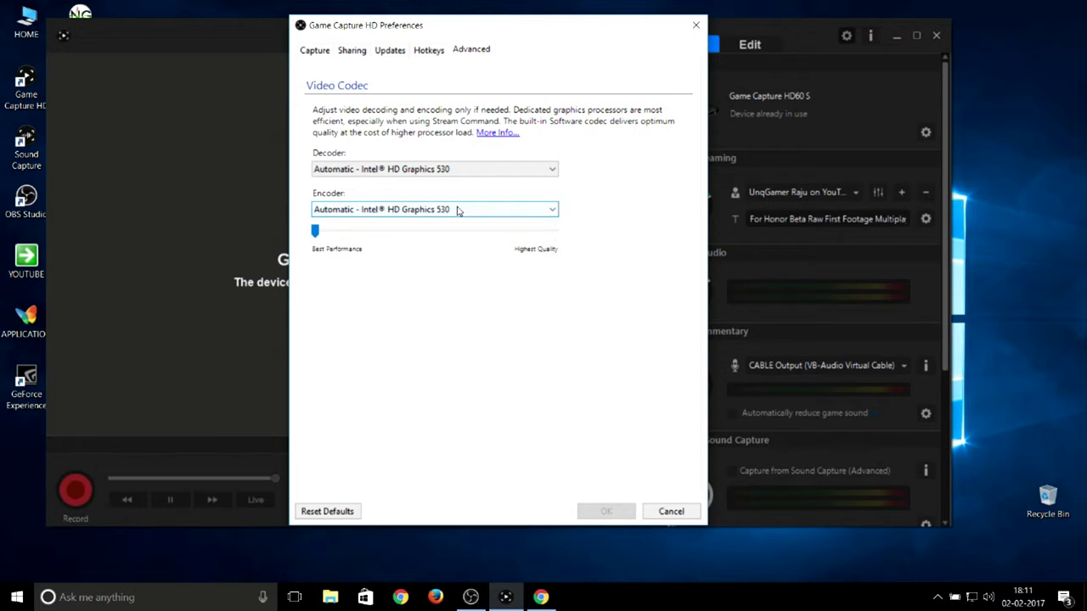
{"action": "mouse_move", "coordinate": [451, 262]}
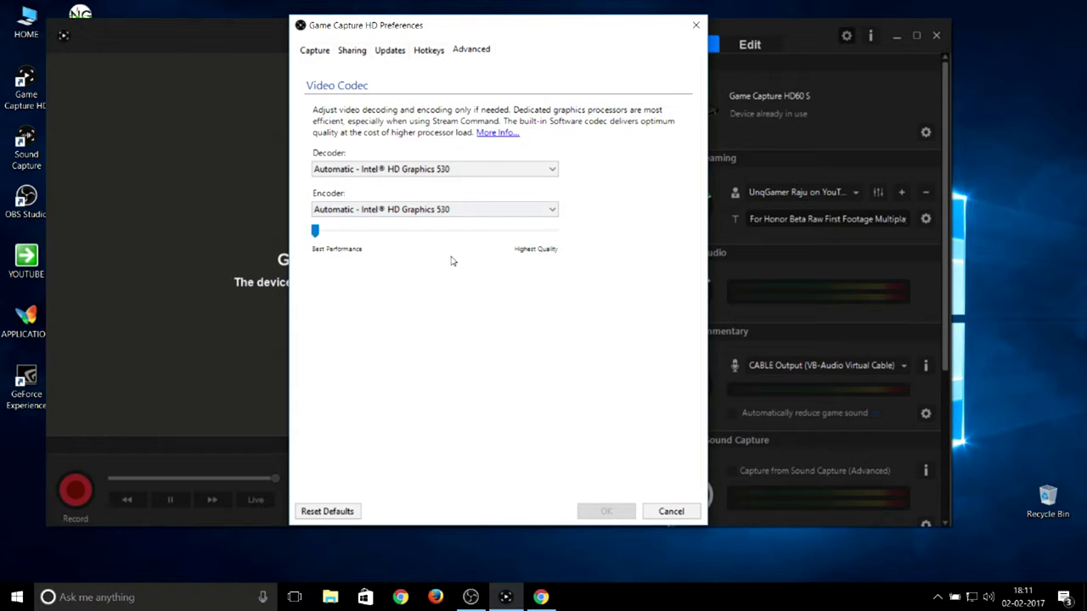
{"action": "mouse_move", "coordinate": [326, 237]}
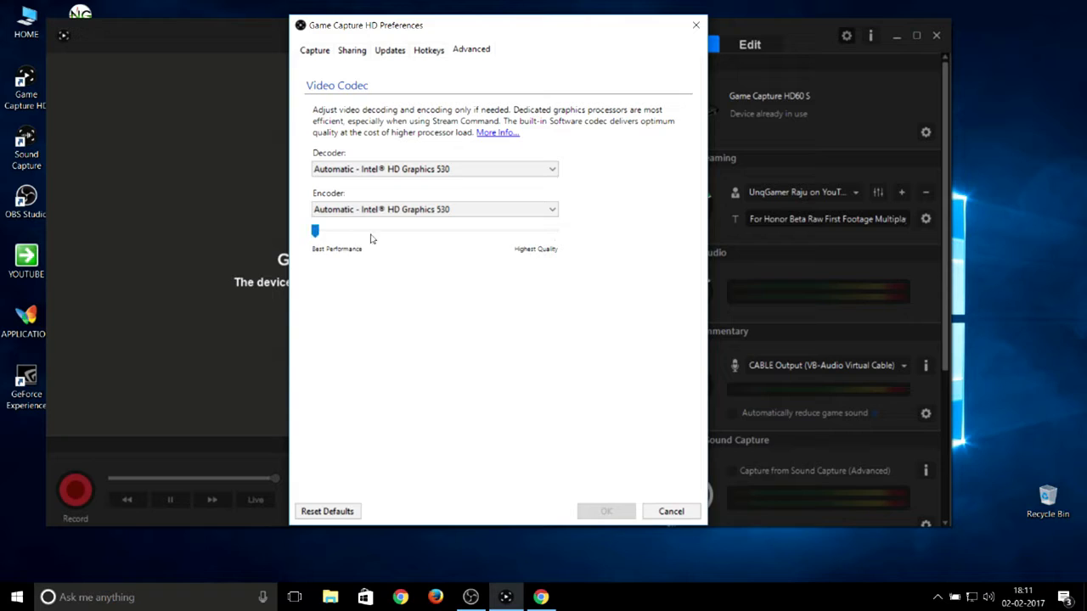
{"action": "mouse_move", "coordinate": [489, 247]}
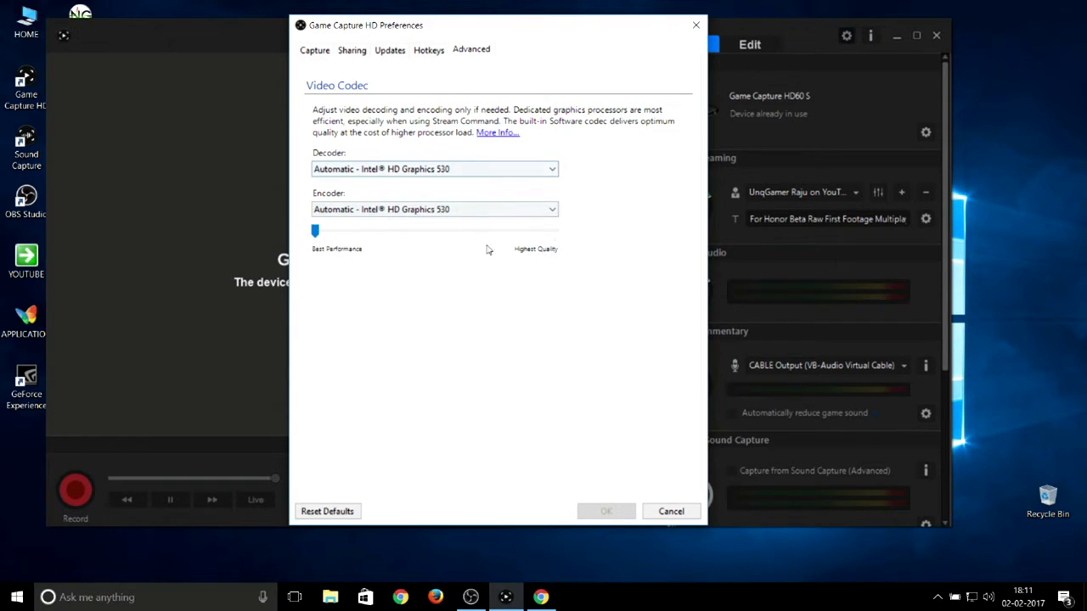
{"action": "mouse_move", "coordinate": [618, 526]}
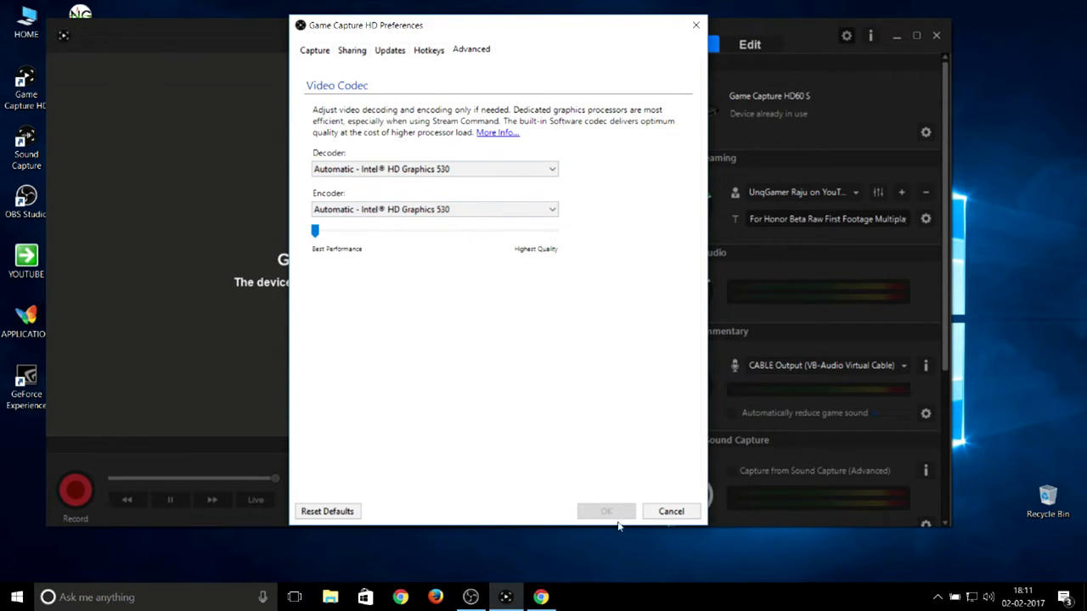
{"action": "mouse_move", "coordinate": [670, 511]}
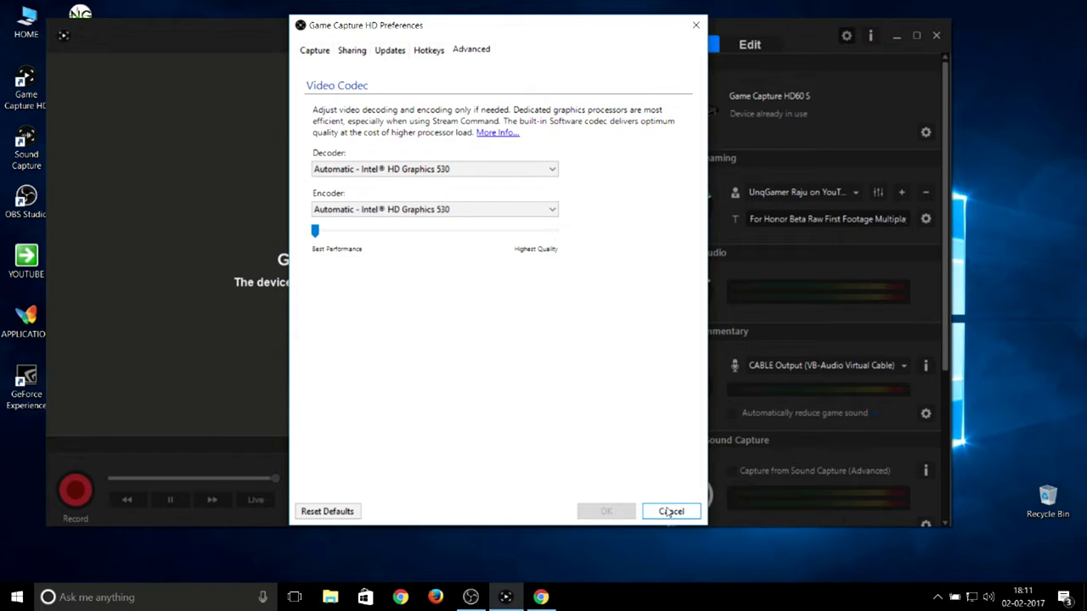
- Cancel Preferences, keeping the Encoder slider at Best Performance
{"action": "left_click", "coordinate": [671, 511]}
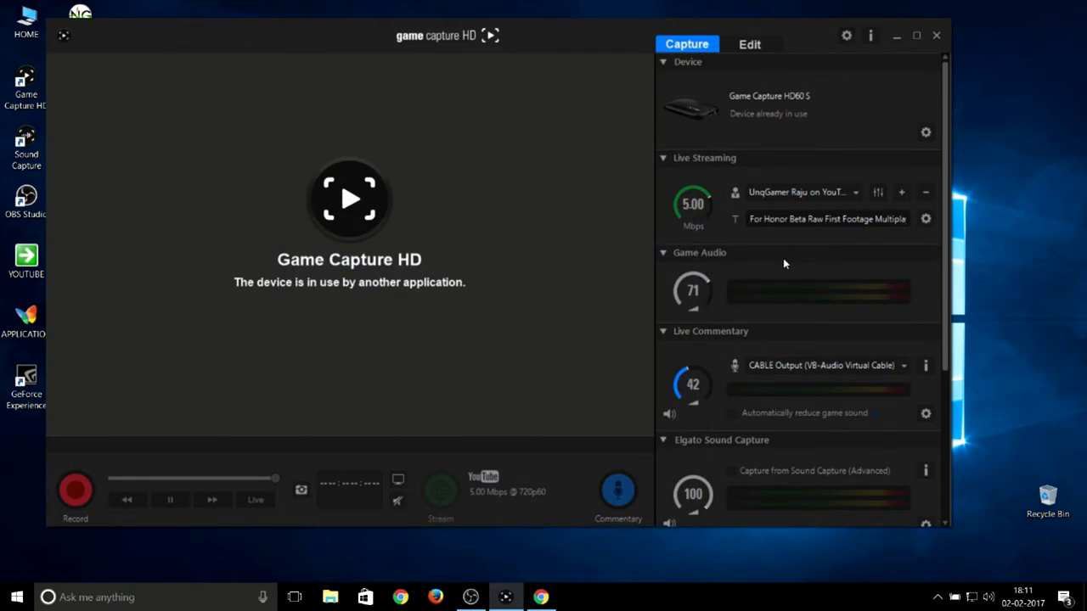
{"action": "mouse_move", "coordinate": [925, 132]}
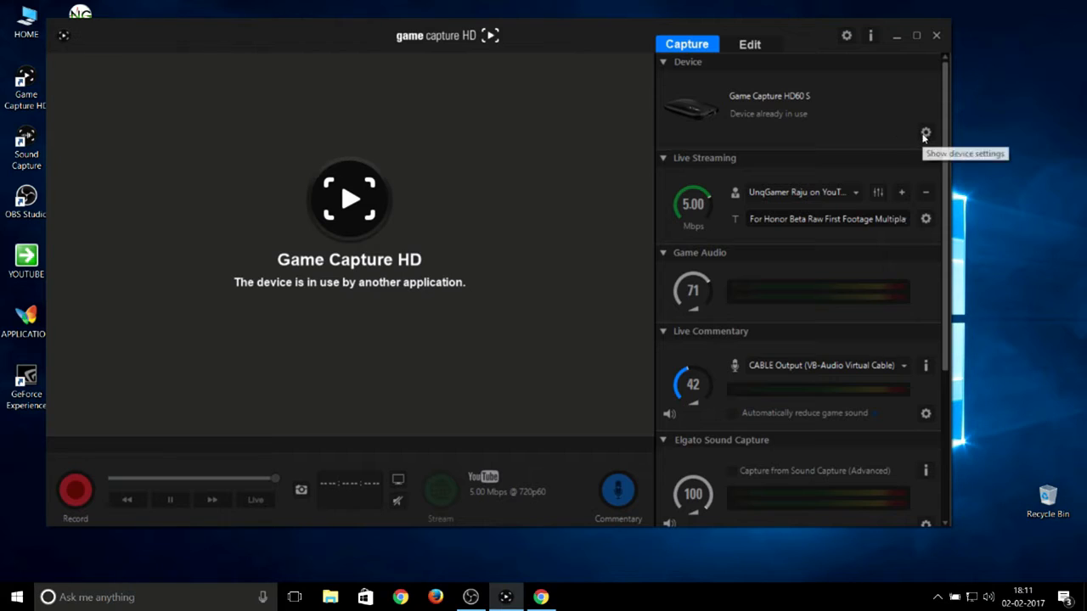
- Show the HD60 S Capture settings with PlayStation 4 input and HD 1080 profile
{"action": "left_click", "coordinate": [926, 132]}
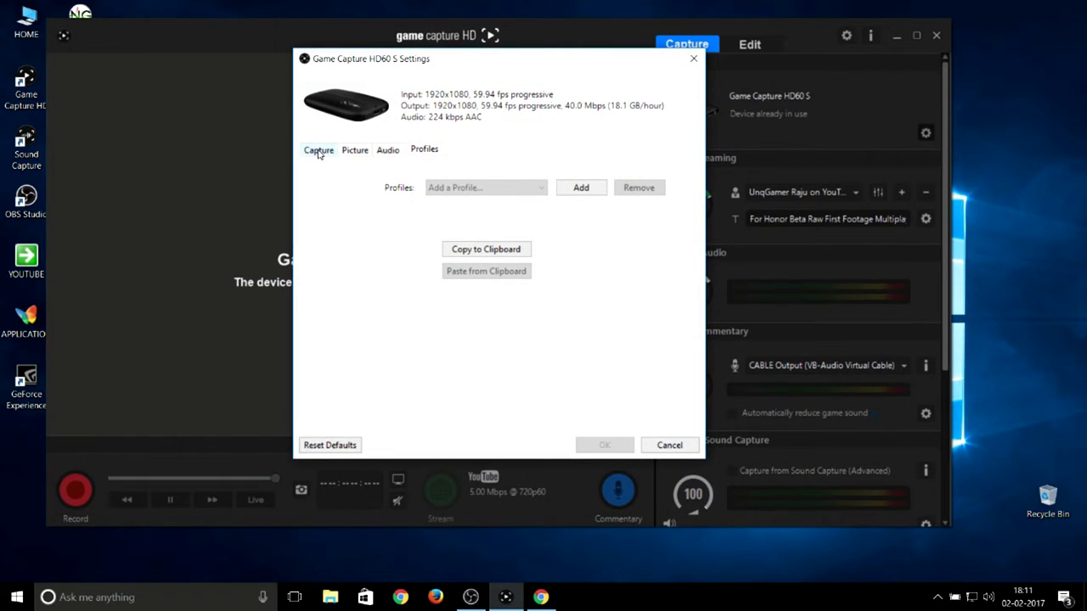
{"action": "left_click", "coordinate": [319, 149]}
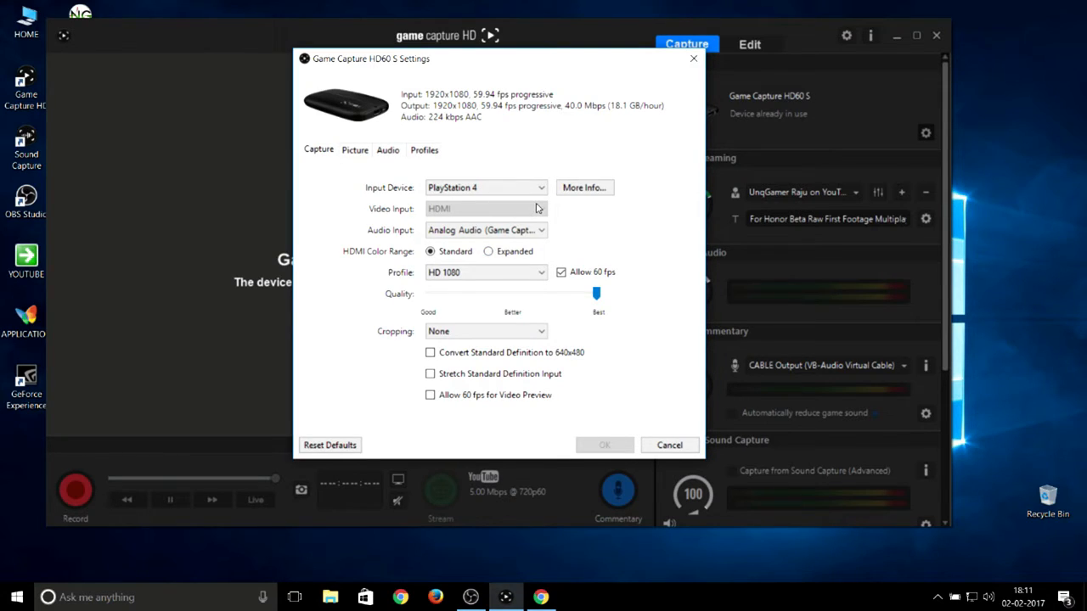
{"action": "mouse_move", "coordinate": [478, 258]}
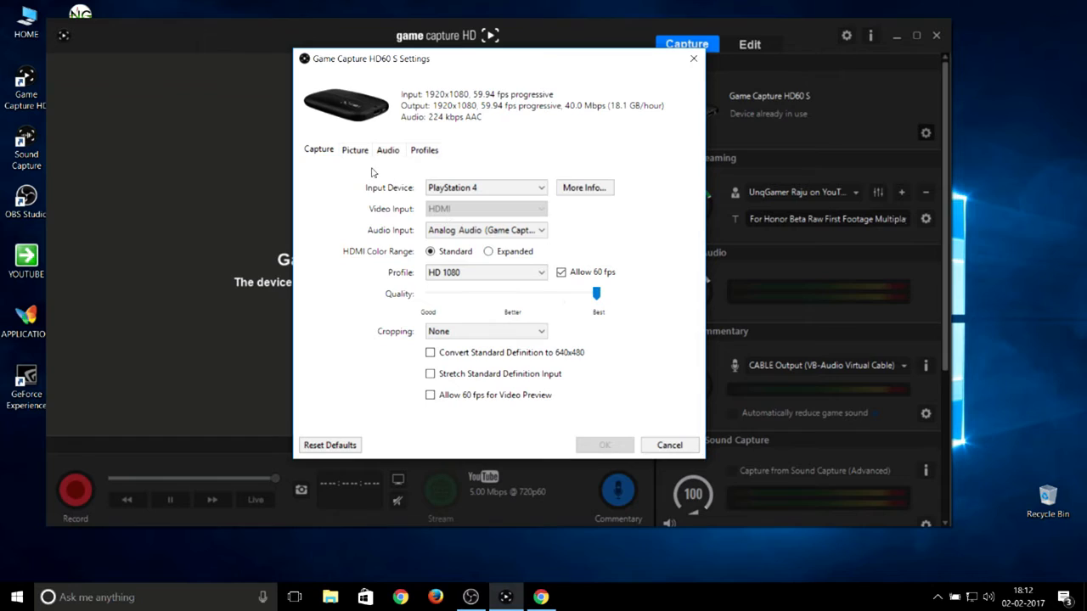
{"action": "mouse_move", "coordinate": [365, 163]}
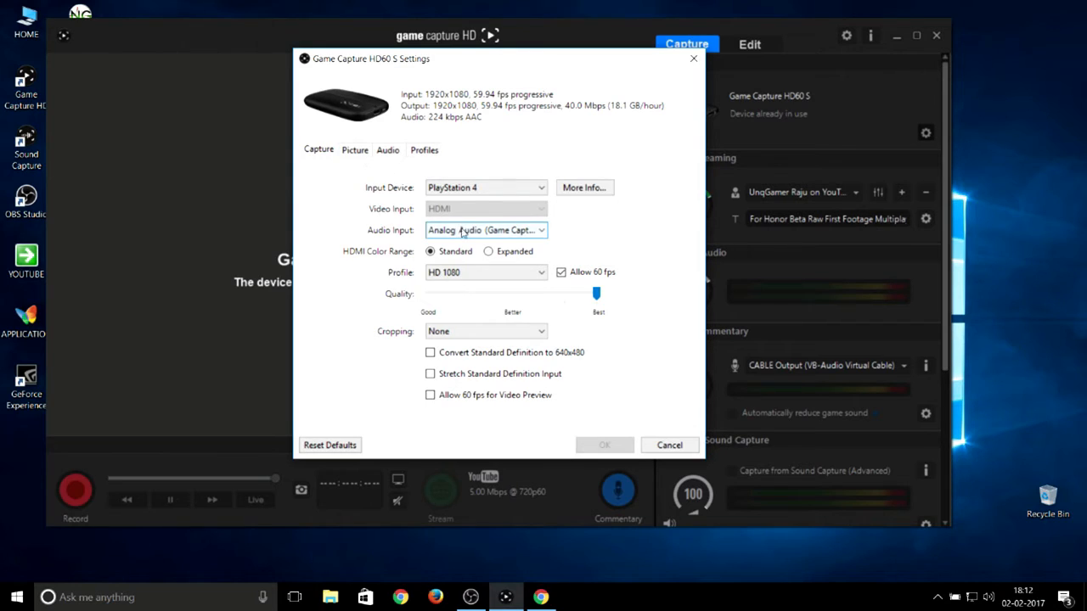
- Review the Picture sliders and -5 dB analog audio gain, ending on Profiles
{"action": "left_click", "coordinate": [354, 149]}
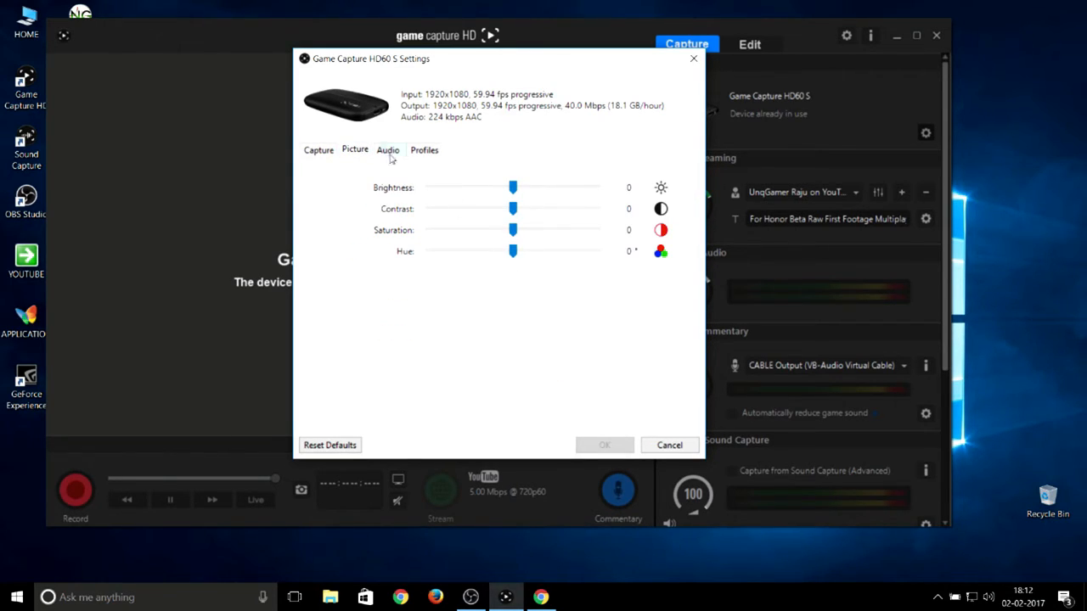
{"action": "left_click", "coordinate": [387, 149]}
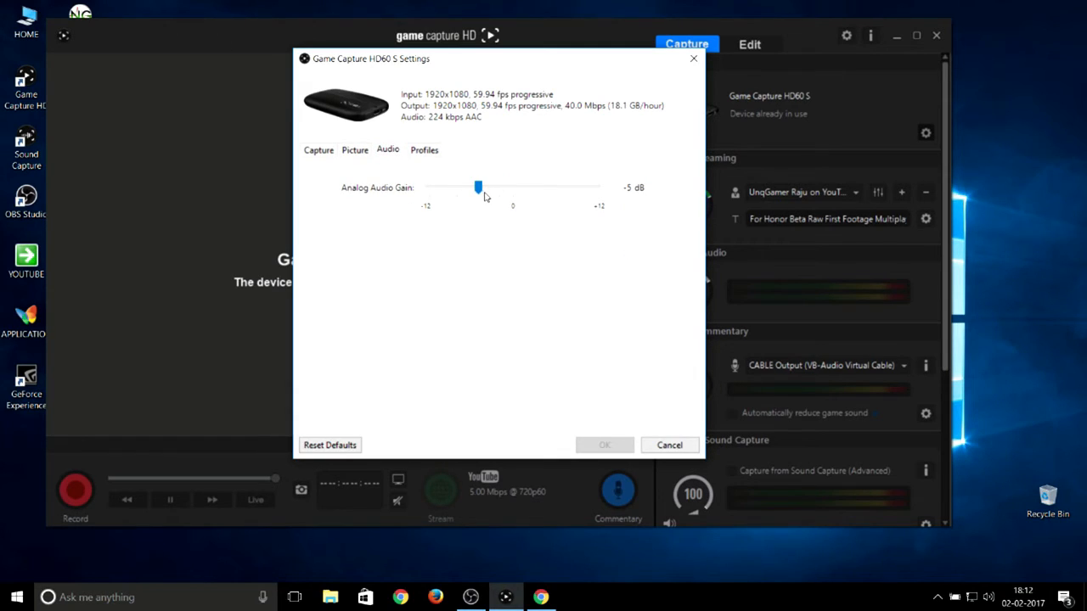
{"action": "mouse_move", "coordinate": [455, 201]}
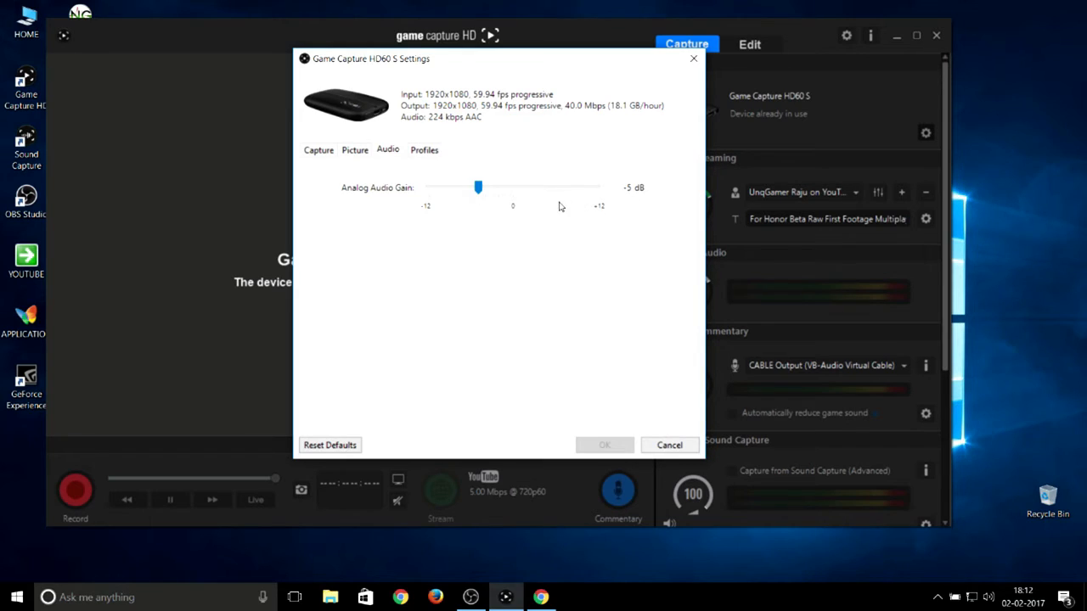
{"action": "mouse_move", "coordinate": [516, 208]}
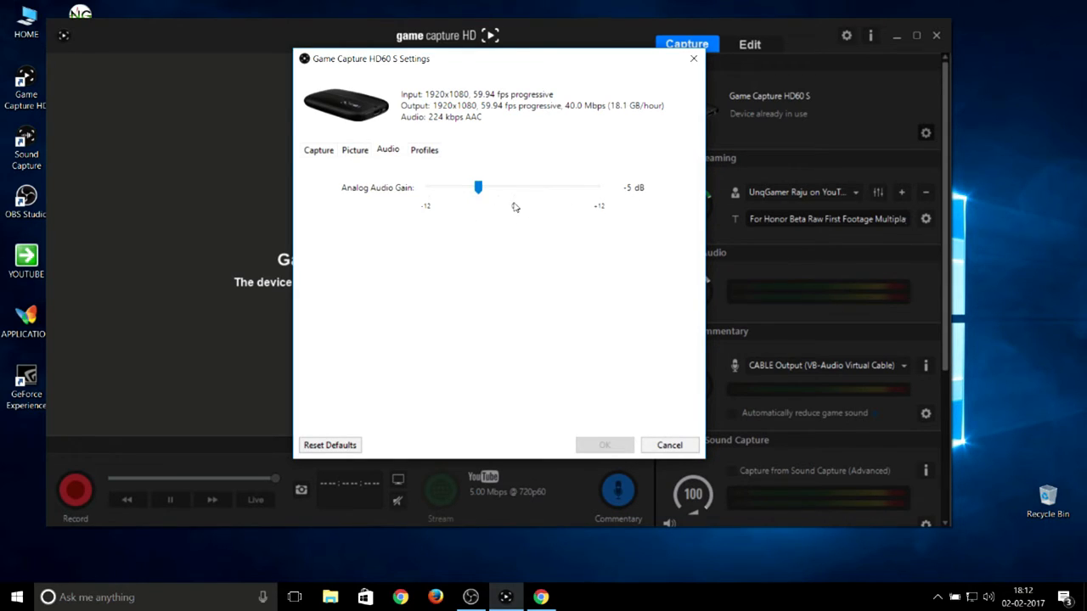
{"action": "mouse_move", "coordinate": [482, 204]}
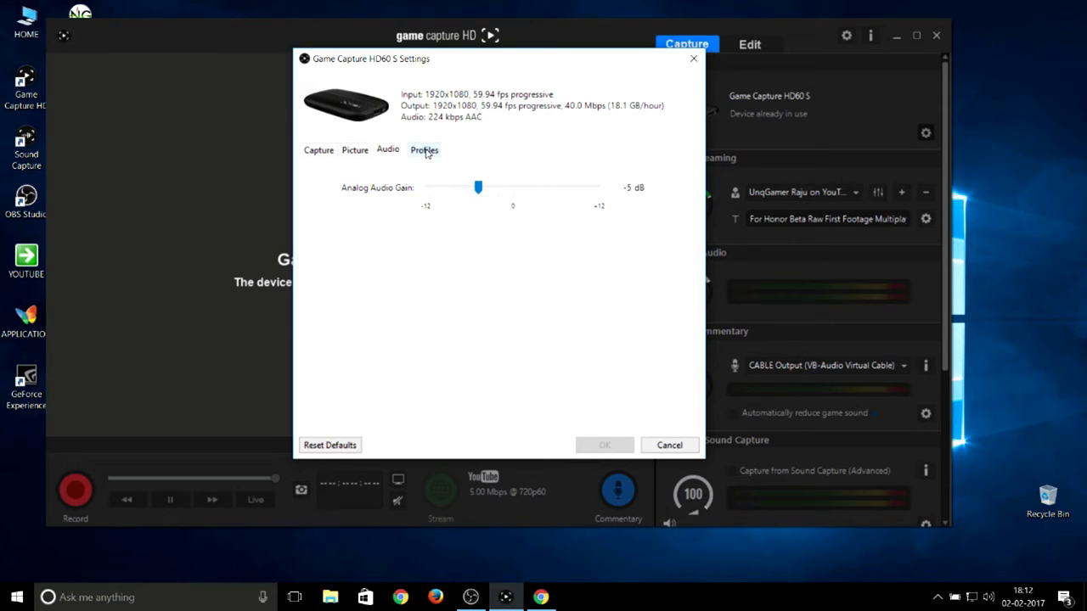
{"action": "left_click", "coordinate": [424, 149]}
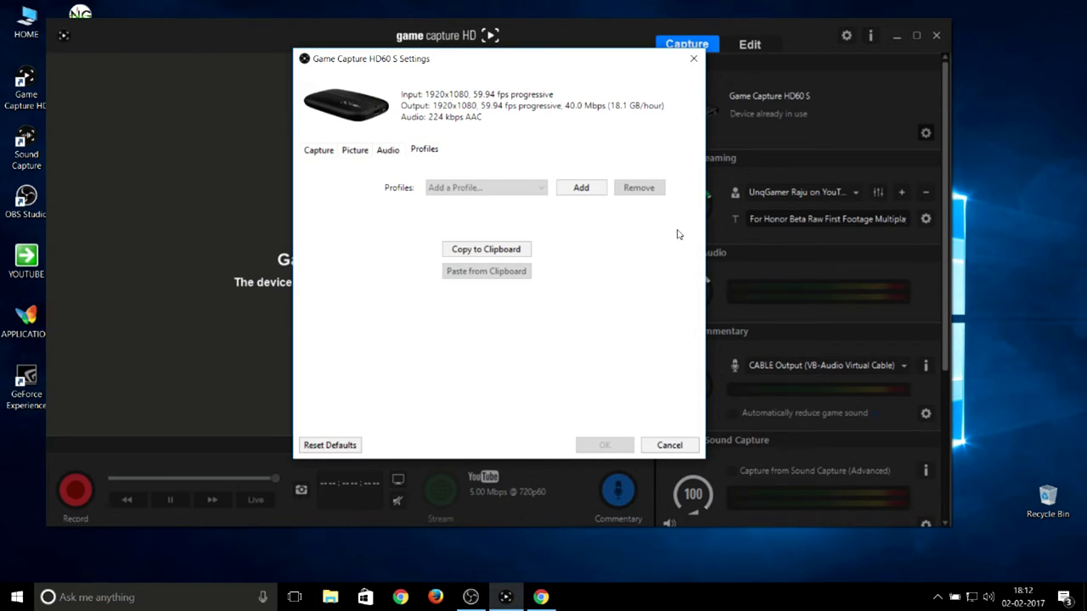
{"action": "mouse_move", "coordinate": [669, 445]}
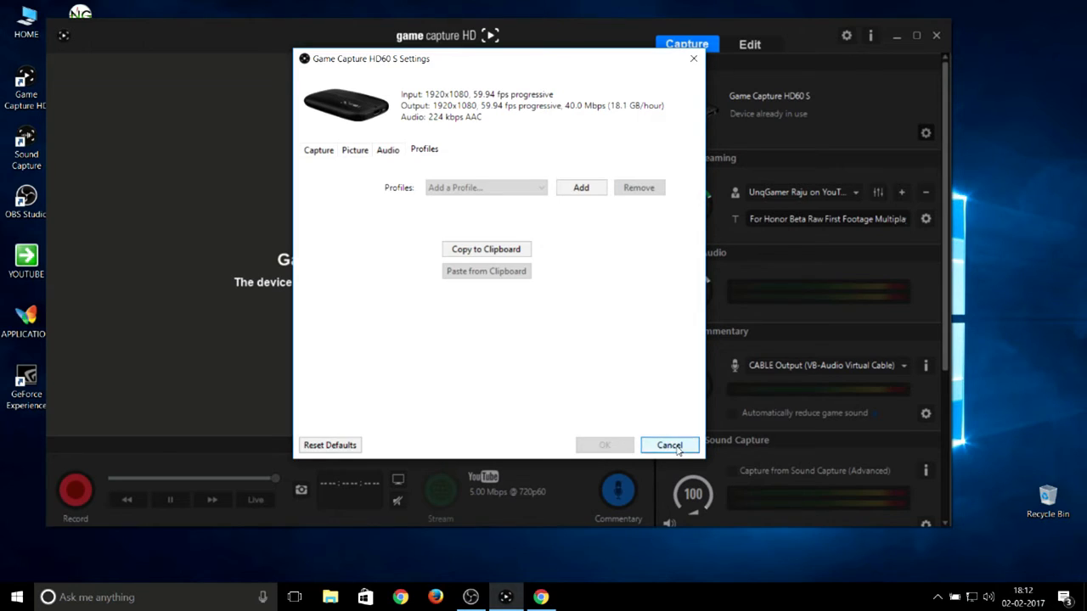
- Cancel the HD60 S settings before setting the stream to Private, Gaming, 720p60
{"action": "left_click", "coordinate": [669, 445]}
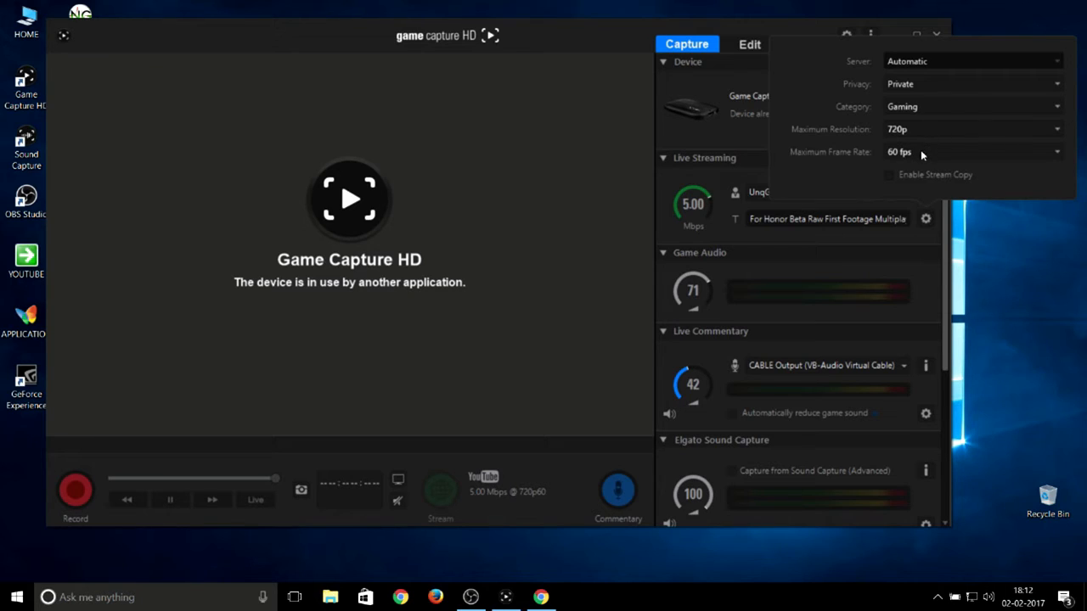
{"action": "mouse_move", "coordinate": [897, 109]}
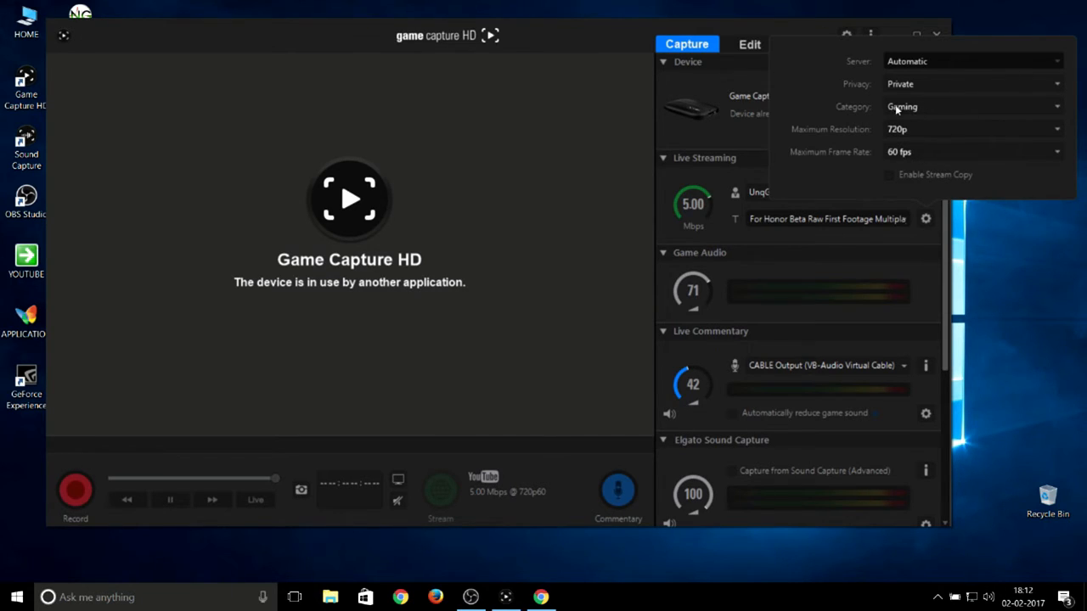
{"action": "mouse_move", "coordinate": [934, 70]}
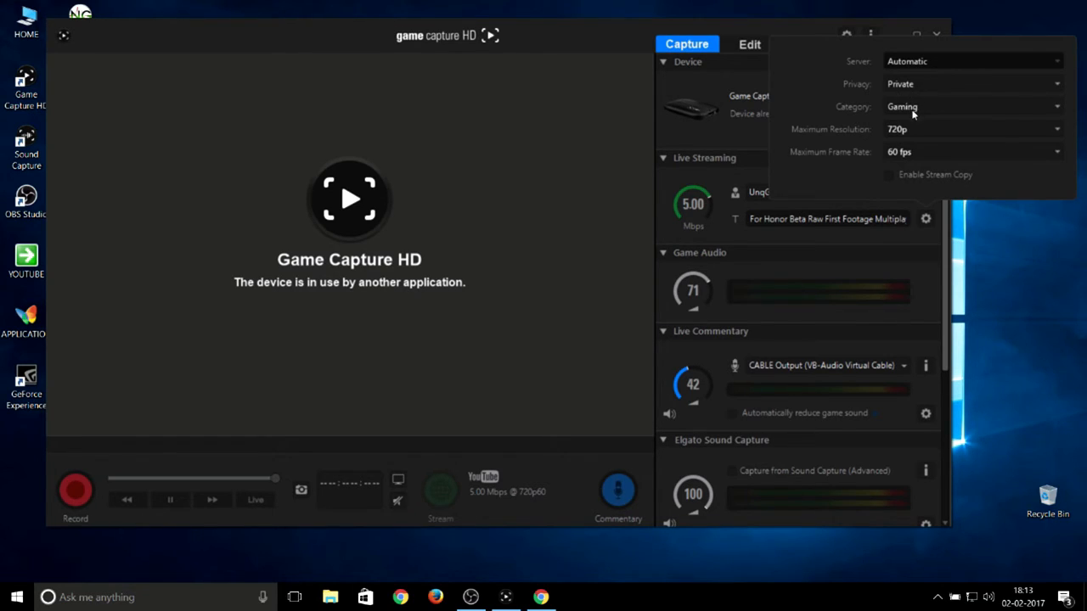
{"action": "mouse_move", "coordinate": [911, 186]}
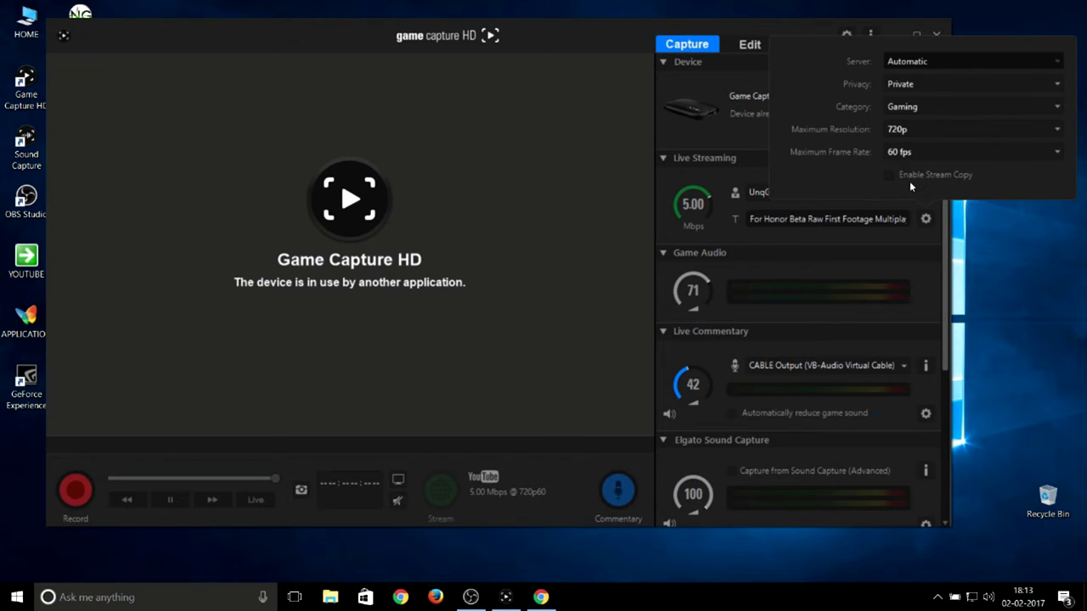
{"action": "mouse_move", "coordinate": [904, 186]}
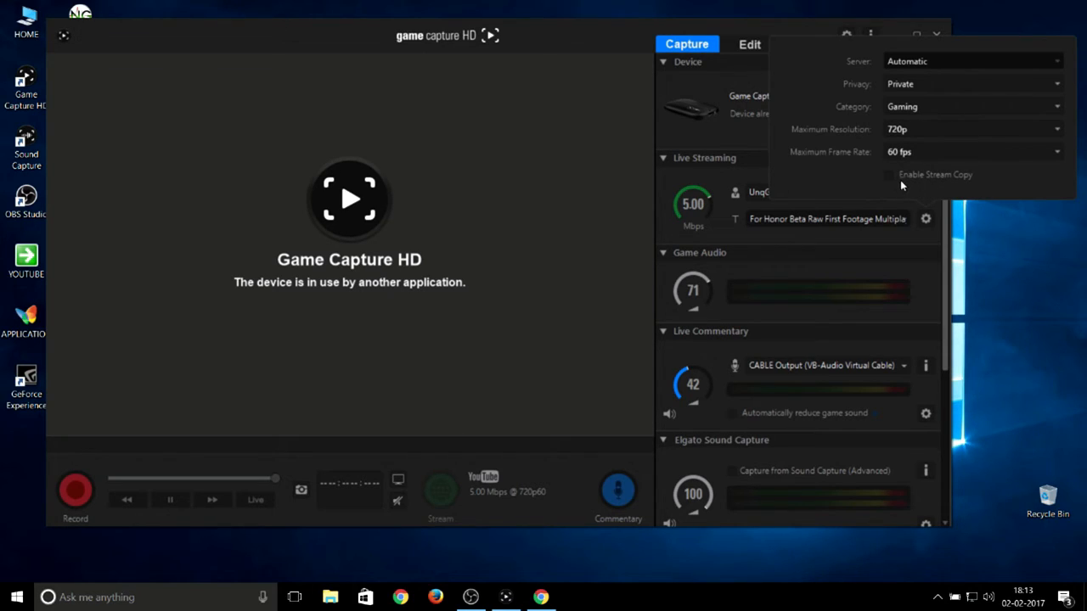
{"action": "mouse_move", "coordinate": [893, 187]}
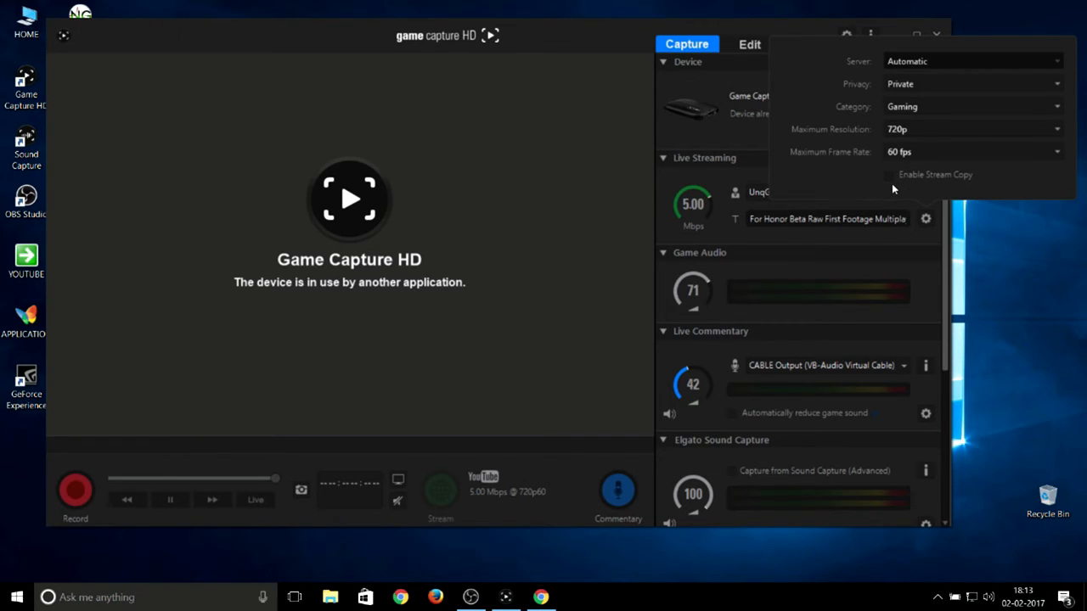
{"action": "mouse_move", "coordinate": [761, 139]}
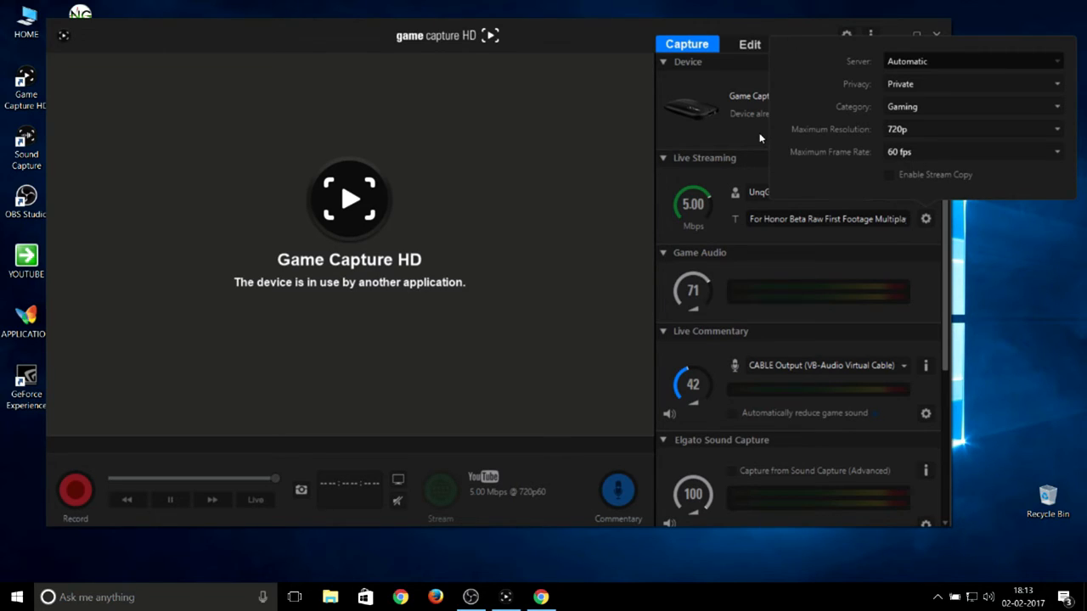
{"action": "mouse_move", "coordinate": [916, 189]}
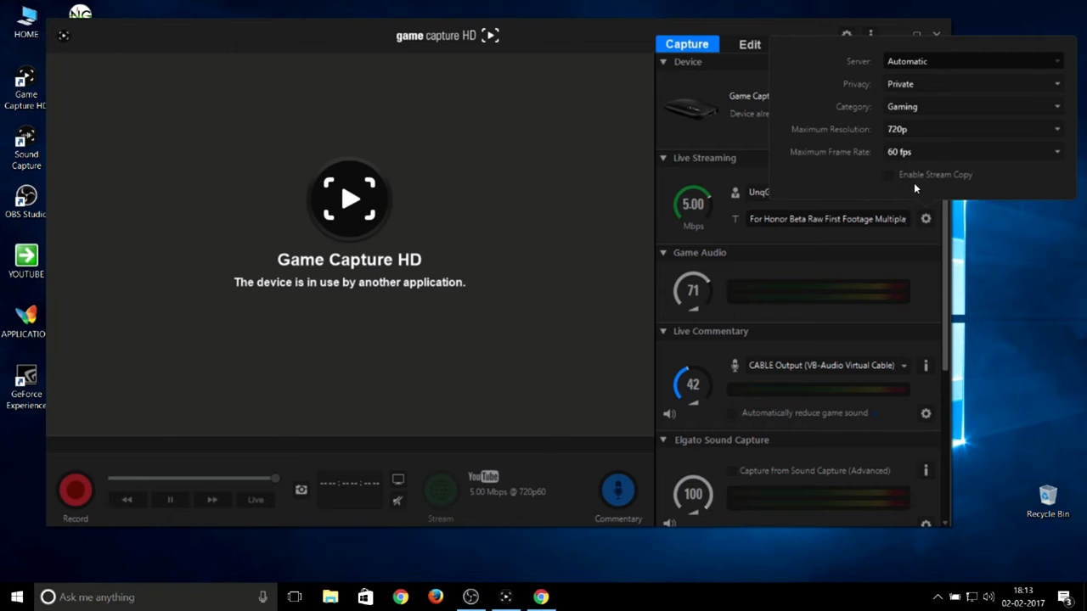
{"action": "mouse_move", "coordinate": [788, 142]}
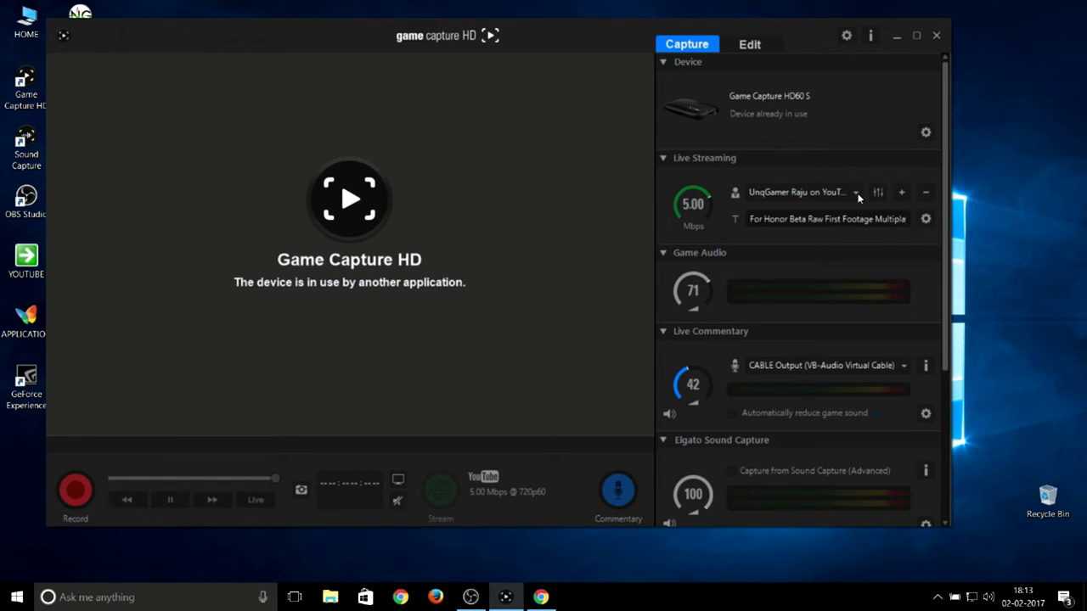
{"action": "left_click", "coordinate": [855, 192]}
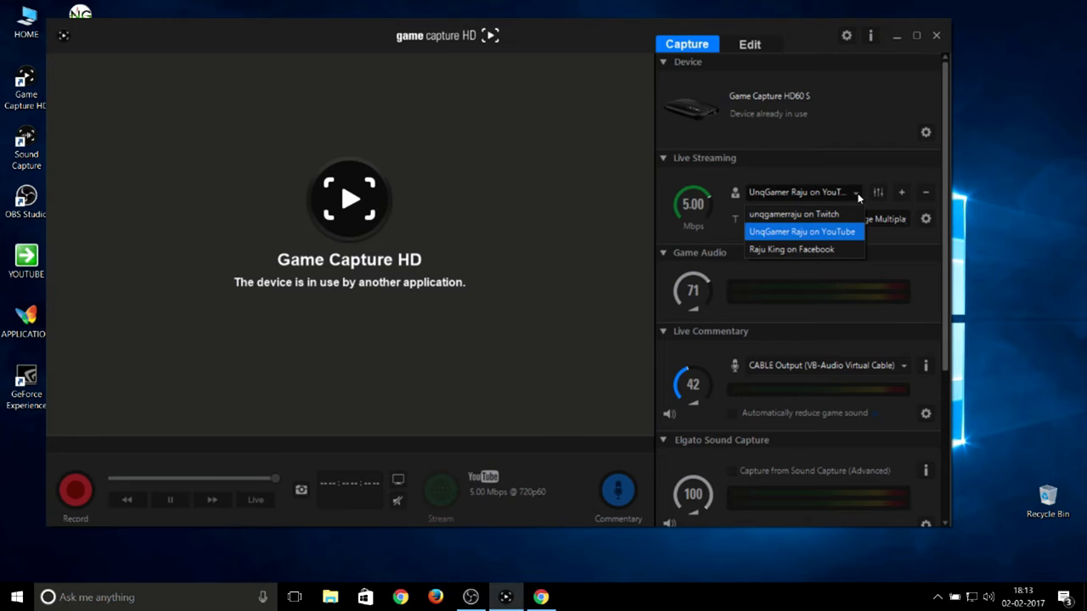
{"action": "mouse_move", "coordinate": [795, 214]}
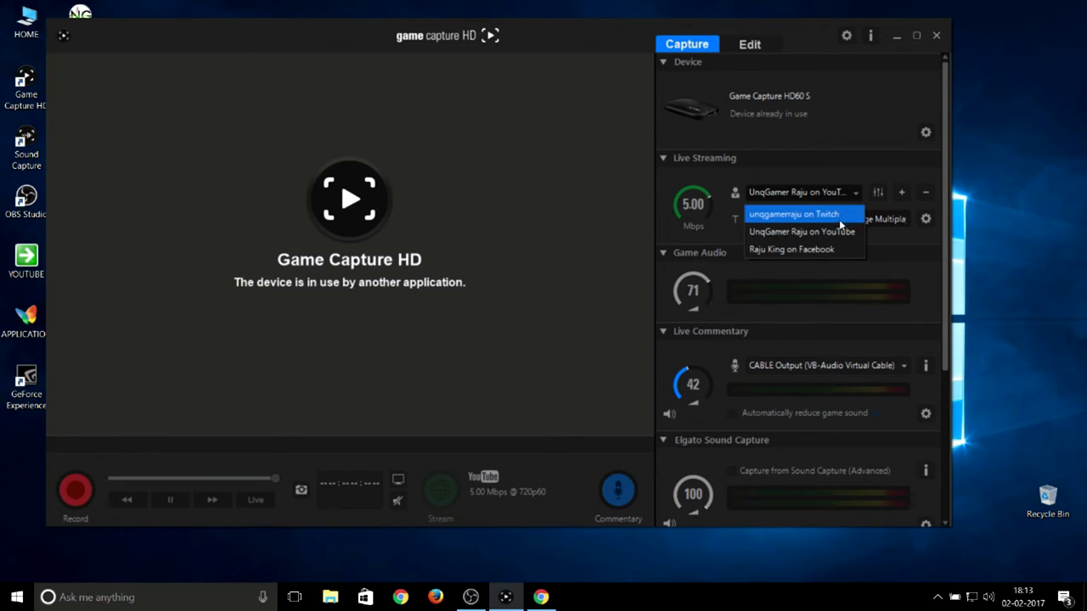
{"action": "mouse_move", "coordinate": [801, 231]}
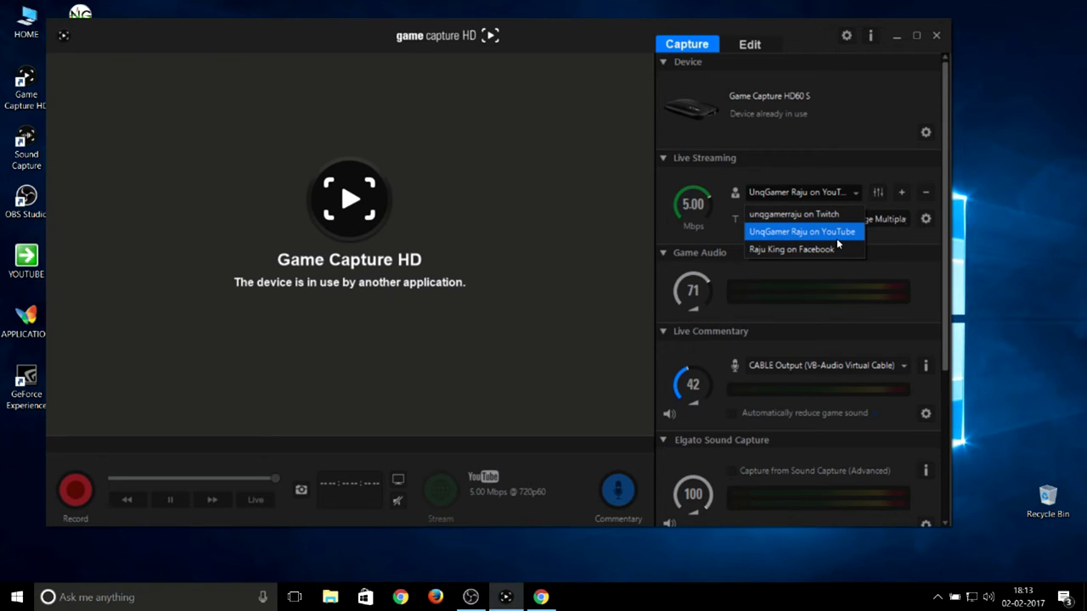
{"action": "left_click", "coordinate": [802, 231]}
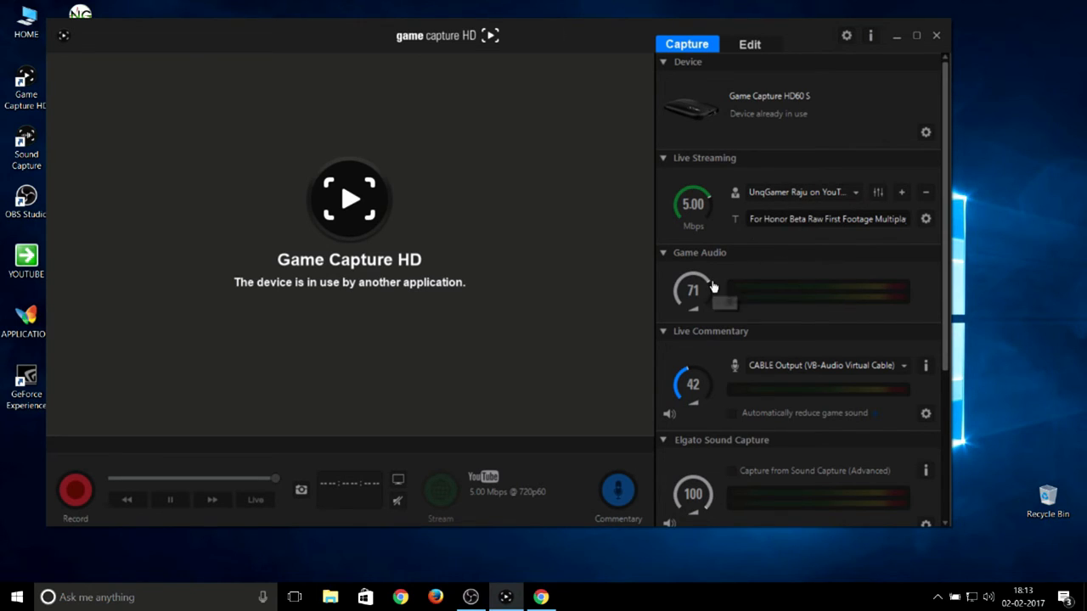
{"action": "mouse_move", "coordinate": [698, 391]}
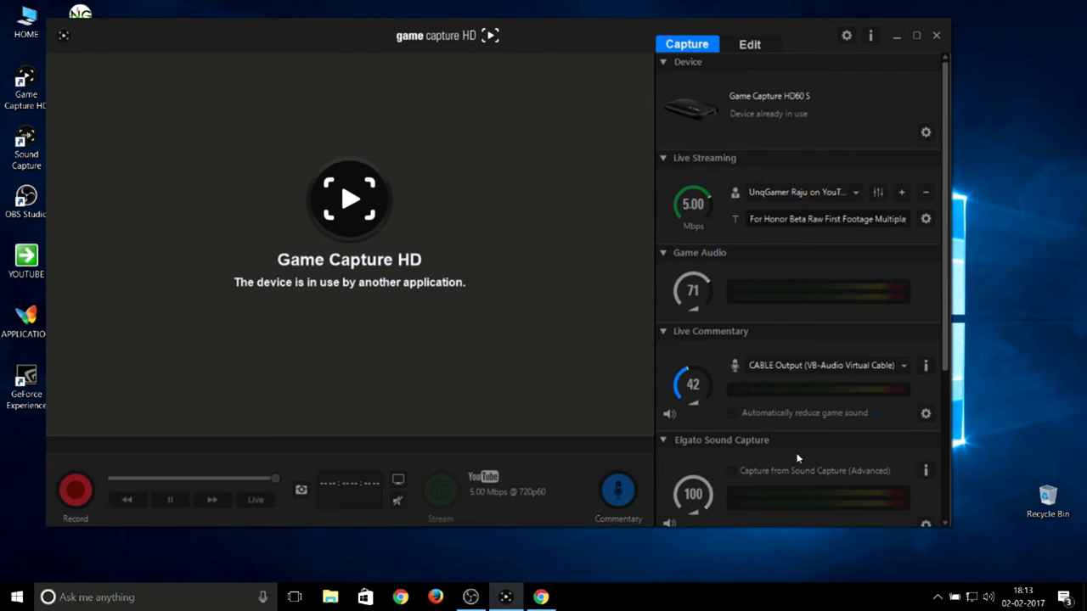
{"action": "scroll", "scroll_direction": "down", "scroll_amount": 3}
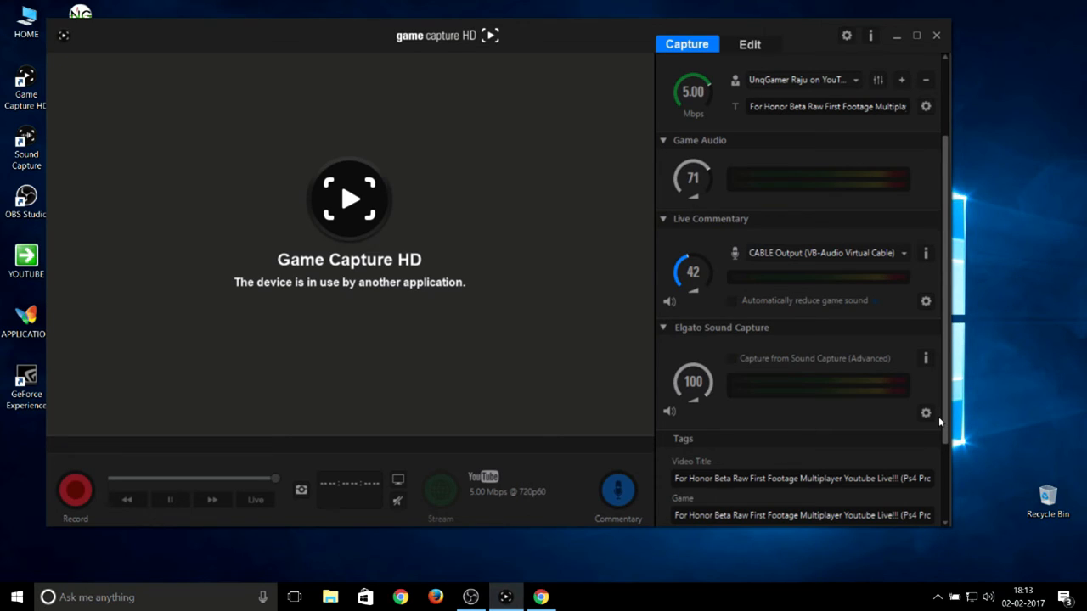
{"action": "mouse_move", "coordinate": [322, 6]}
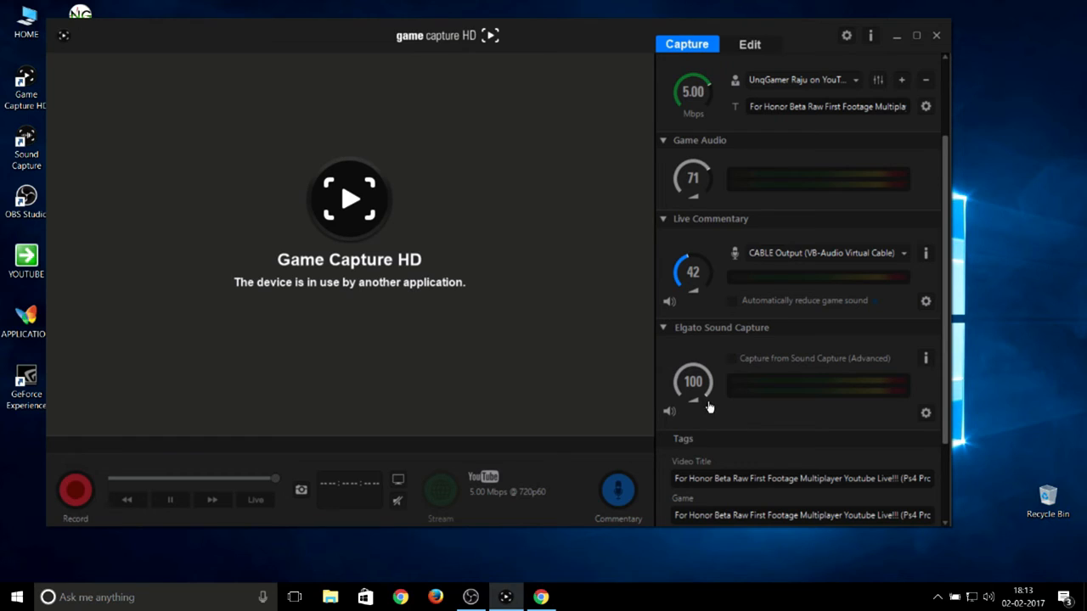
{"action": "mouse_move", "coordinate": [347, 5]}
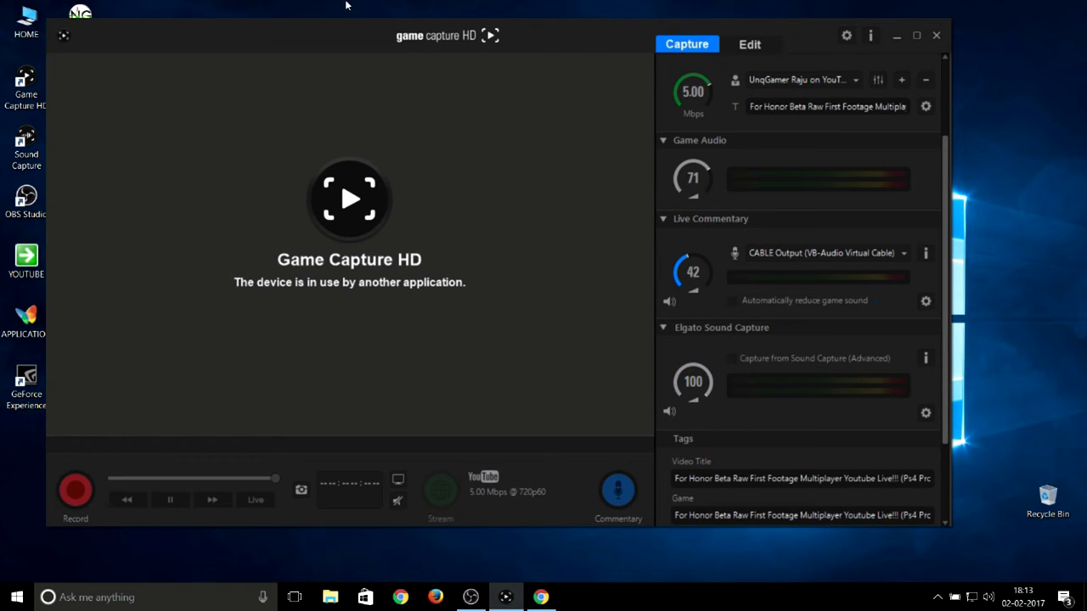
{"action": "mouse_move", "coordinate": [737, 367]}
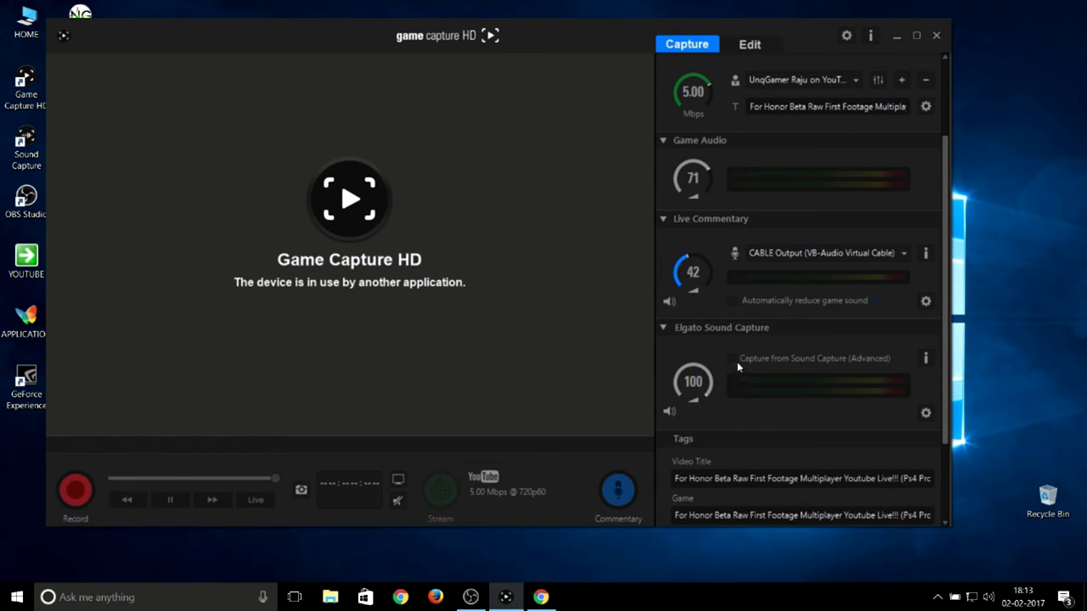
{"action": "mouse_move", "coordinate": [798, 377]}
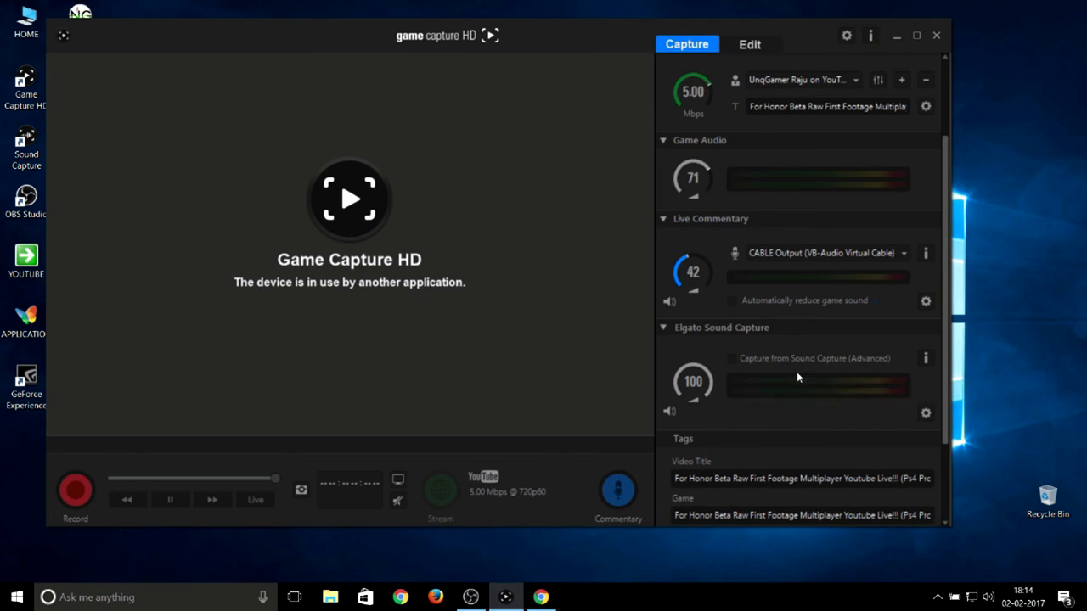